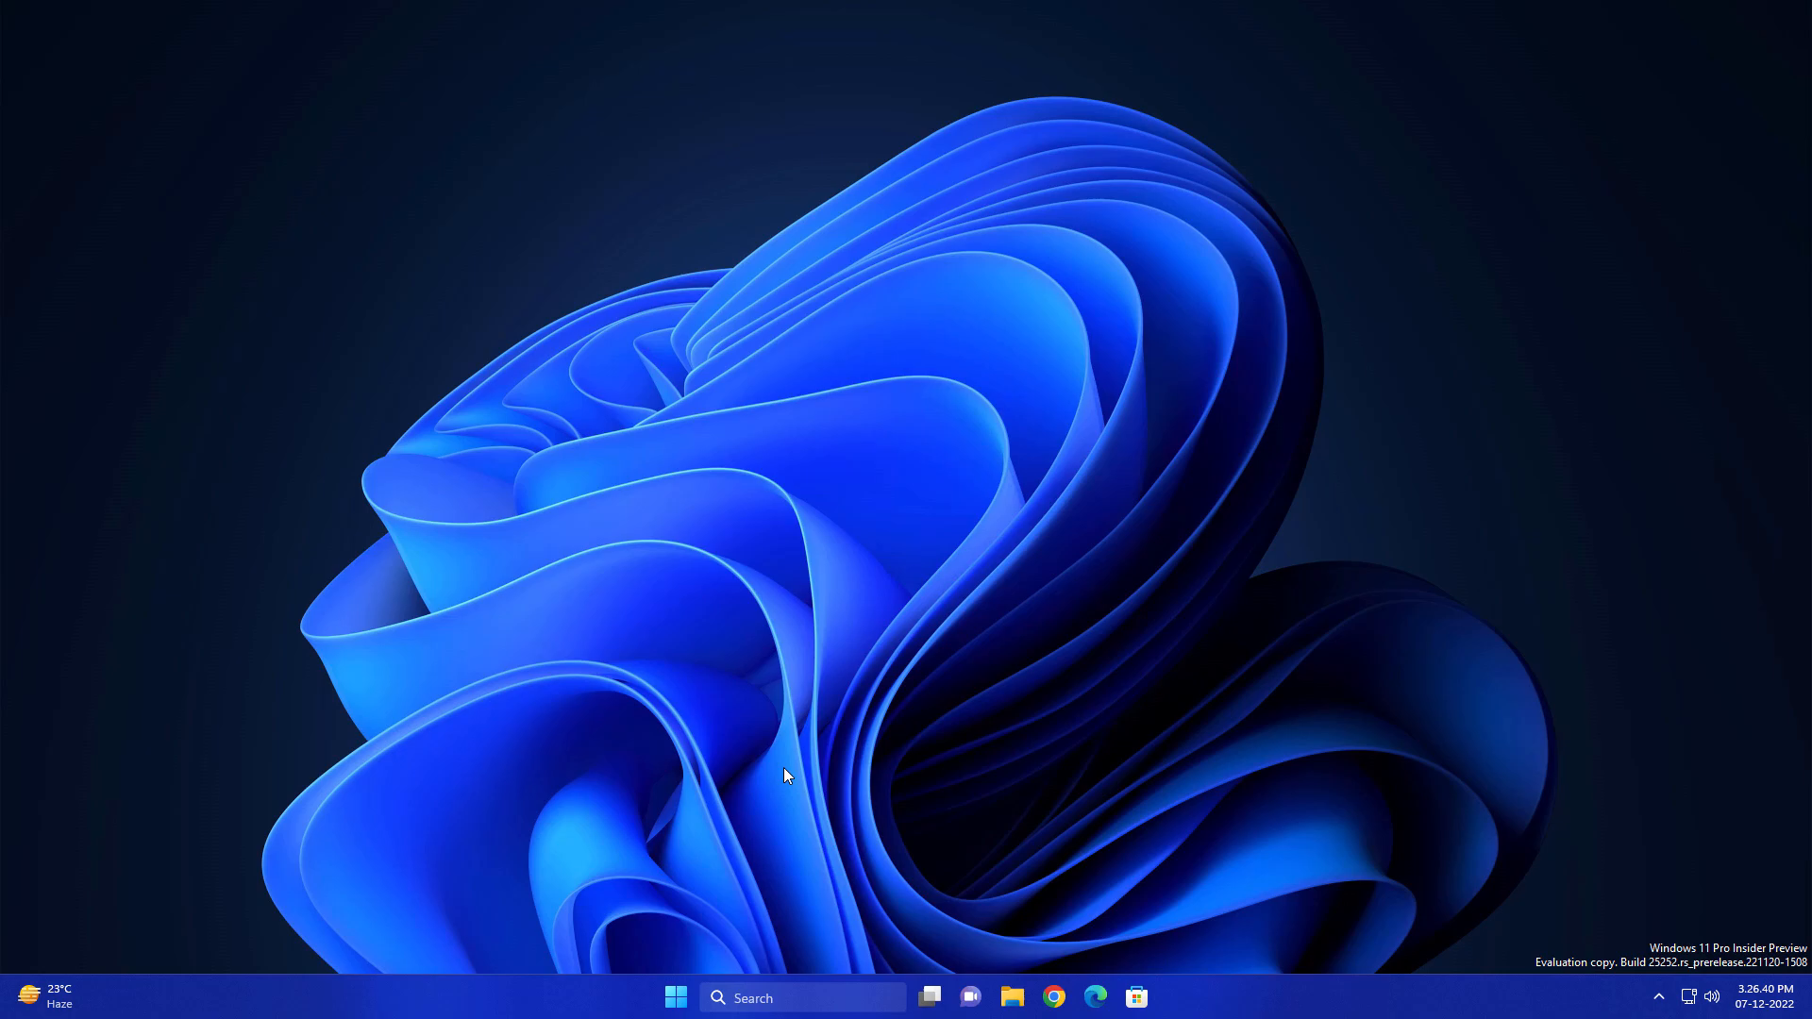
pyautogui.moveTo(684, 993)
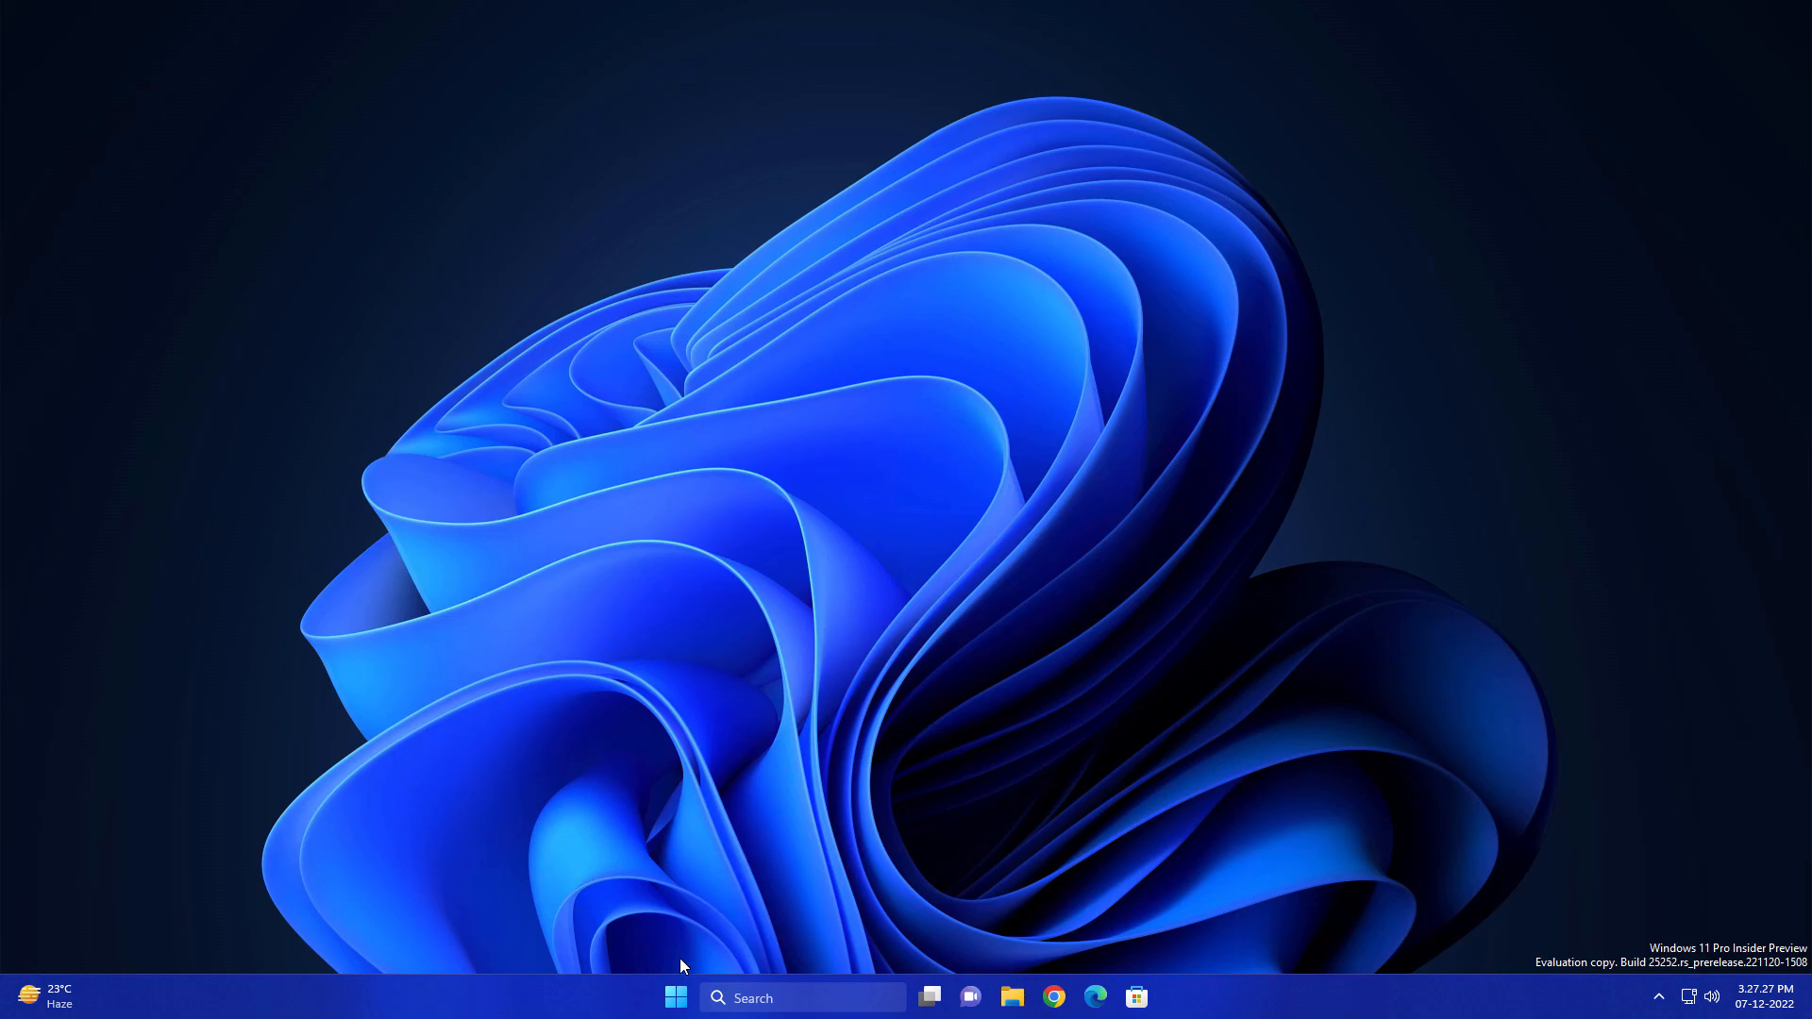
pyautogui.moveTo(676, 997)
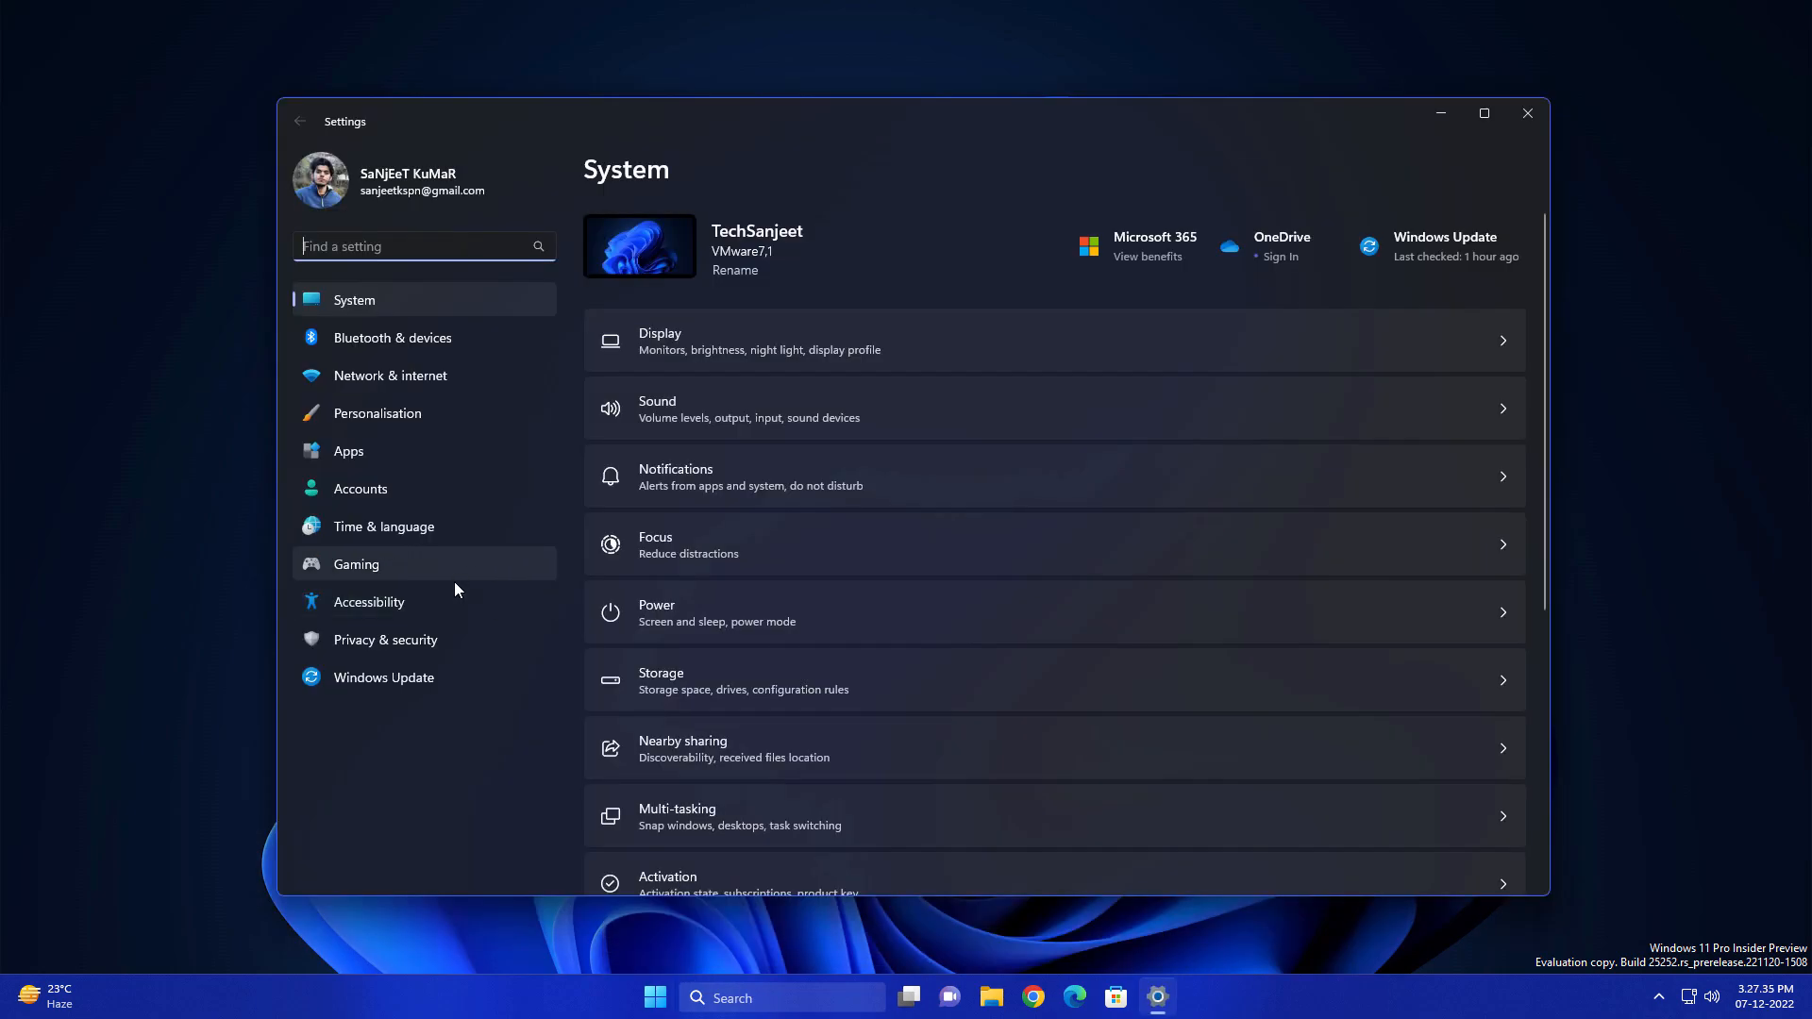
# - Switch Online speech recognition off on the Privacy & security > Speech page
pyautogui.click(385, 639)
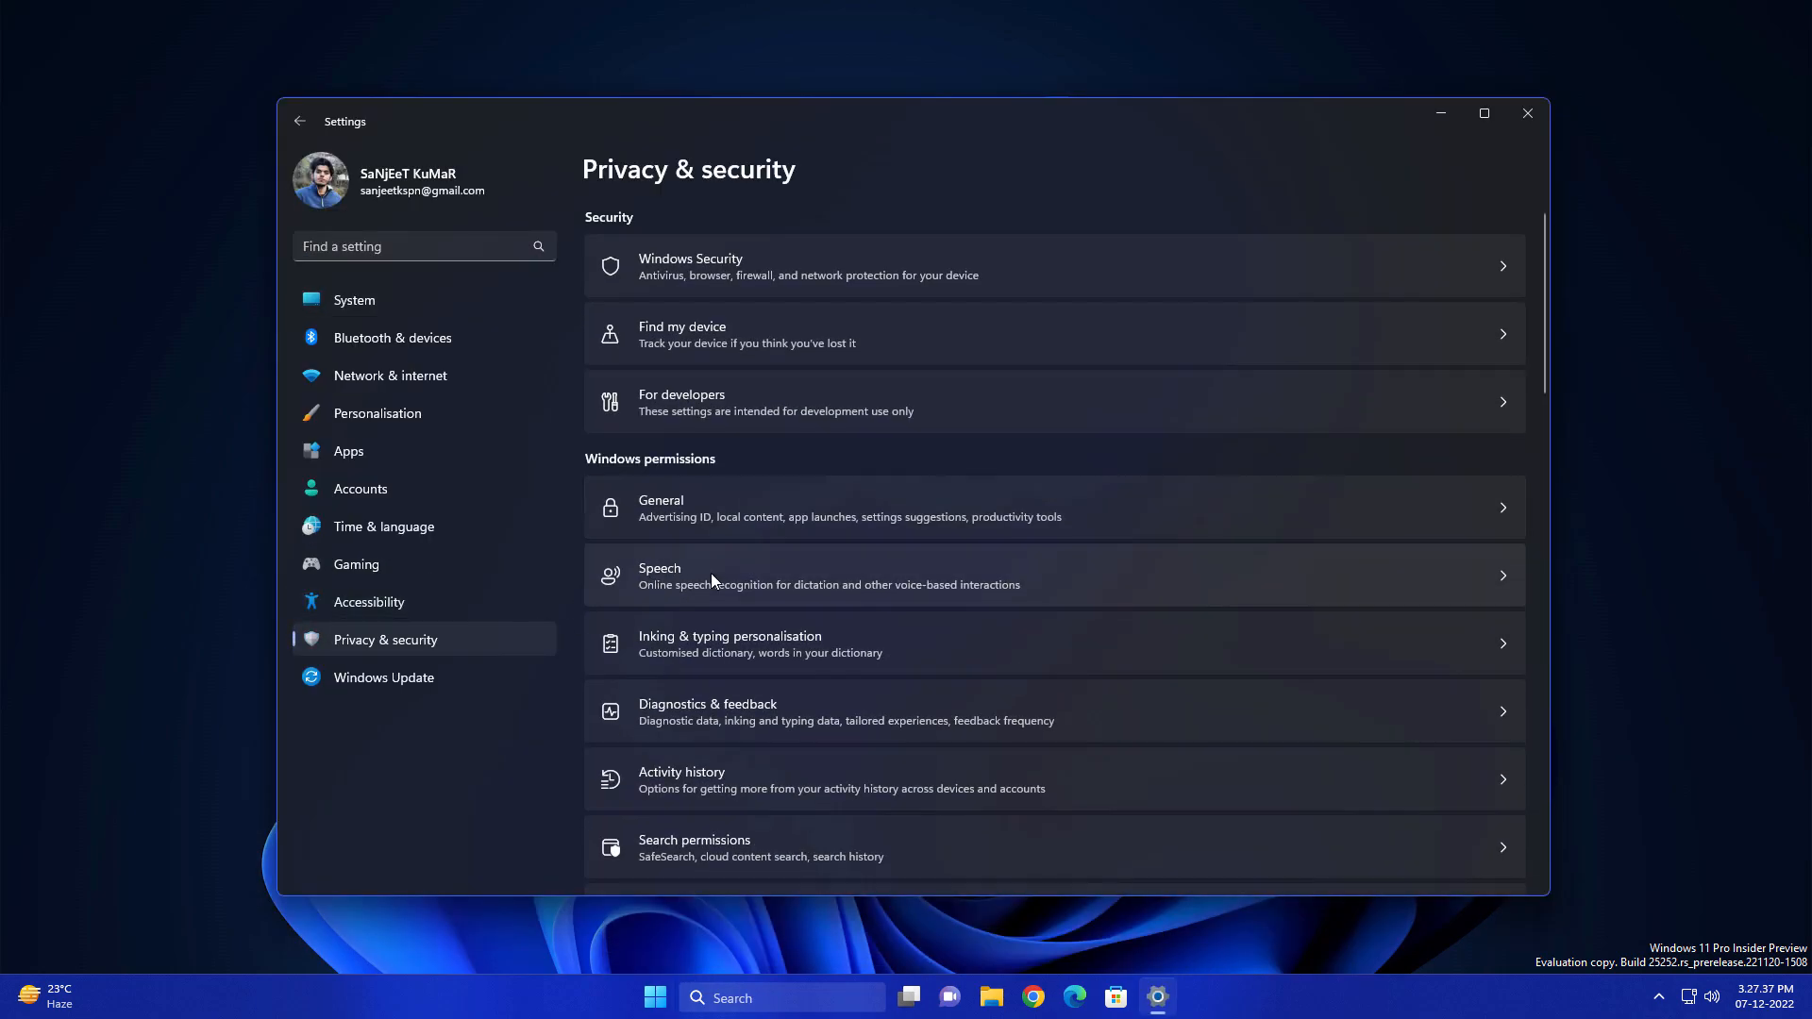
pyautogui.click(713, 574)
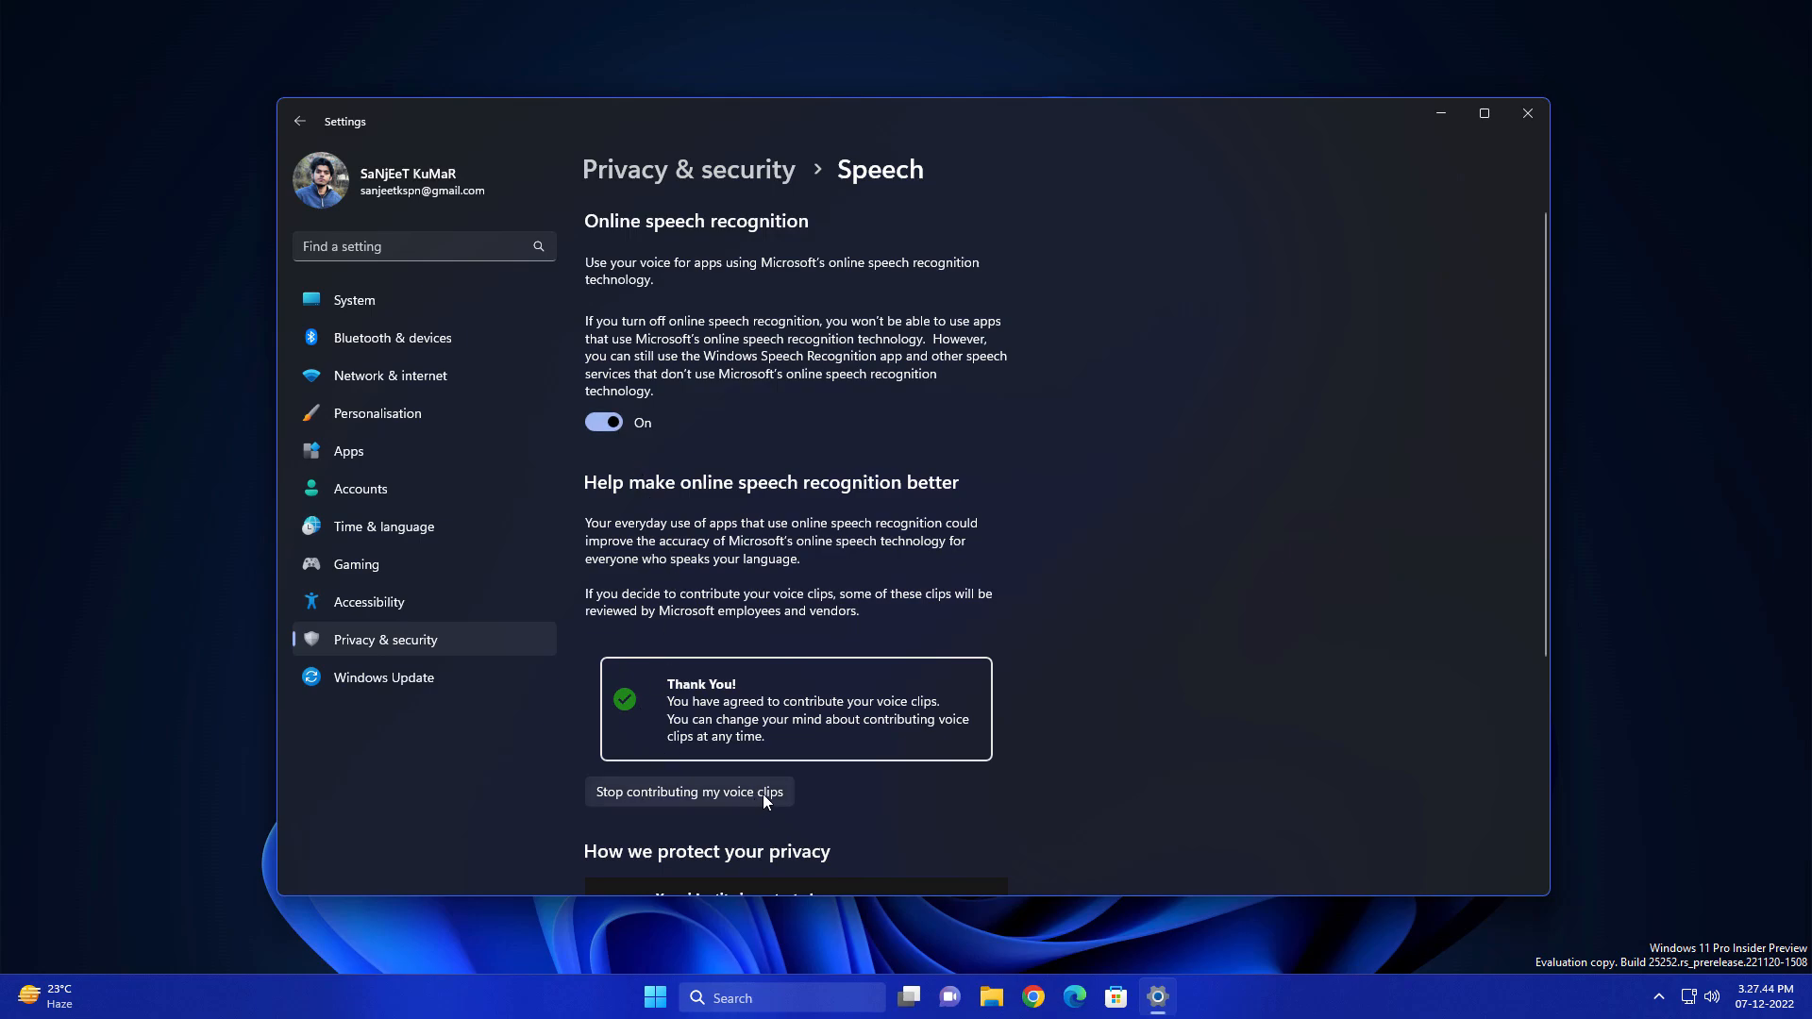
pyautogui.click(604, 423)
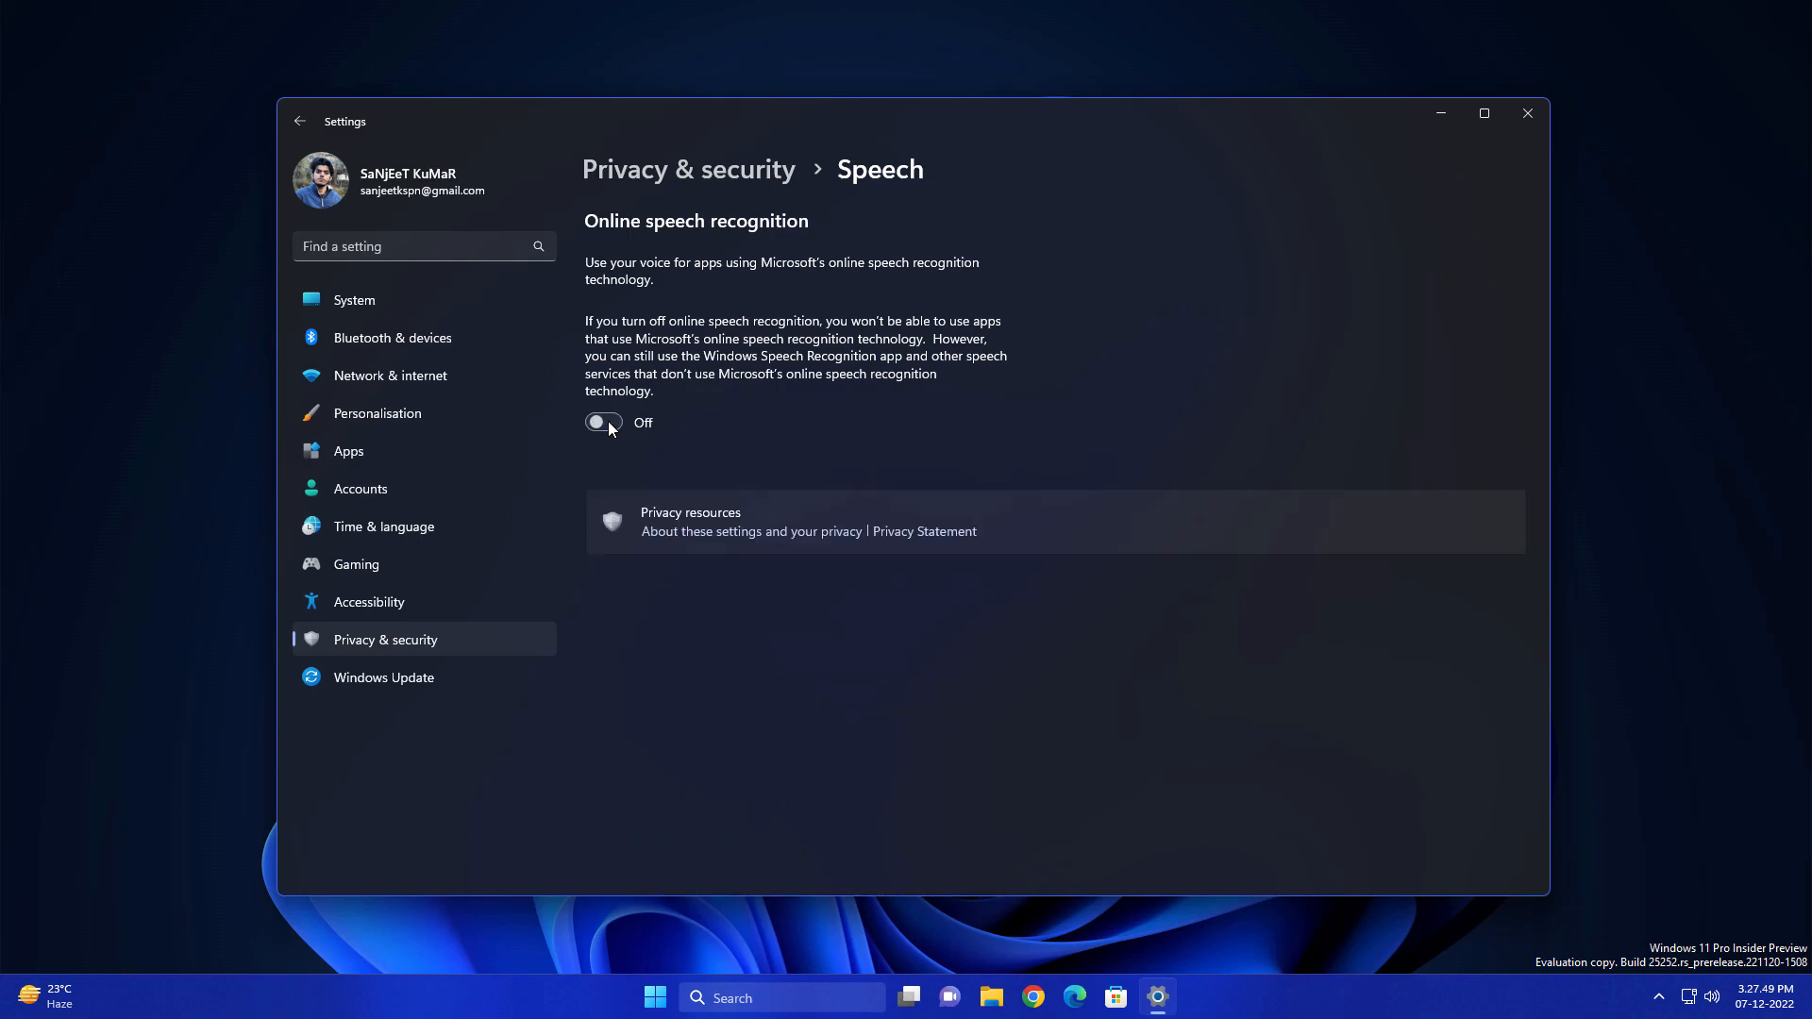
pyautogui.moveTo(776, 436)
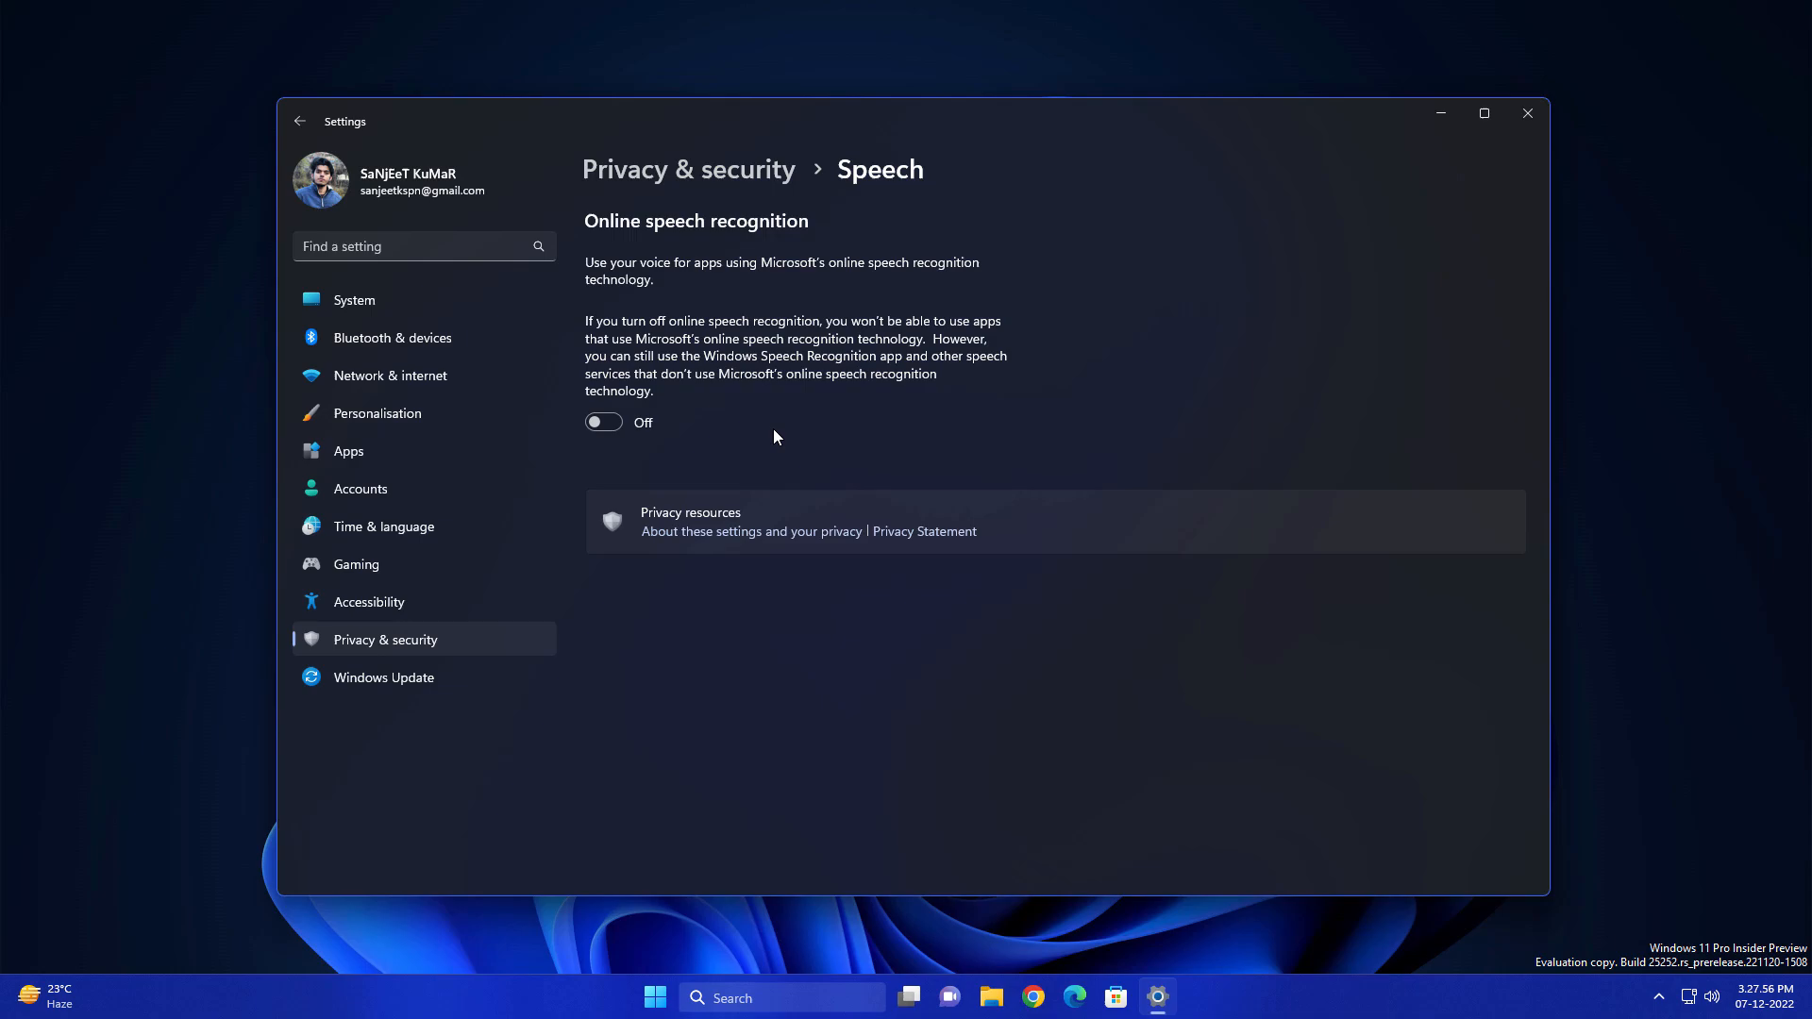
pyautogui.moveTo(661, 652)
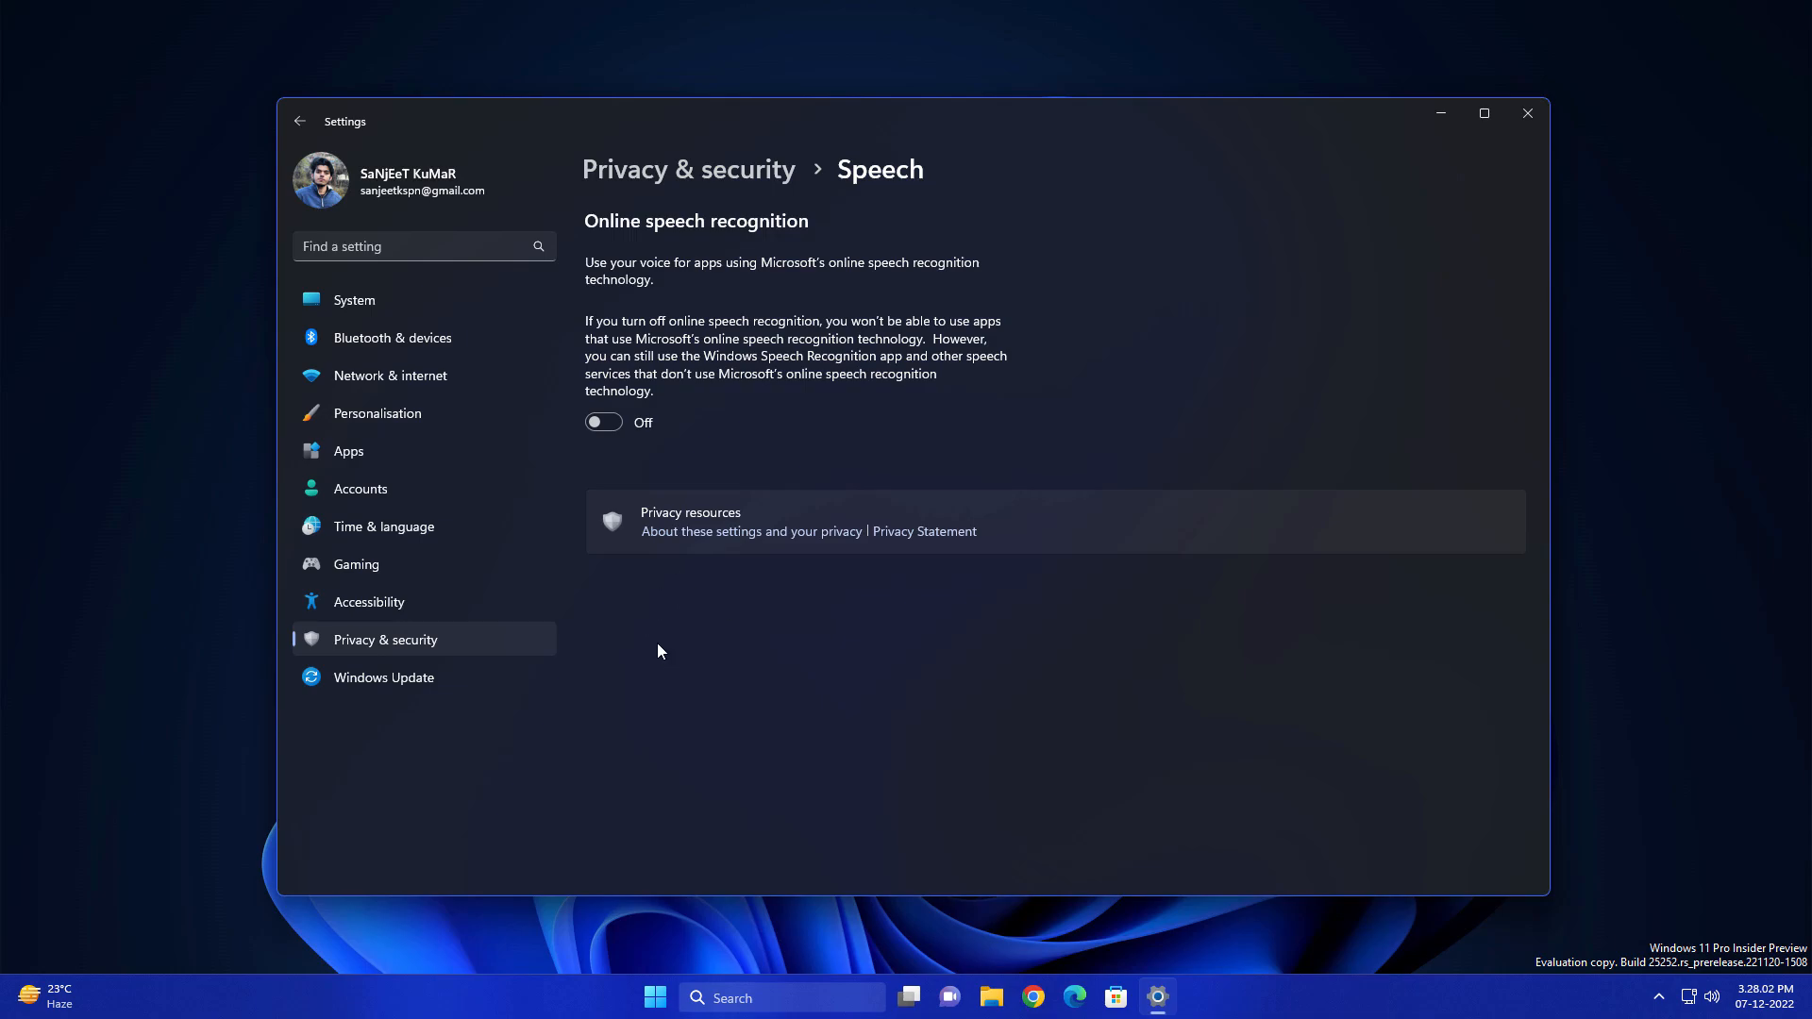
# - Bring up Diagnostics & feedback and verify Send optional diagnostic data is Off
pyautogui.click(354, 300)
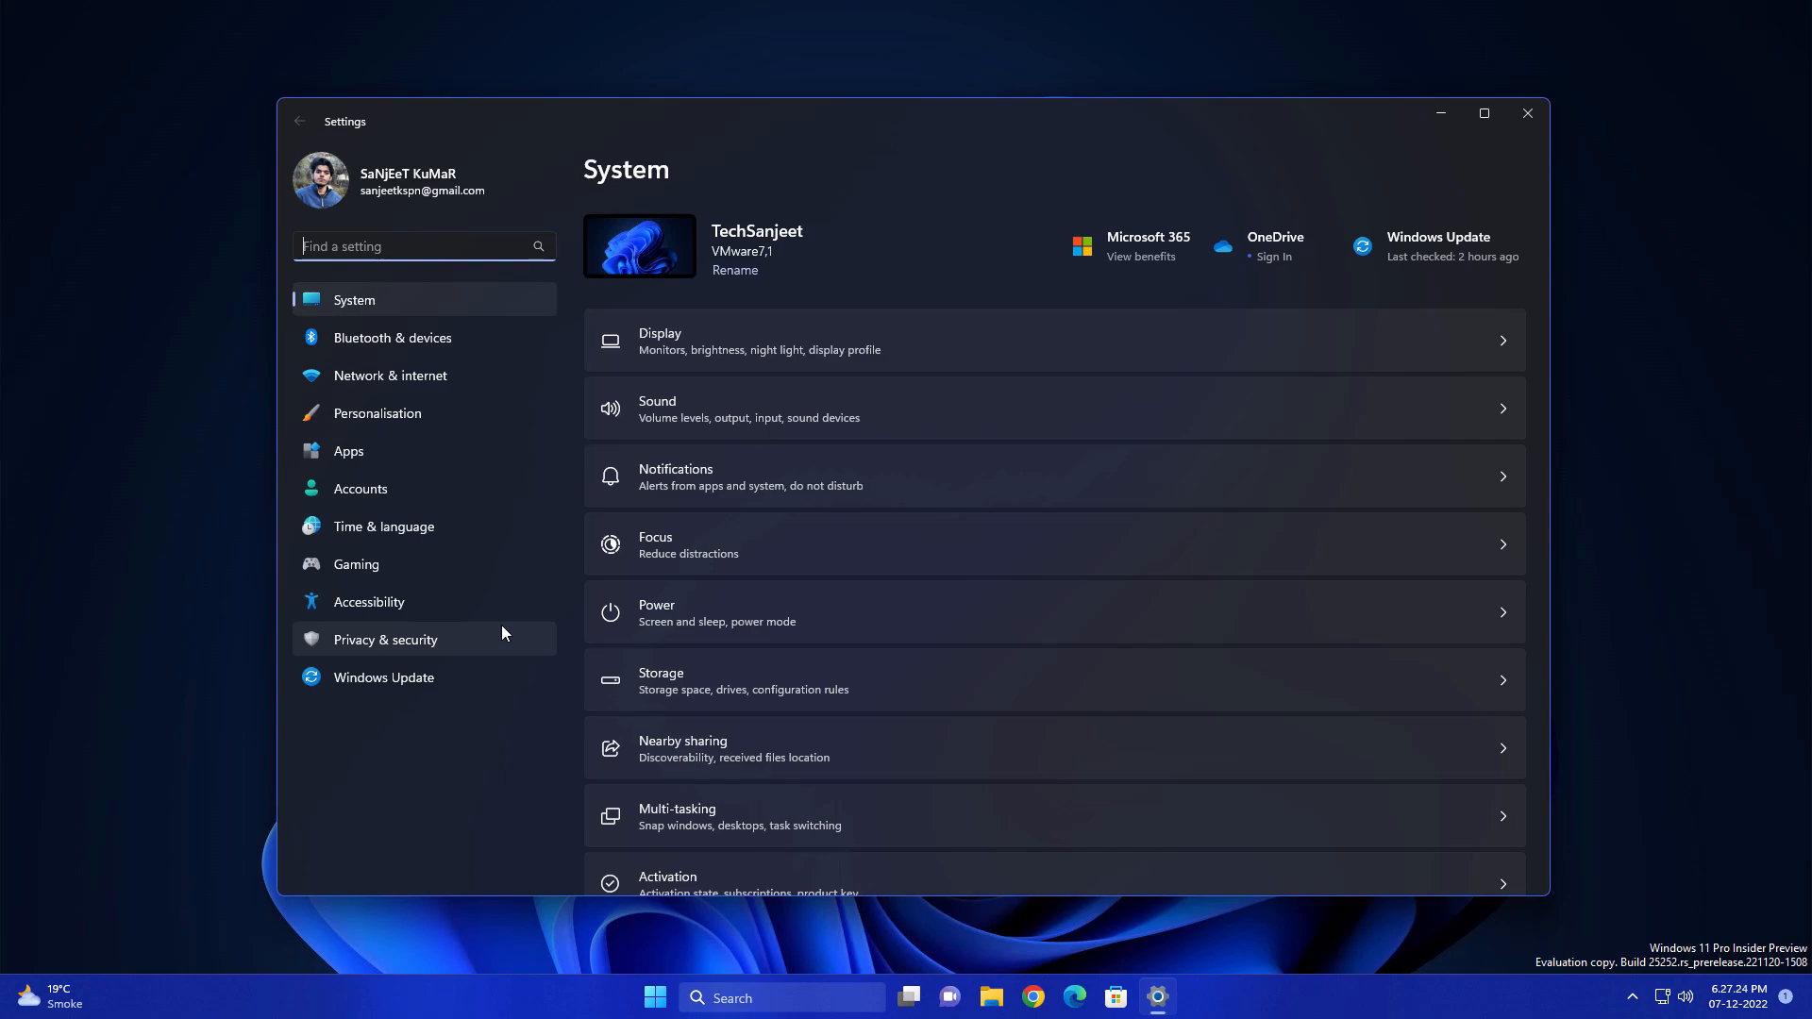
pyautogui.click(385, 640)
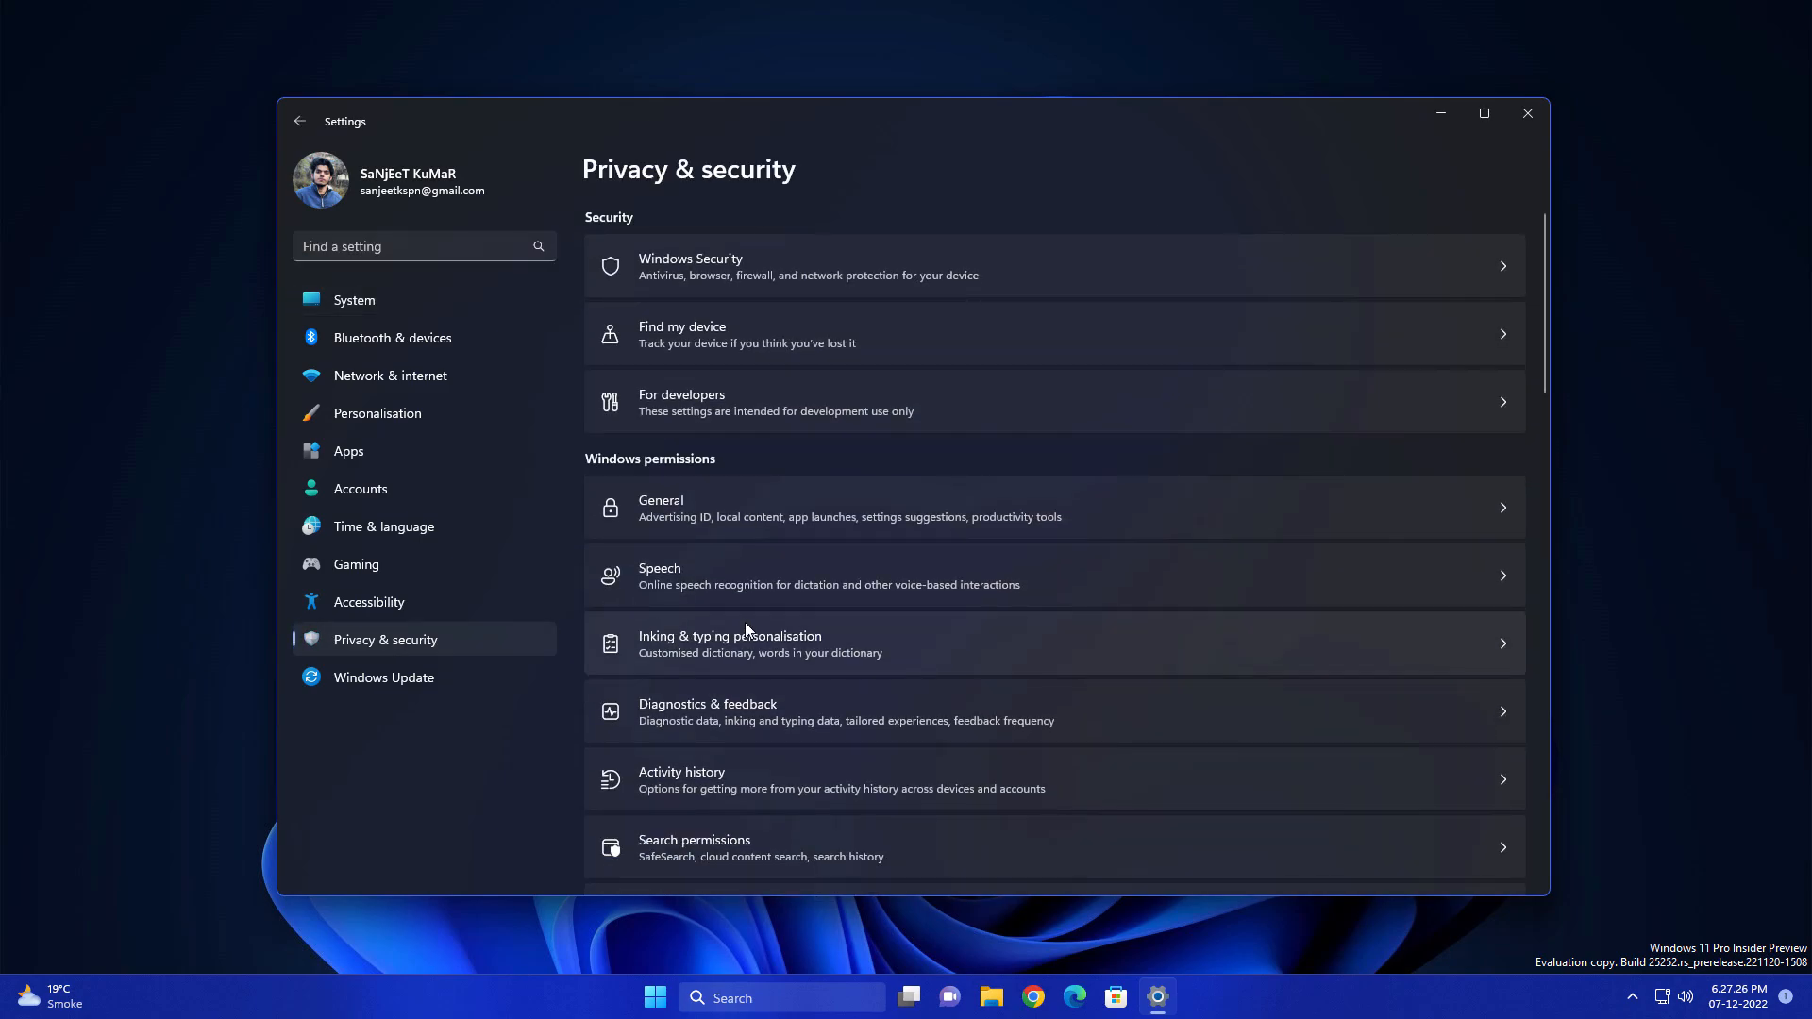
pyautogui.click(708, 712)
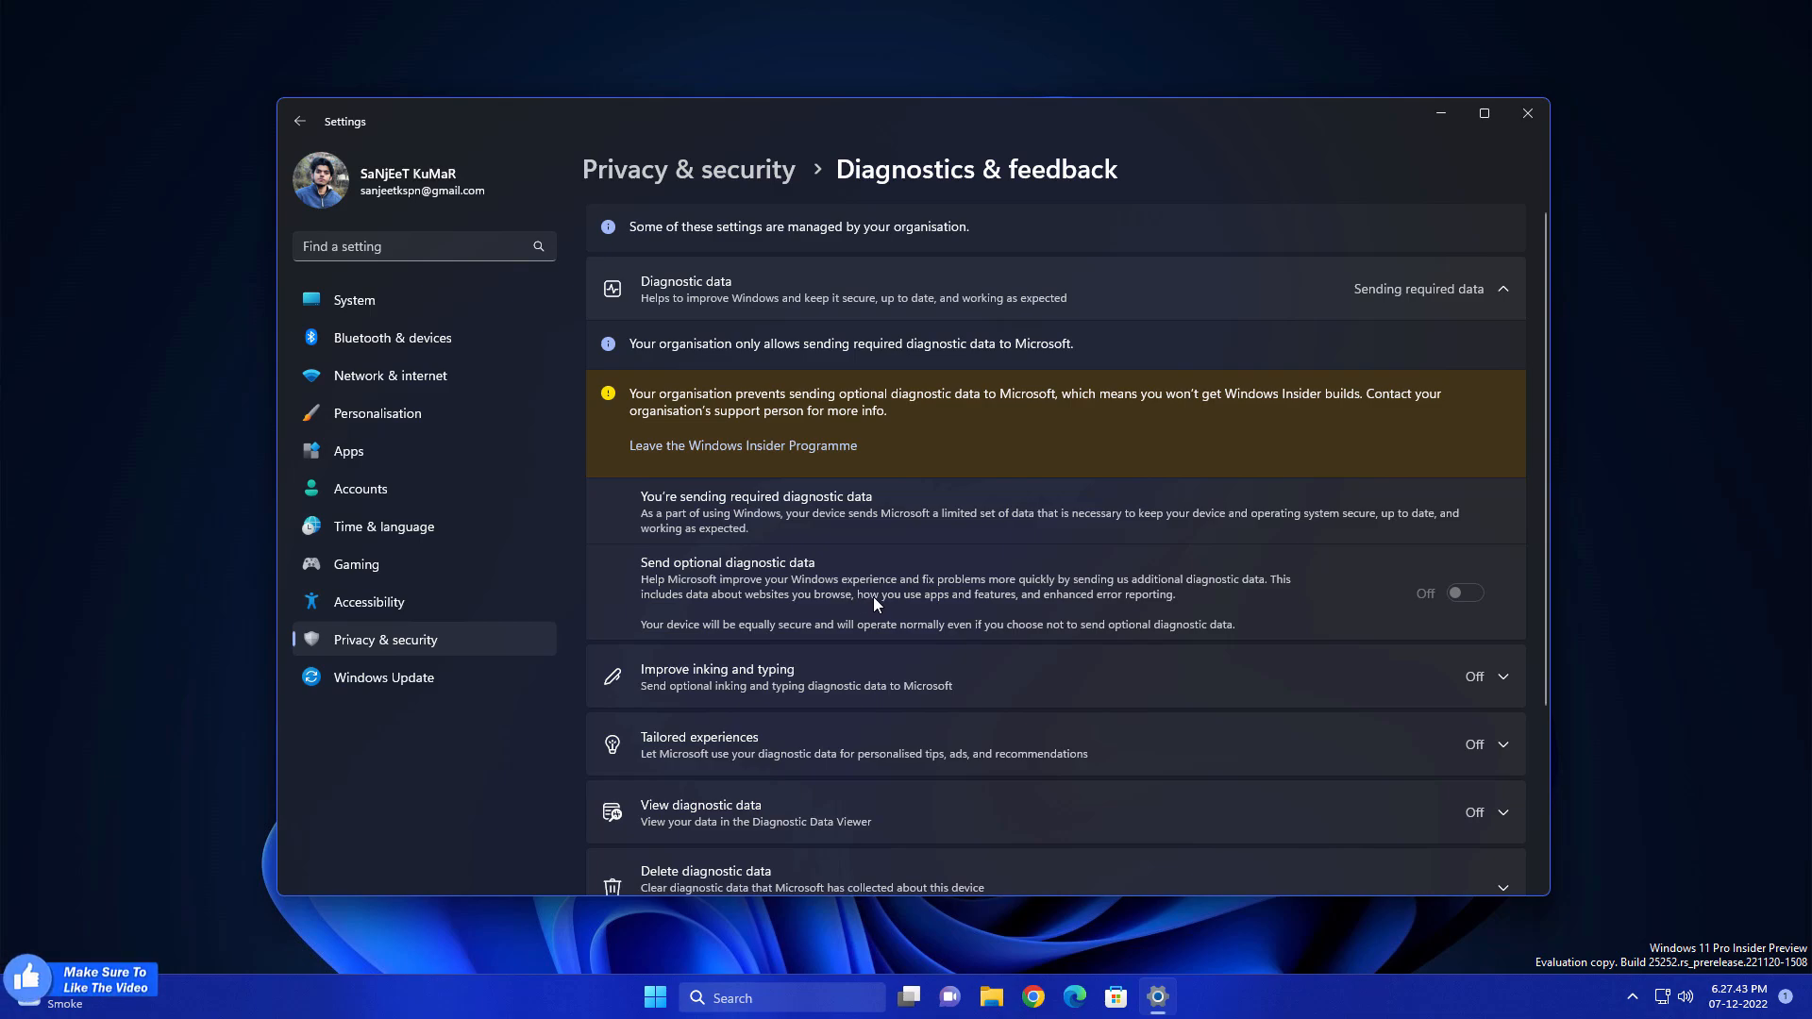
pyautogui.moveTo(1015, 606)
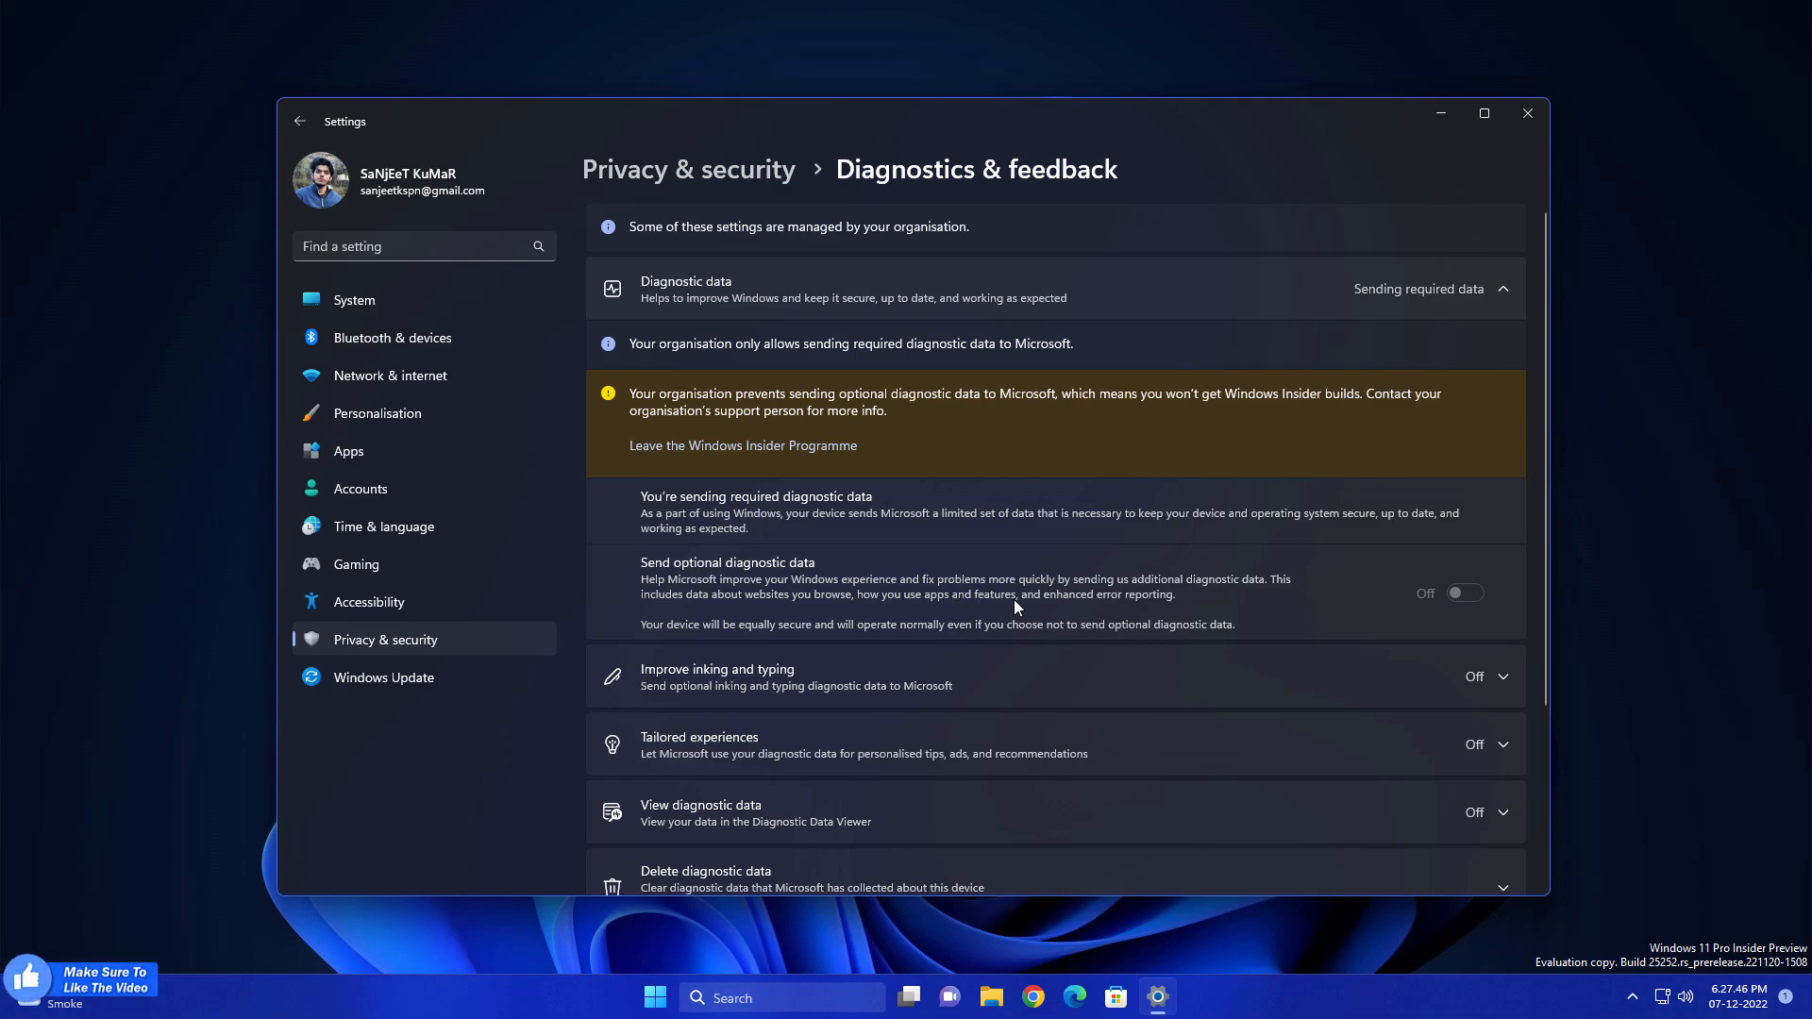
pyautogui.moveTo(1027, 610)
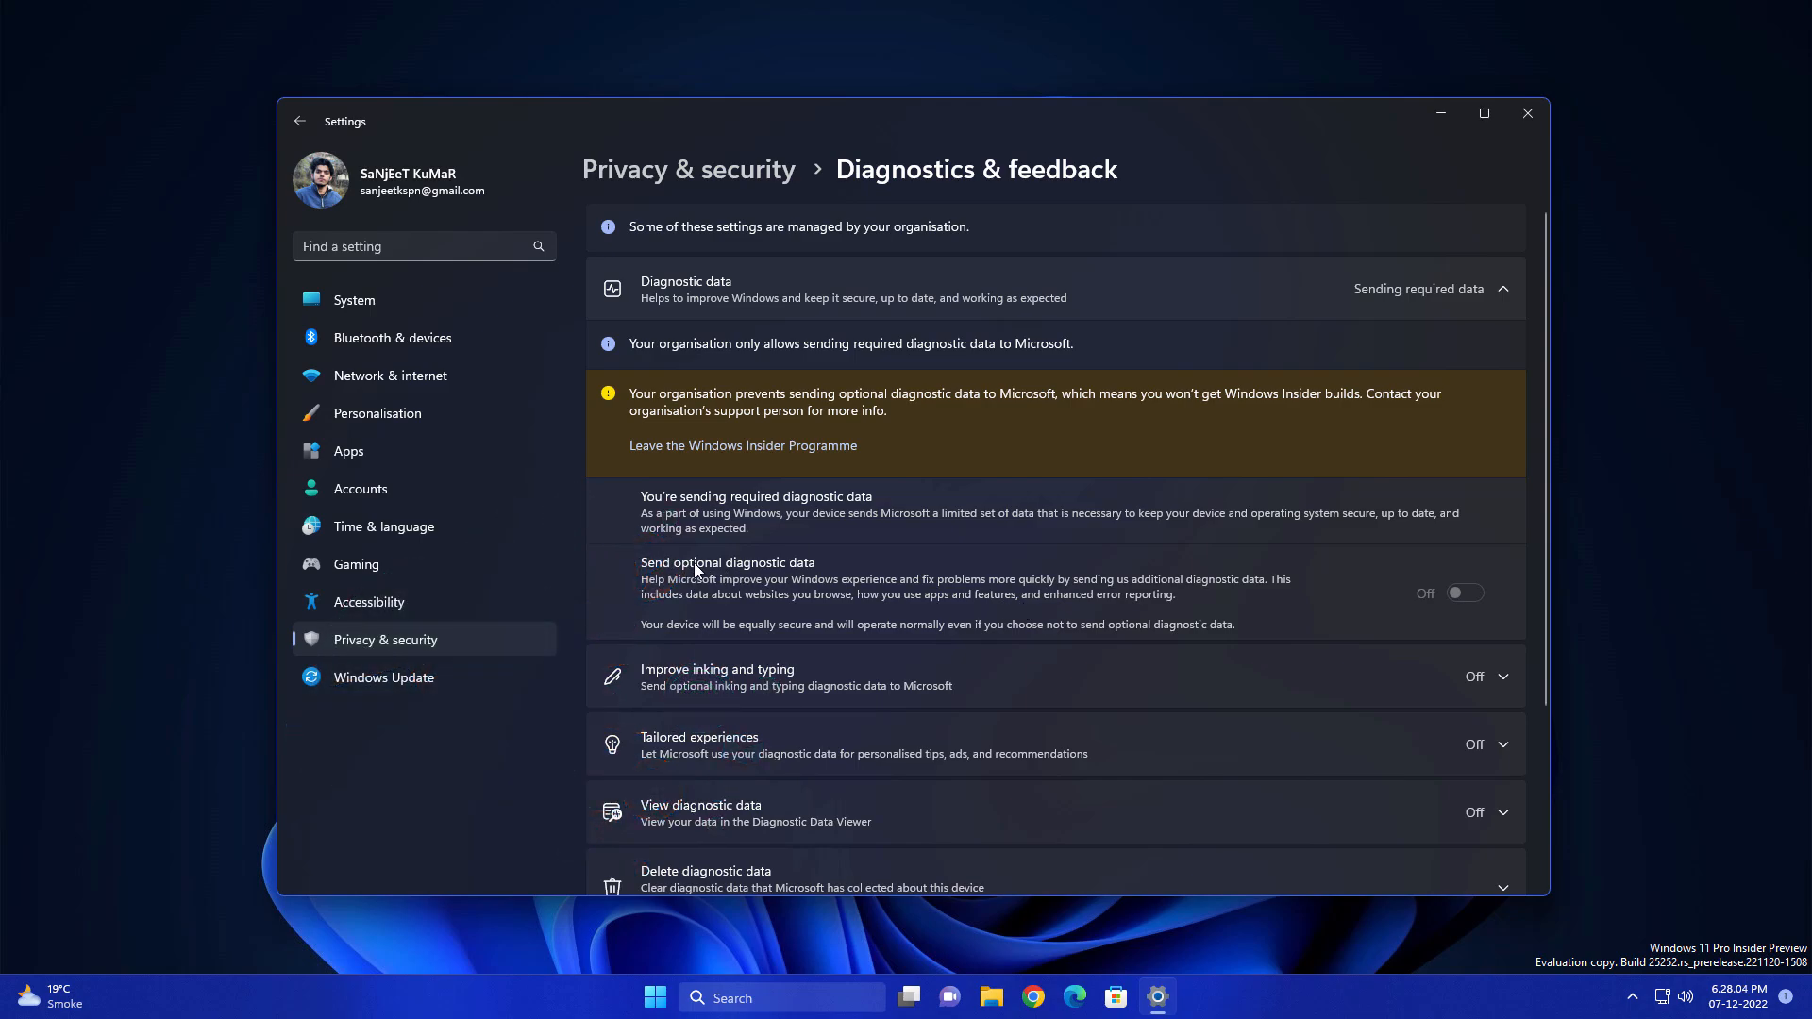
pyautogui.moveTo(1437, 610)
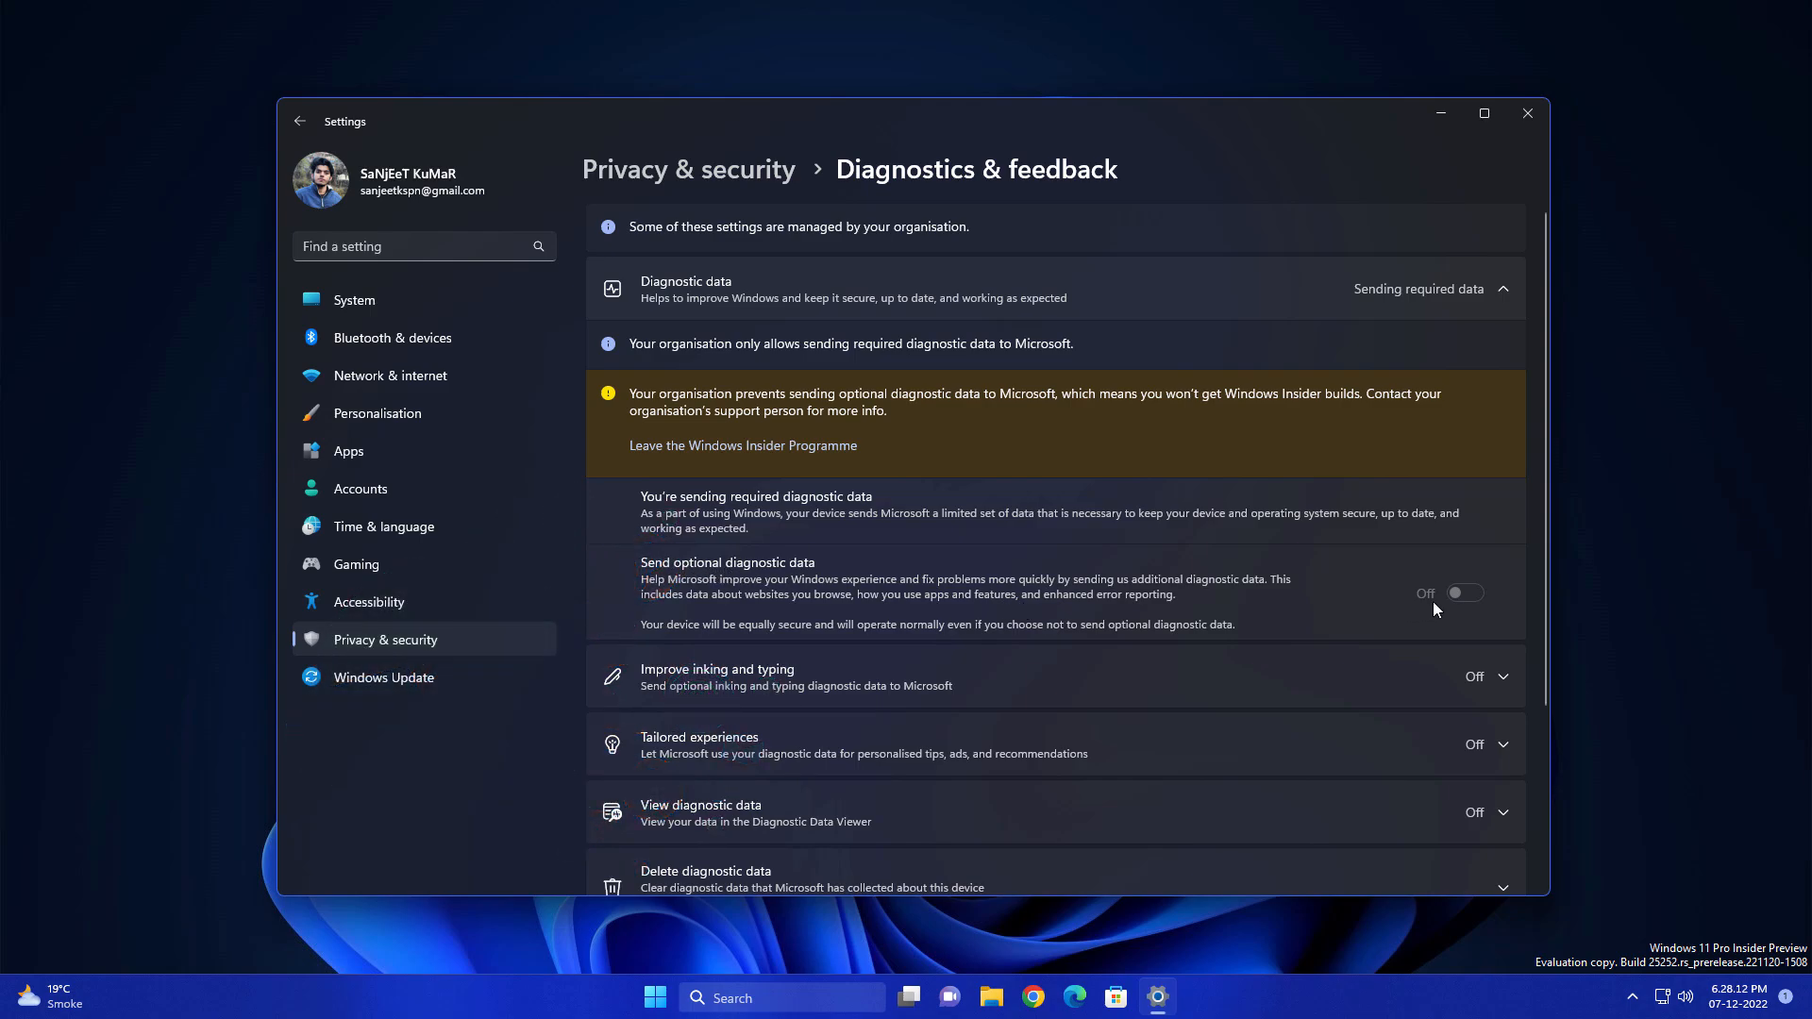
pyautogui.moveTo(1353, 606)
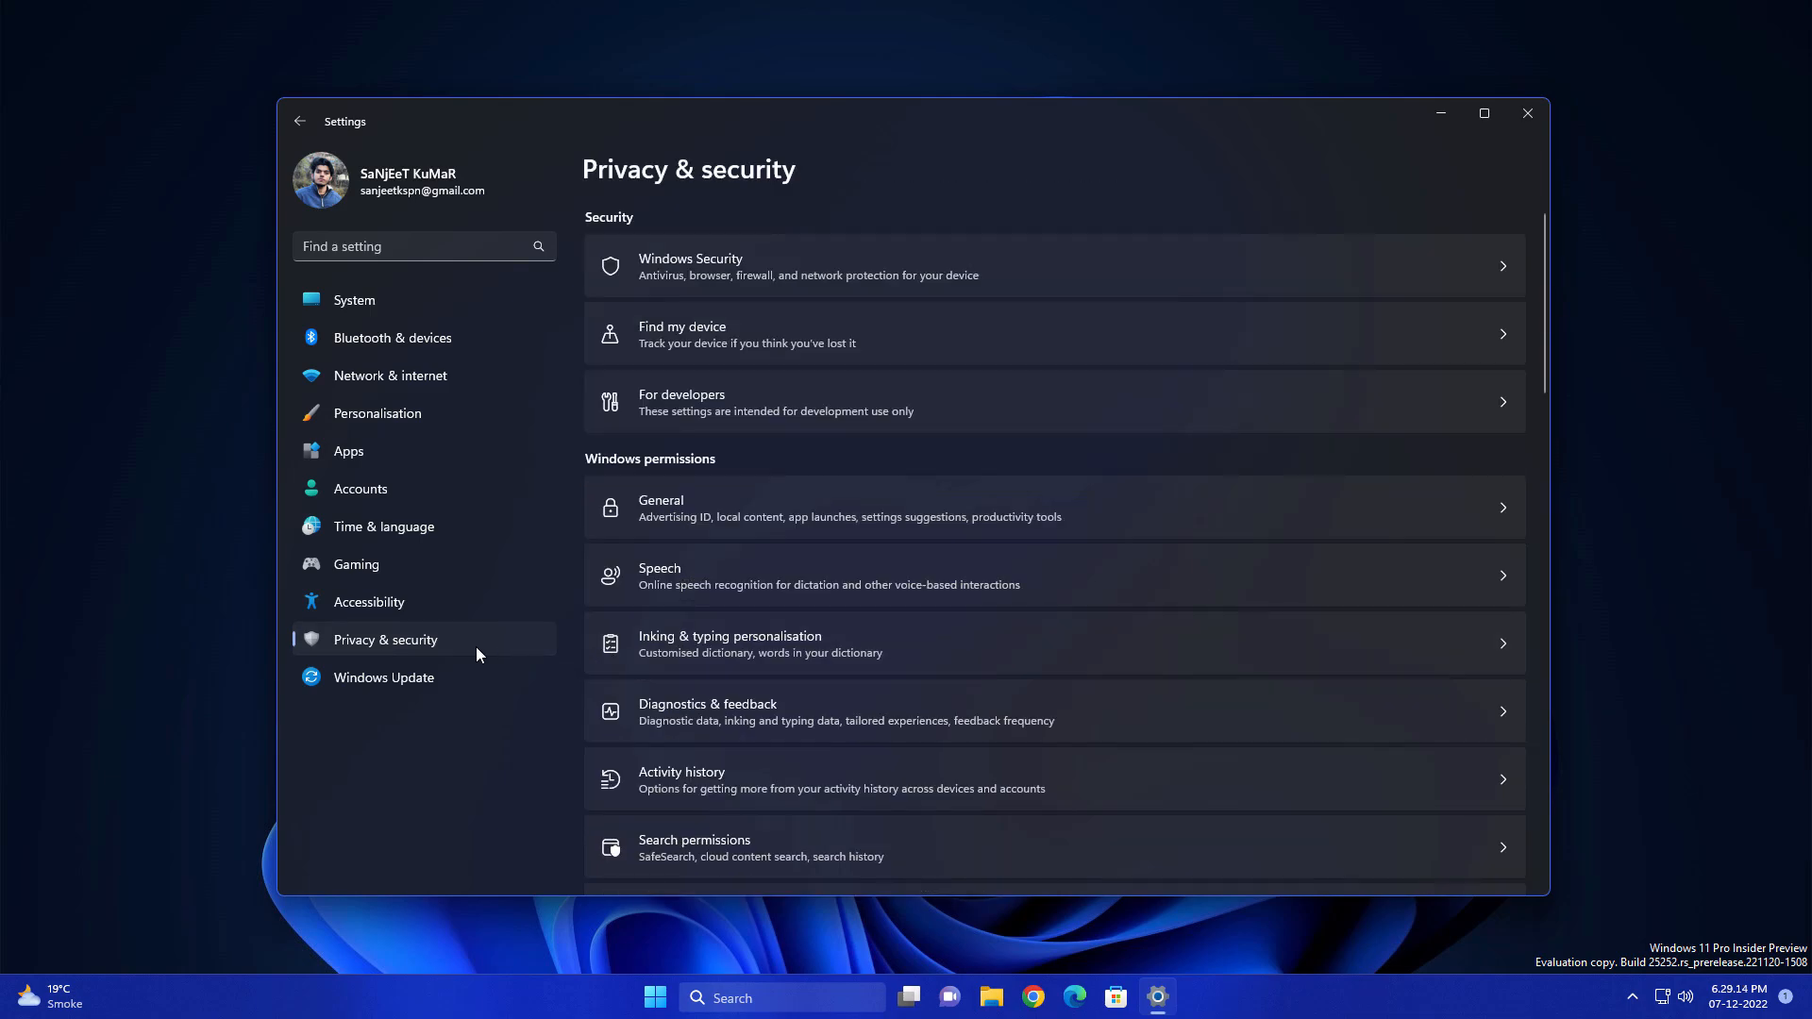
pyautogui.moveTo(725, 491)
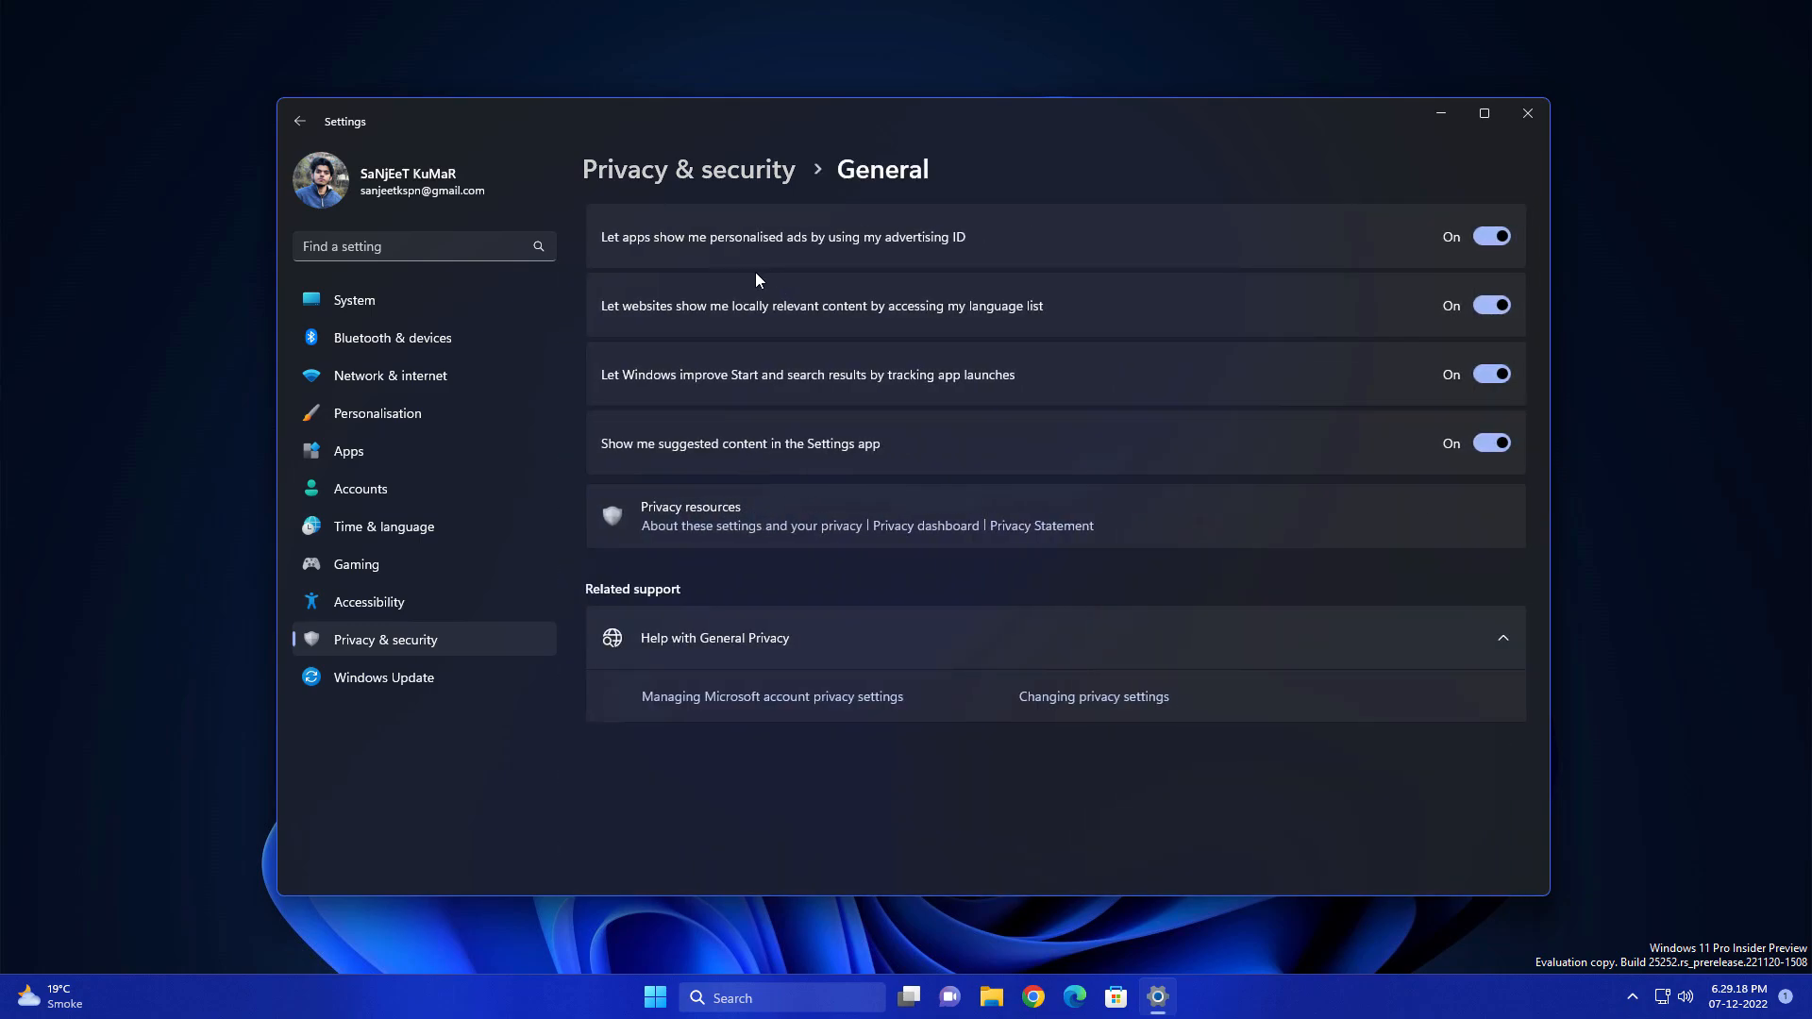
pyautogui.moveTo(777, 247)
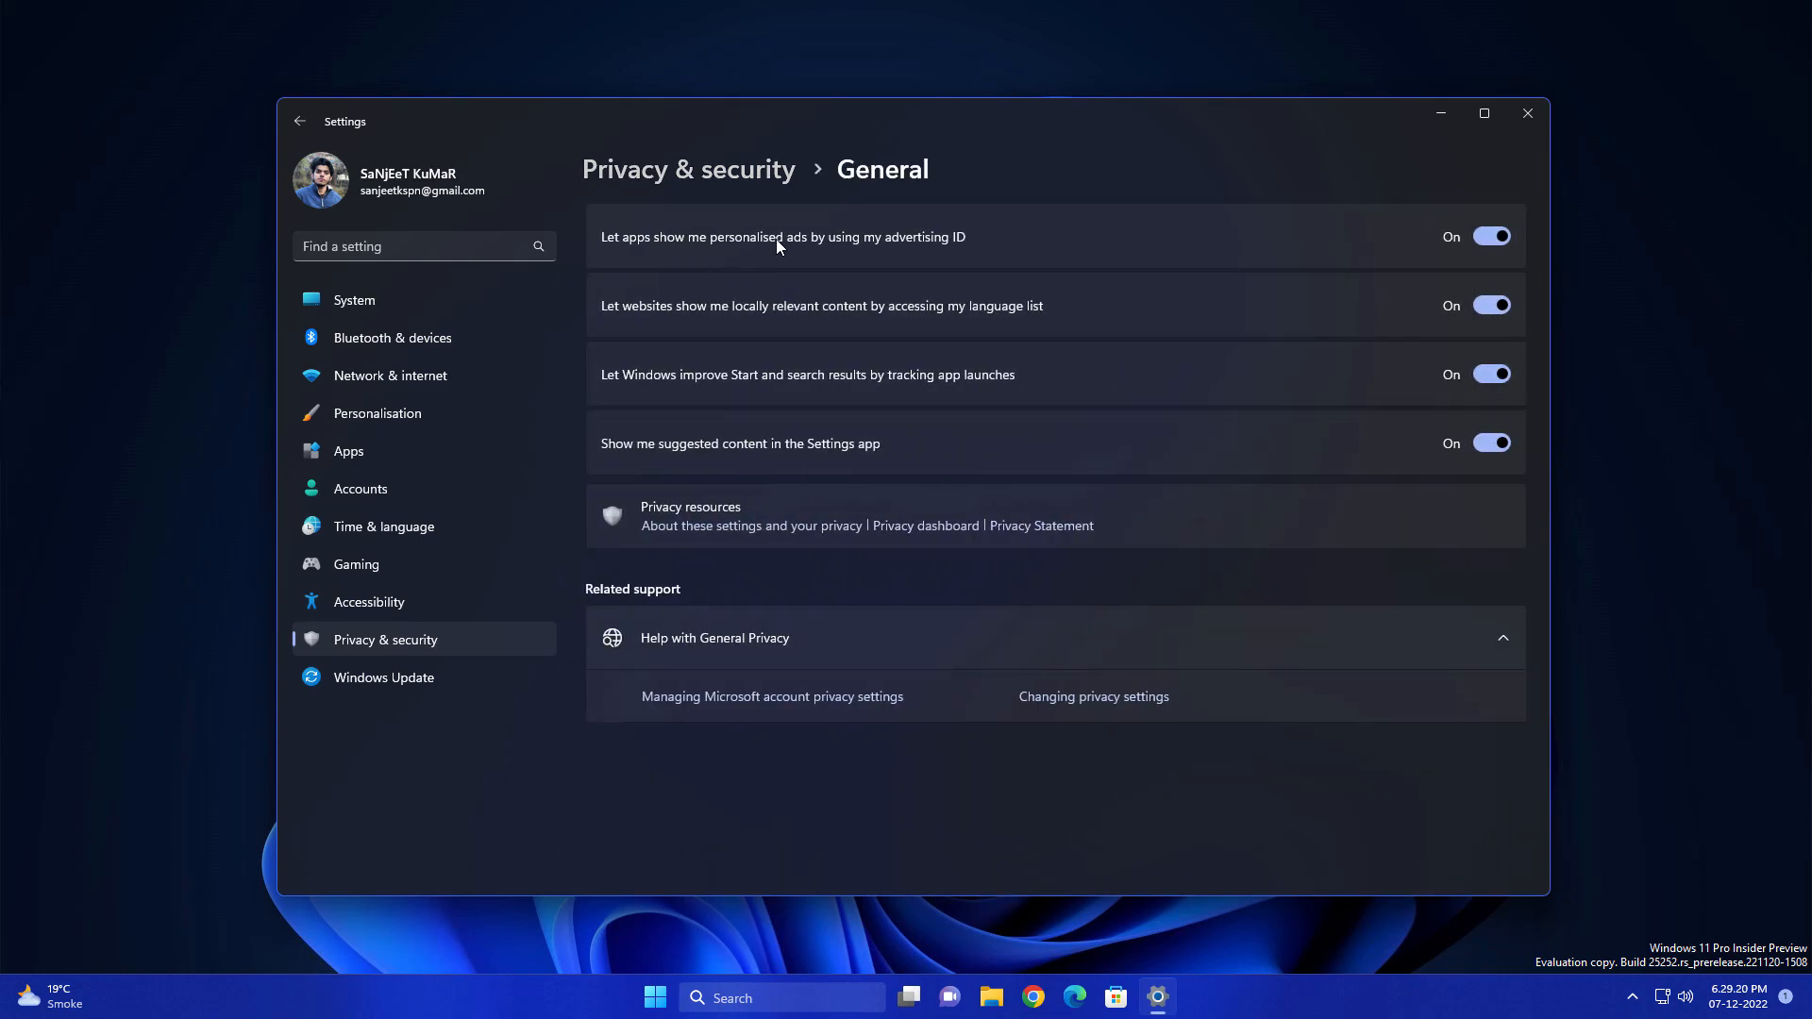
pyautogui.moveTo(976, 253)
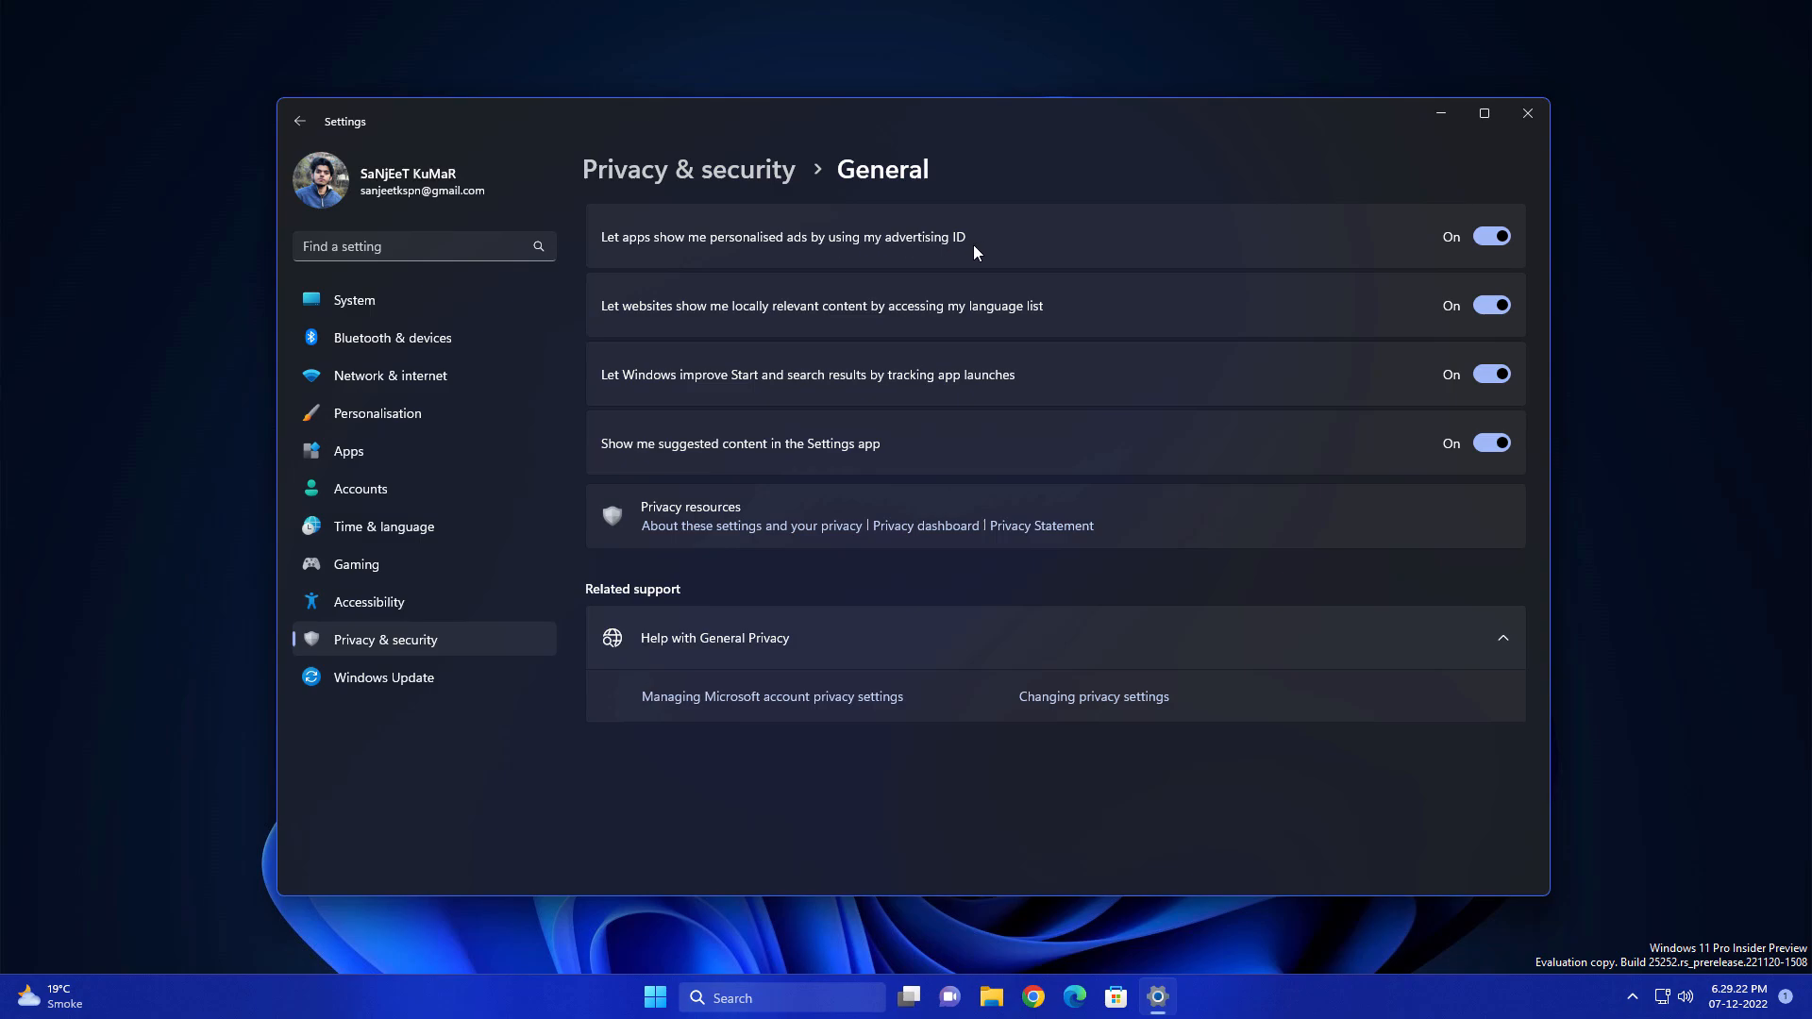
# - Switch off advertising ID ads, language-list access, app-launch tracking and suggested content in General
pyautogui.click(1491, 236)
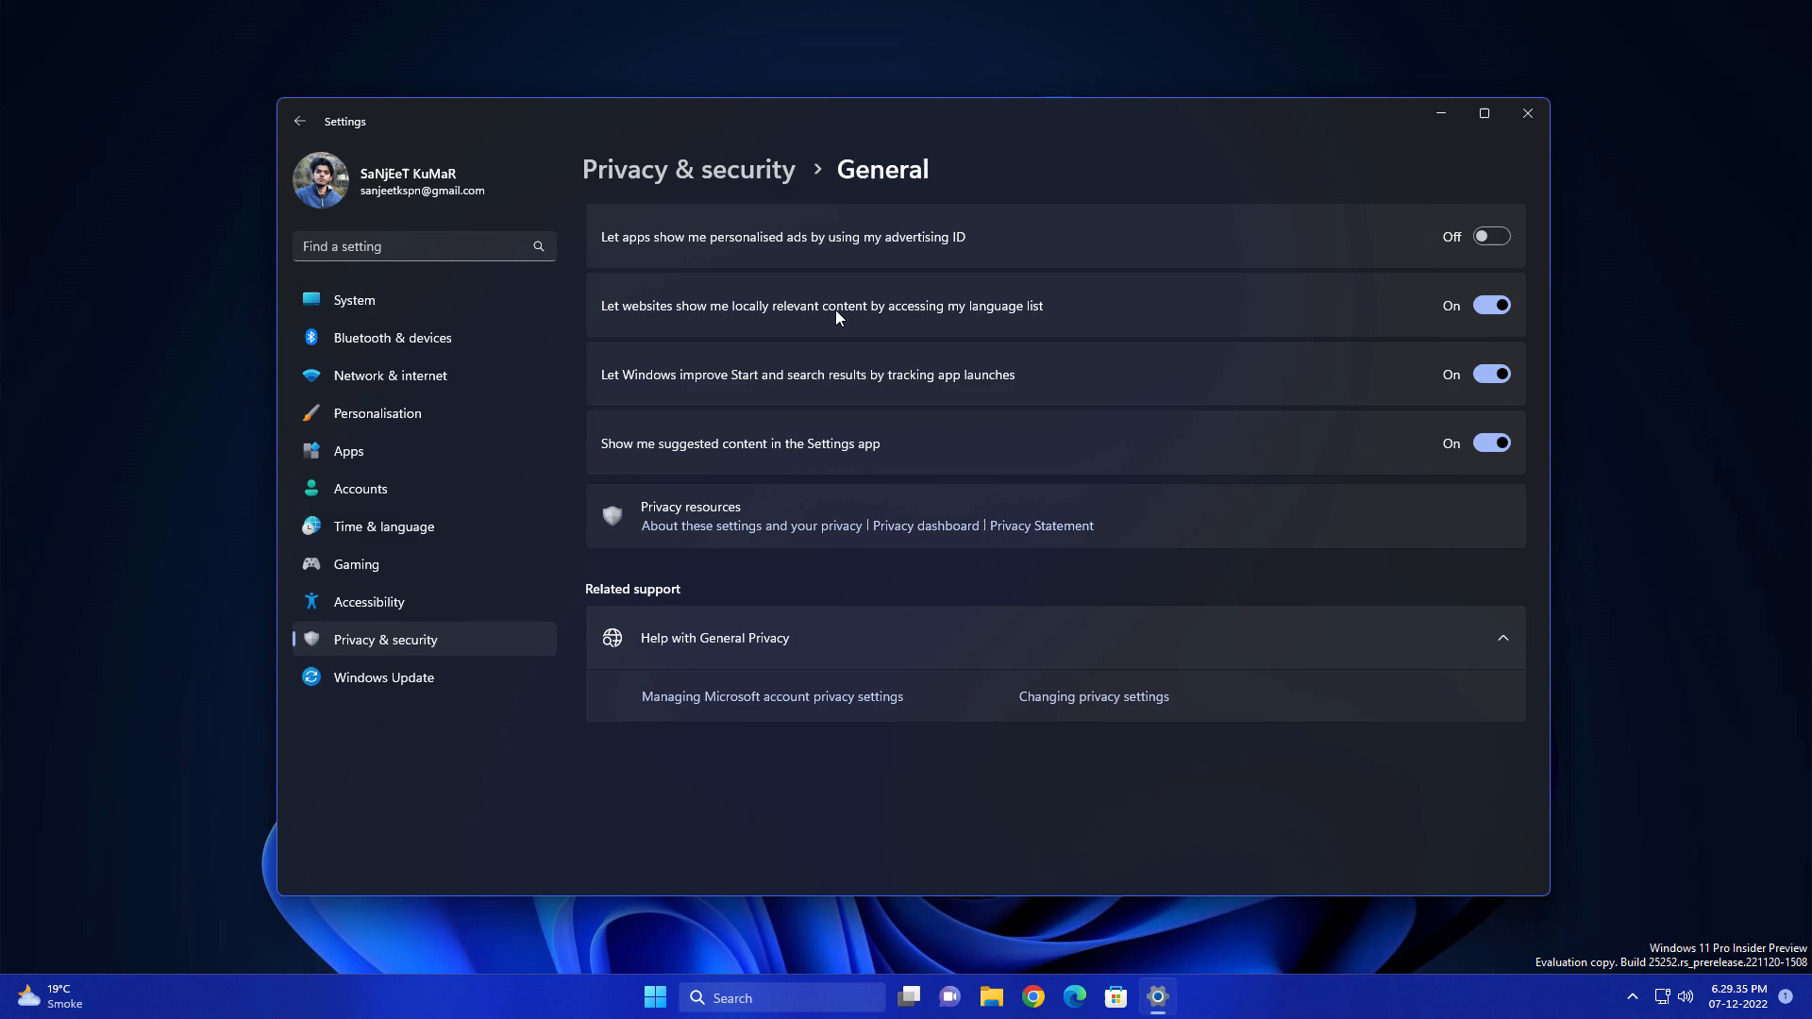
pyautogui.moveTo(1017, 317)
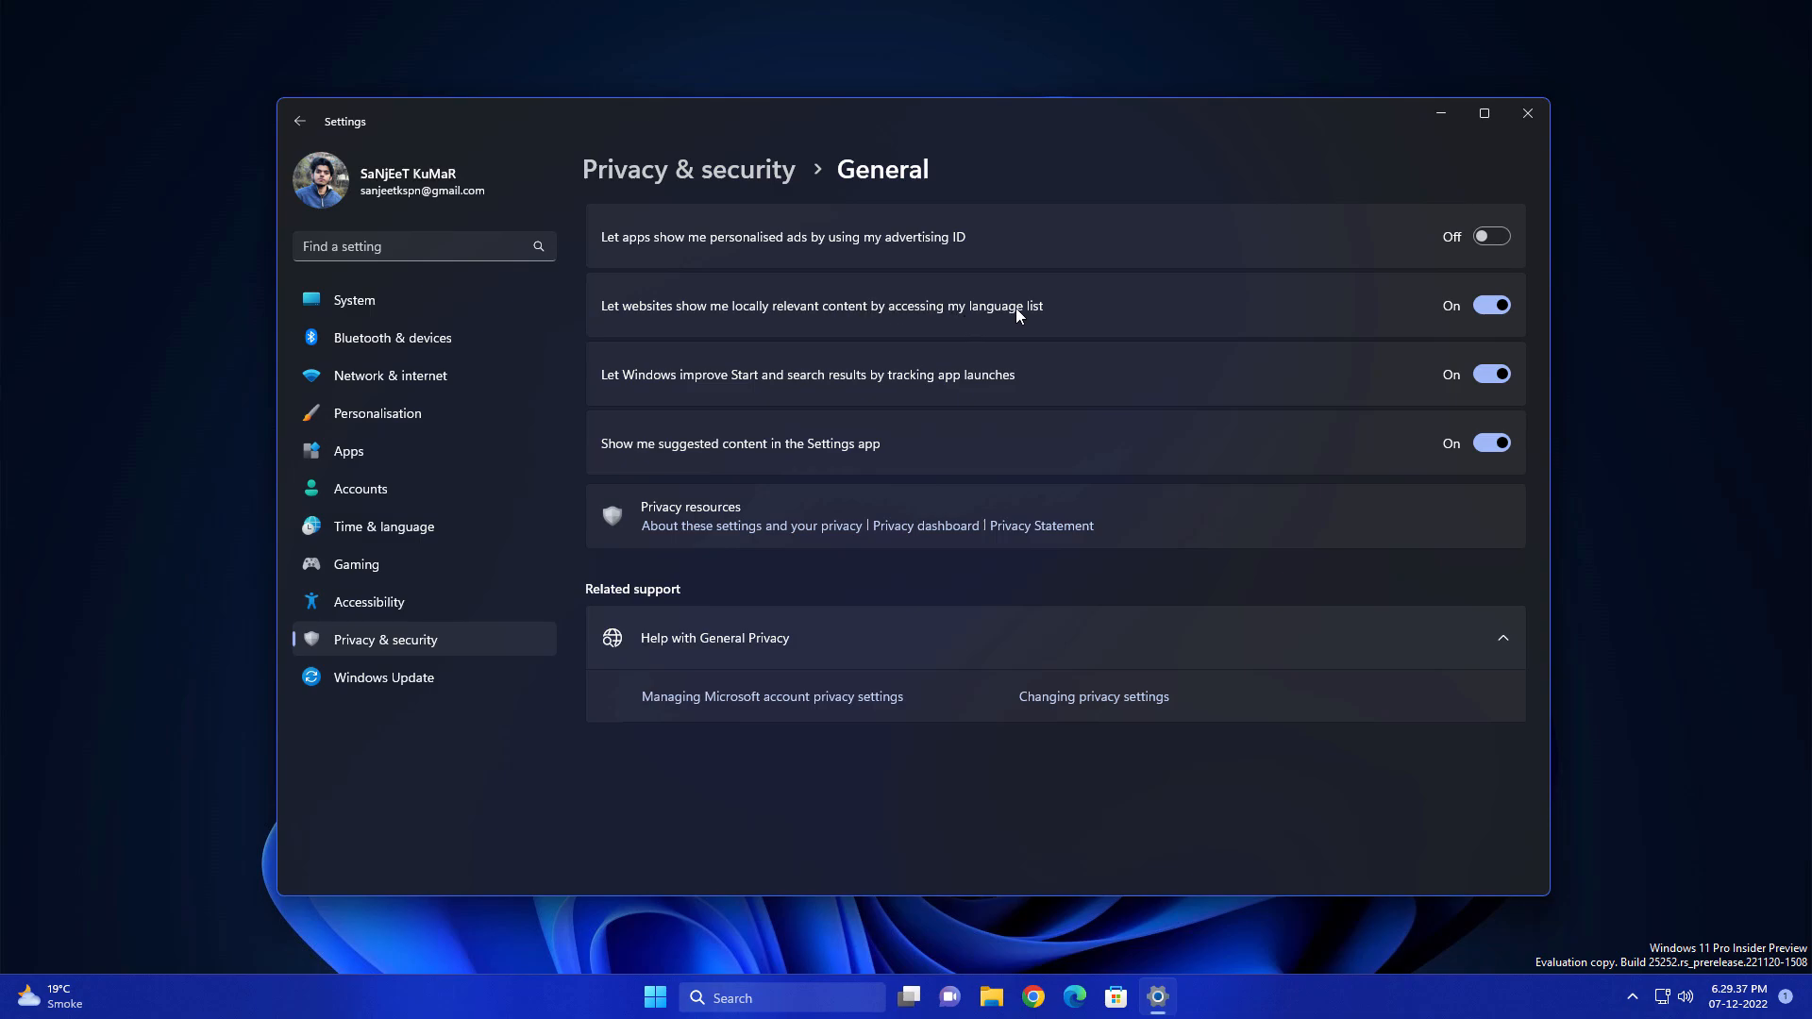
pyautogui.click(1491, 303)
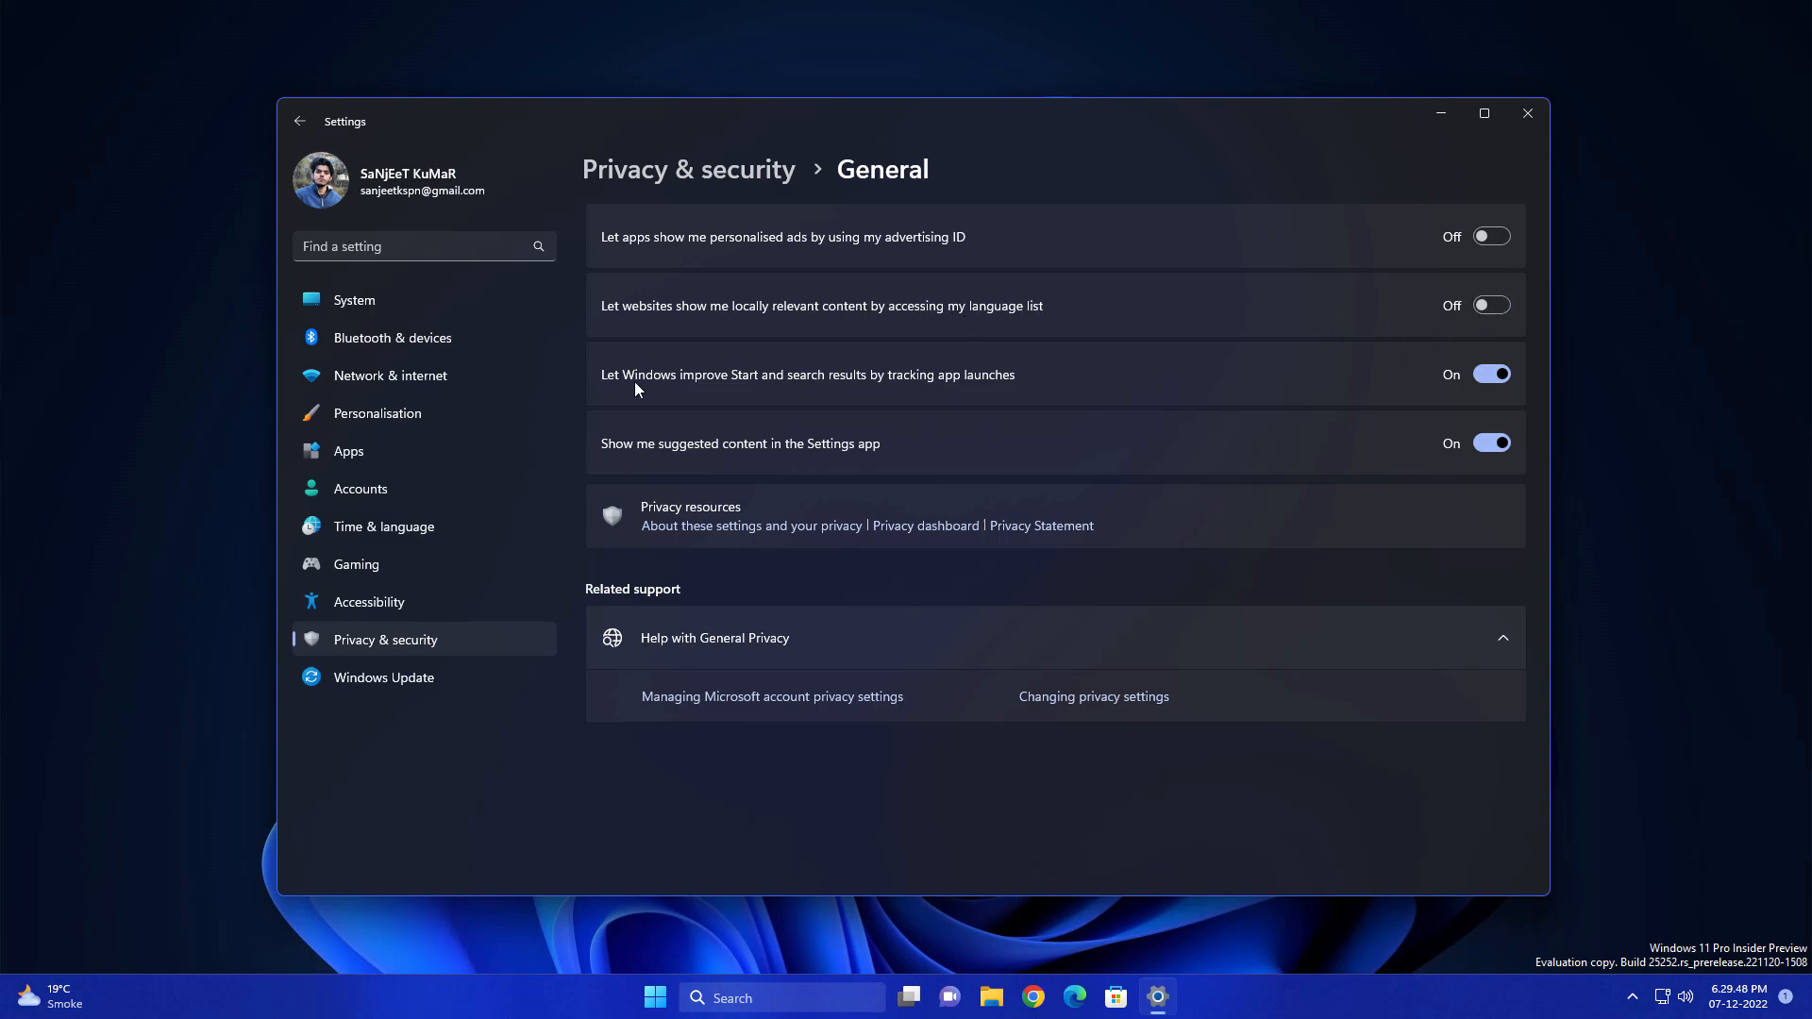
pyautogui.moveTo(819, 389)
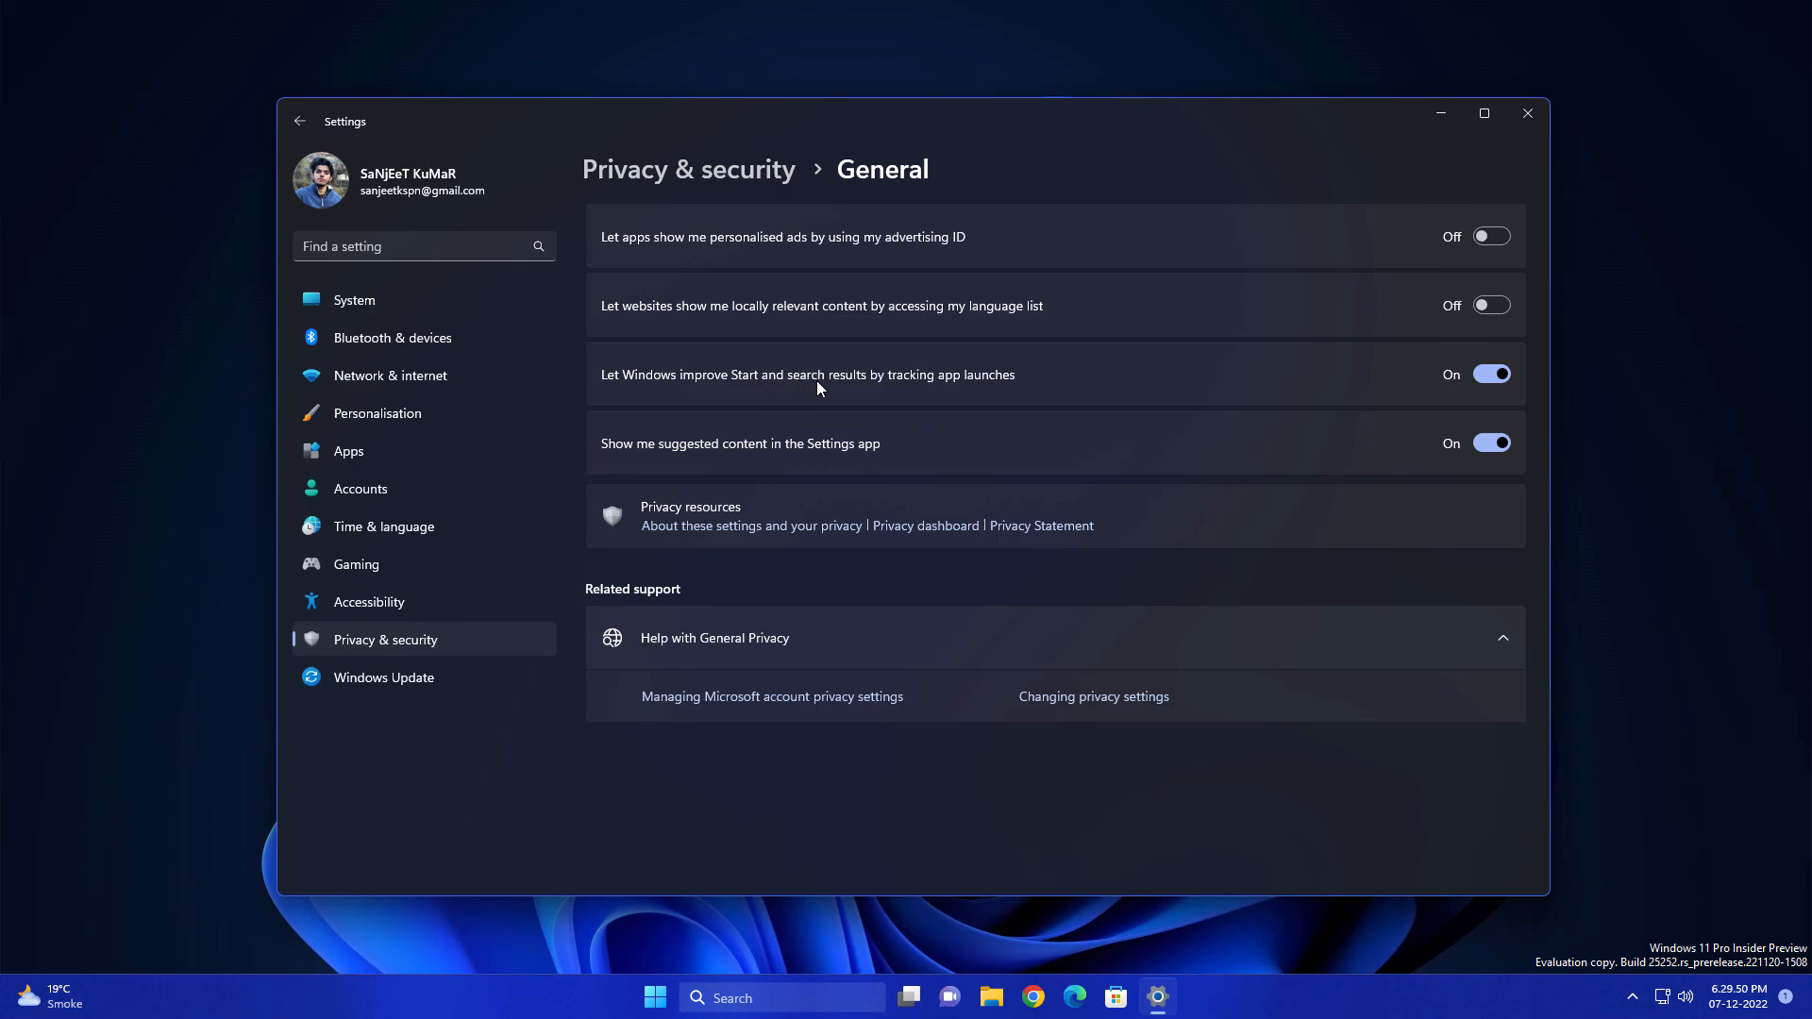
pyautogui.moveTo(1000, 391)
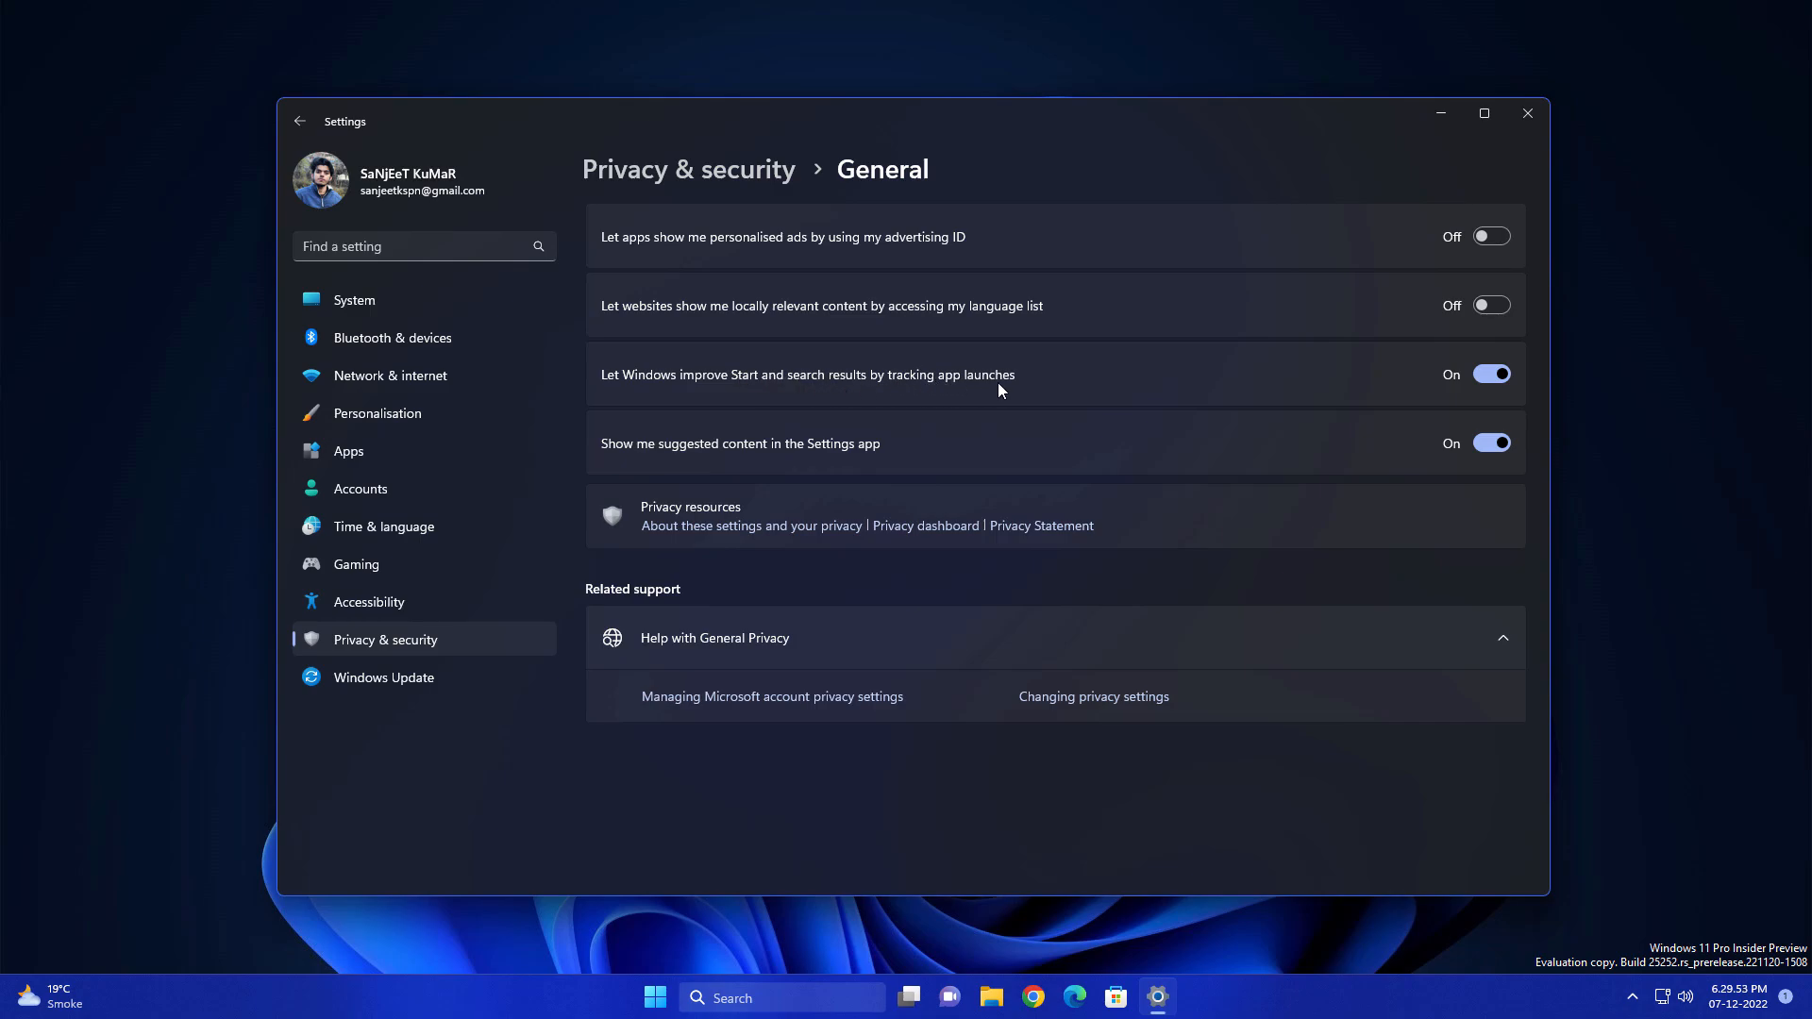
pyautogui.click(1491, 374)
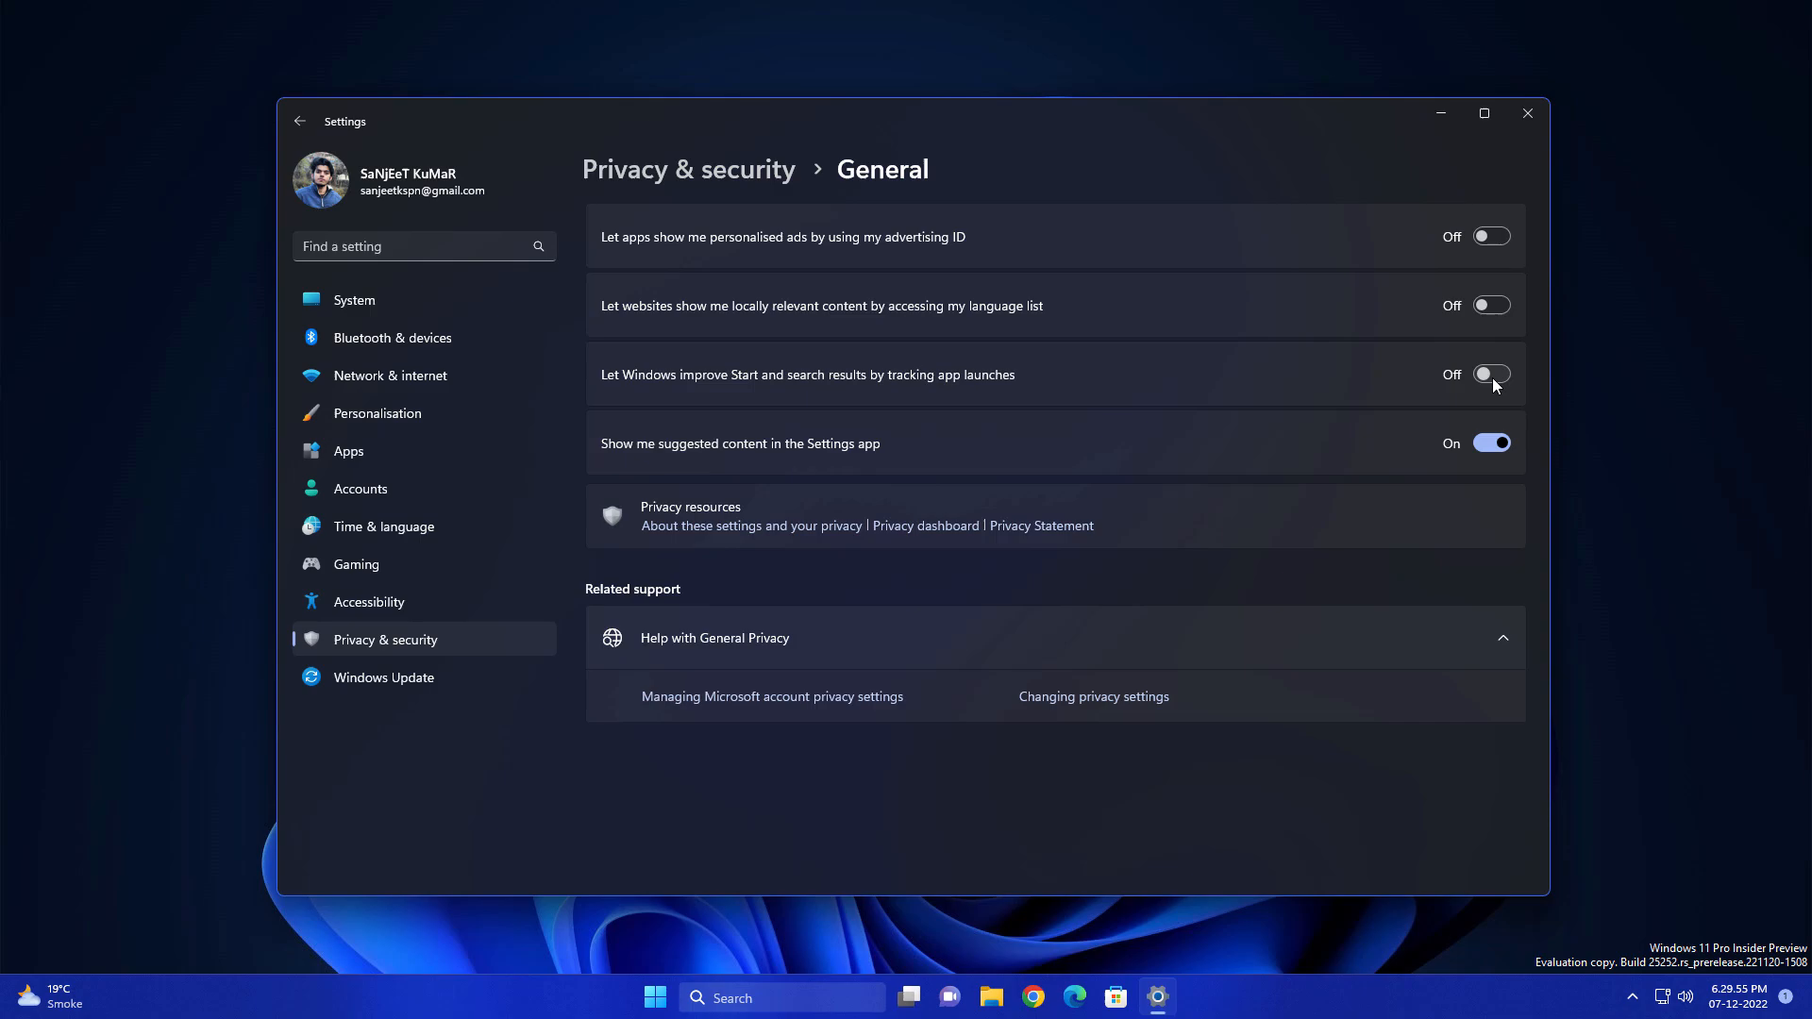
pyautogui.moveTo(728, 454)
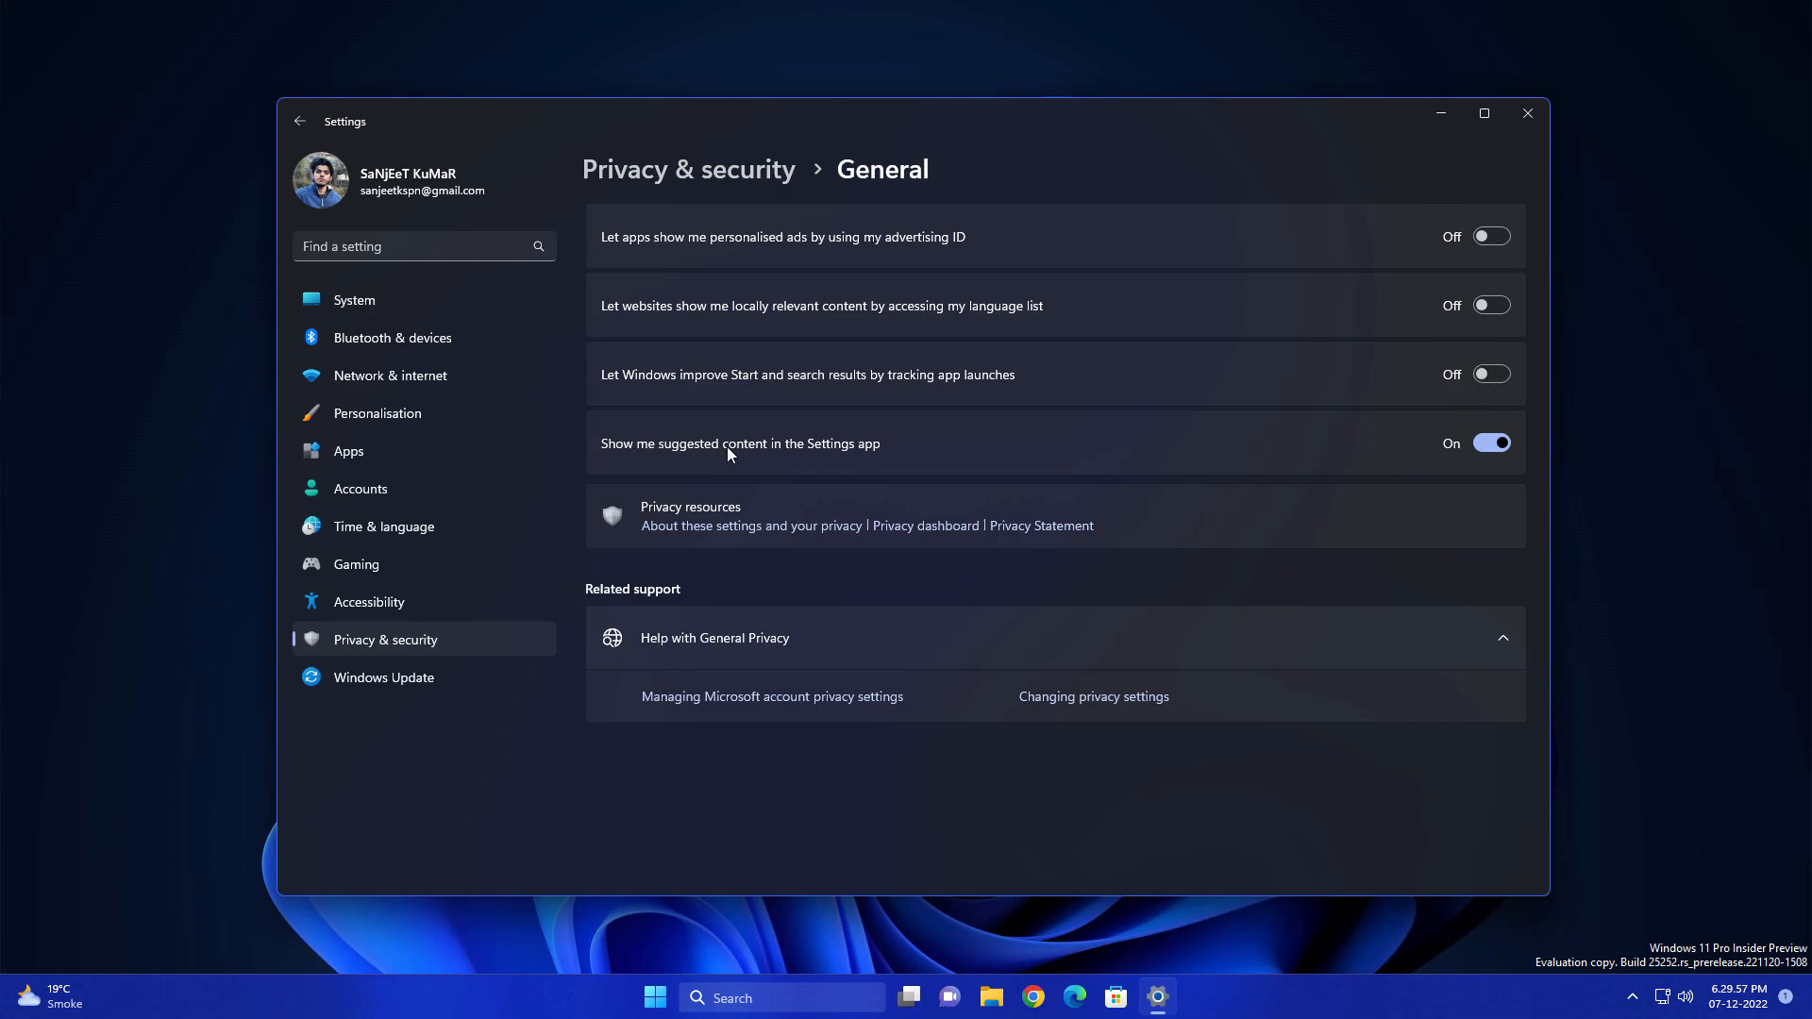
pyautogui.moveTo(1010, 459)
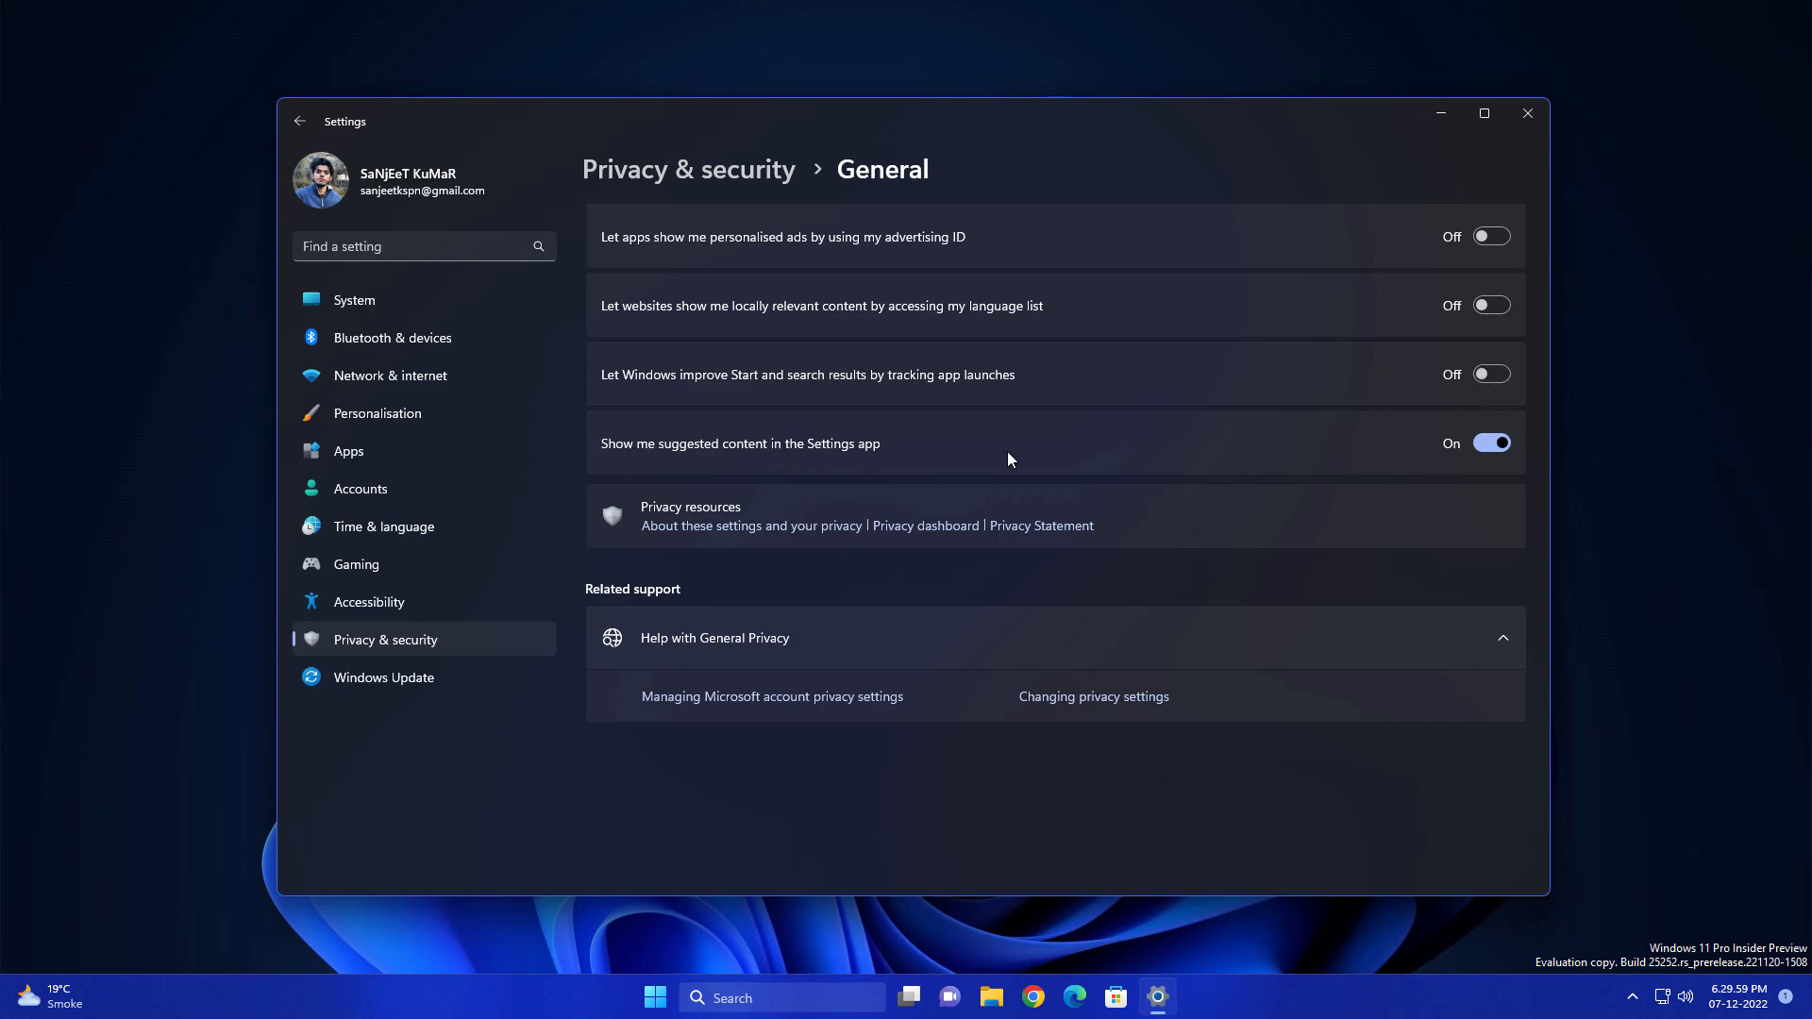
pyautogui.click(1491, 442)
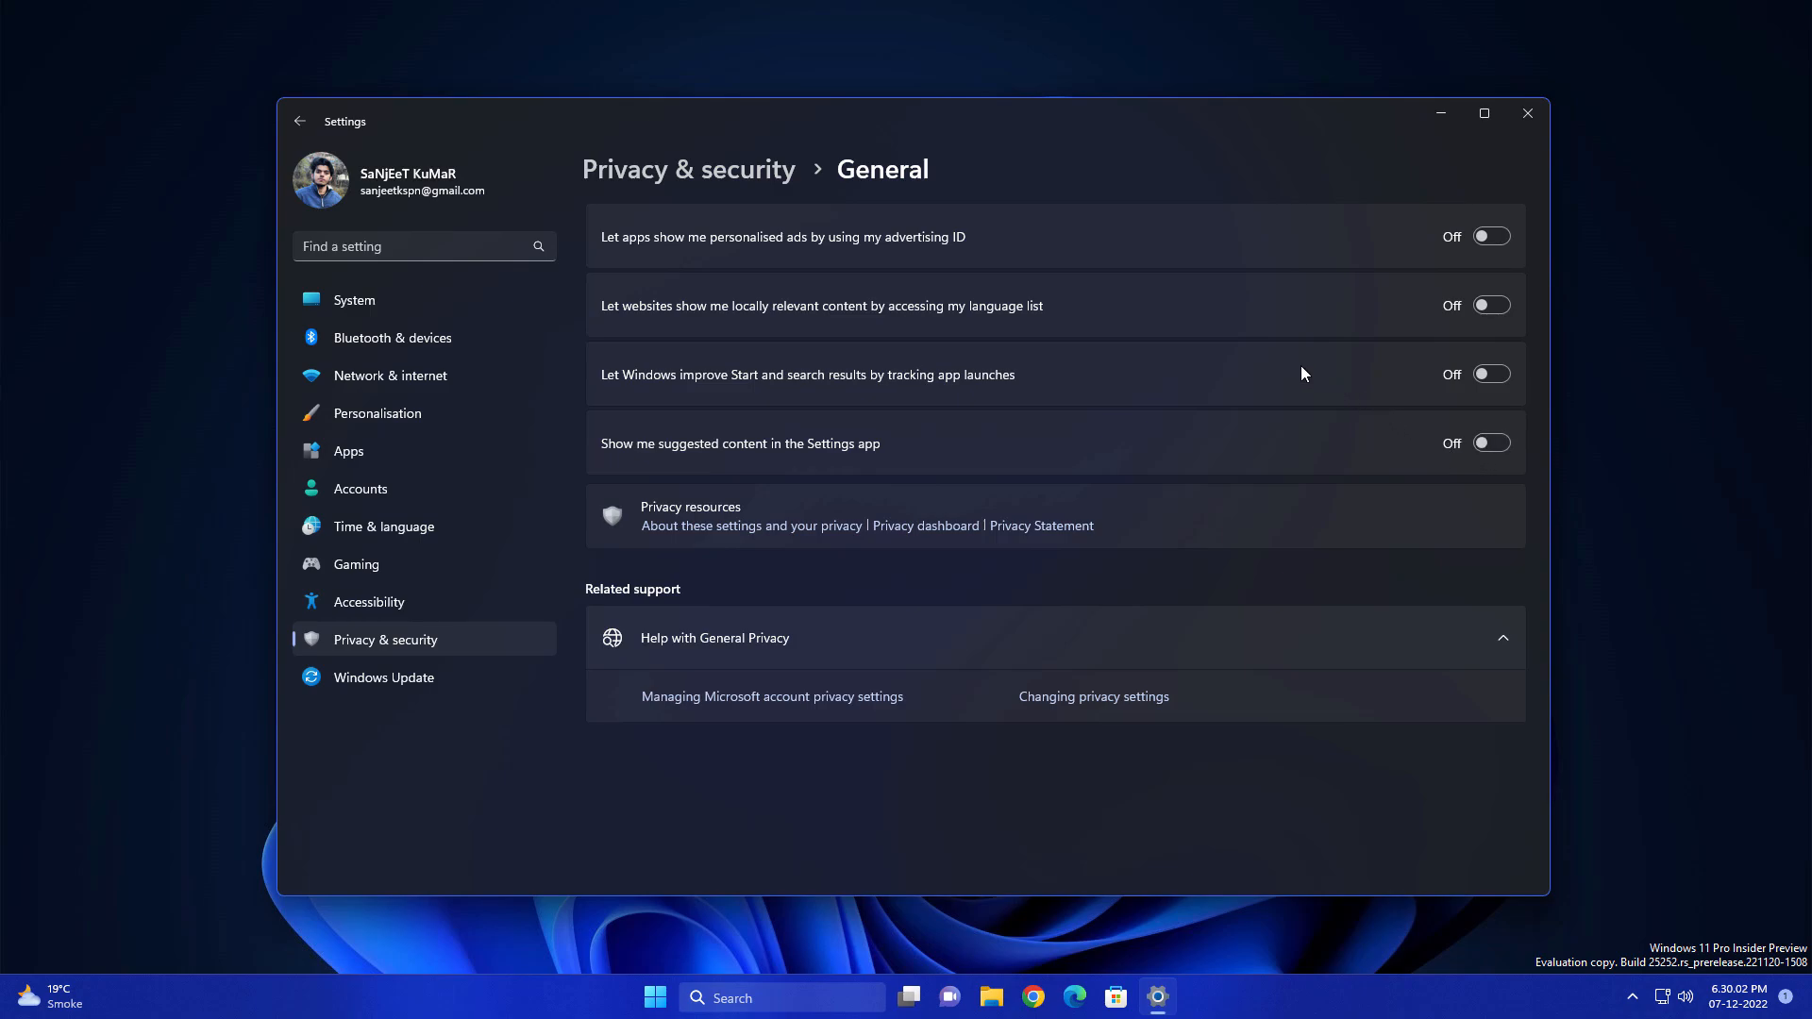
pyautogui.moveTo(1298, 339)
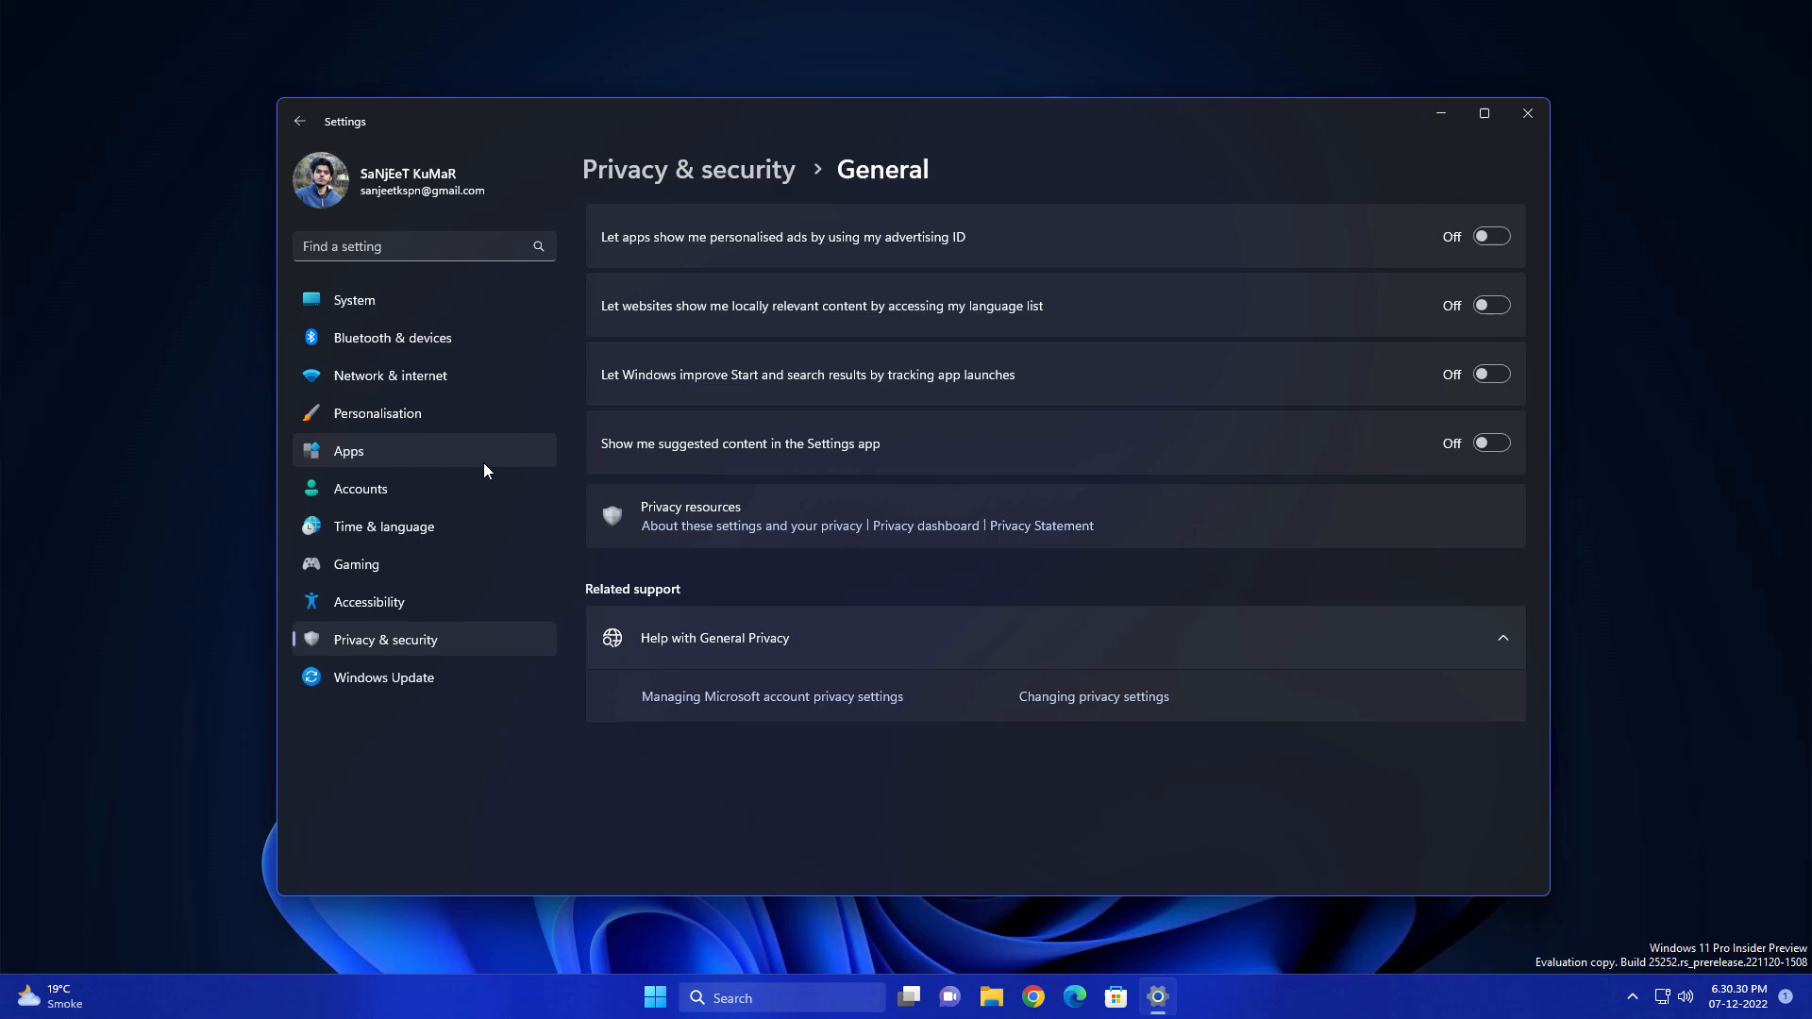
# - Under Apps > Startup, disable each listed app including Microsoft Edge, then head to Windows Update
pyautogui.click(347, 451)
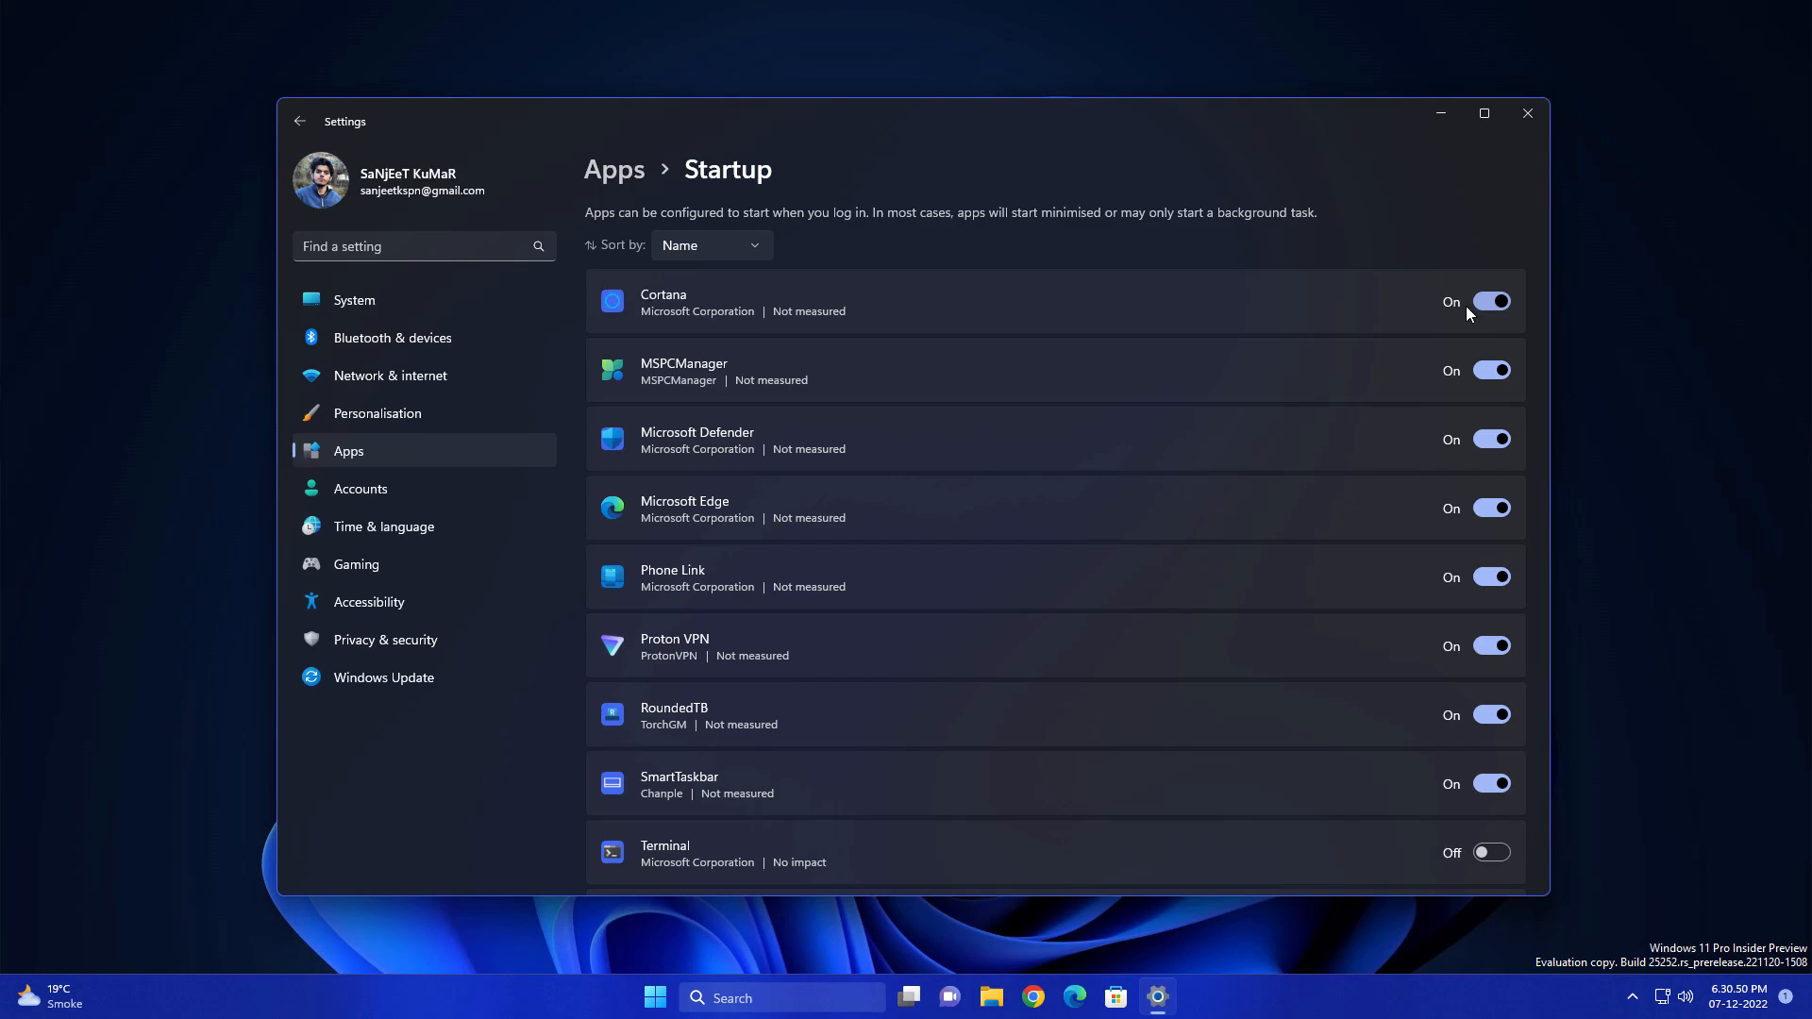
pyautogui.moveTo(1405, 361)
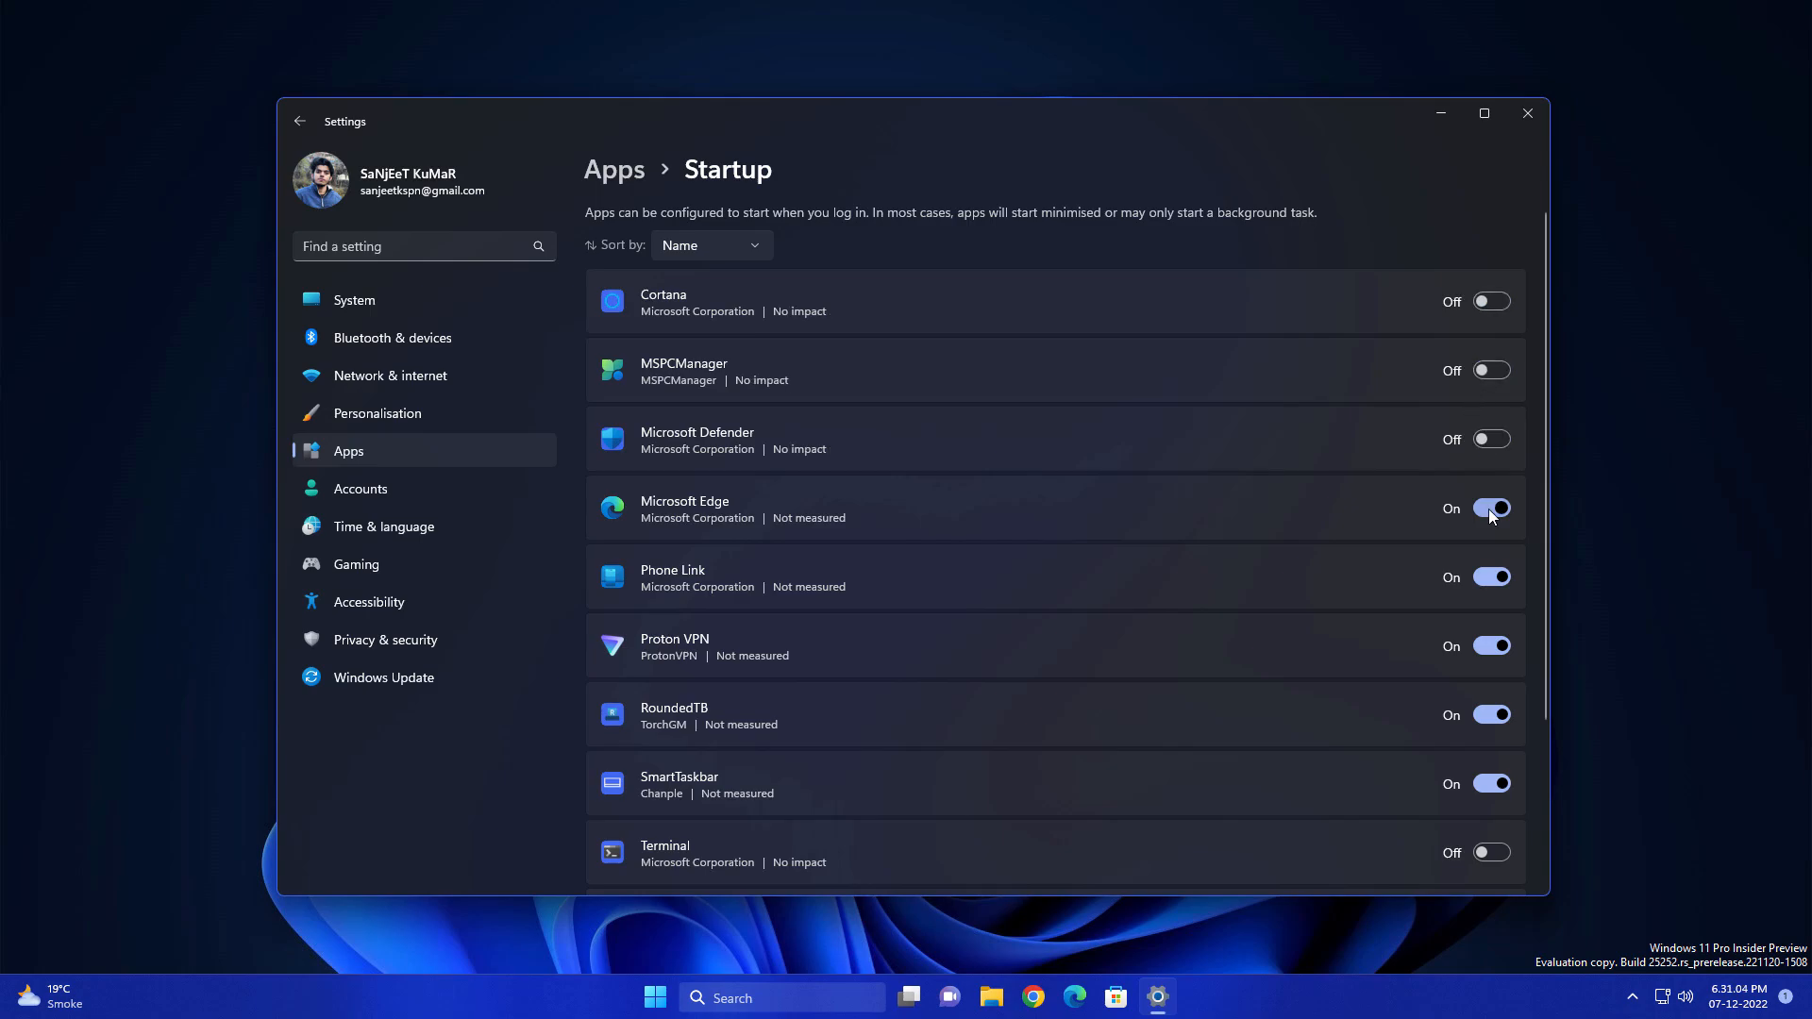
pyautogui.moveTo(1489, 513)
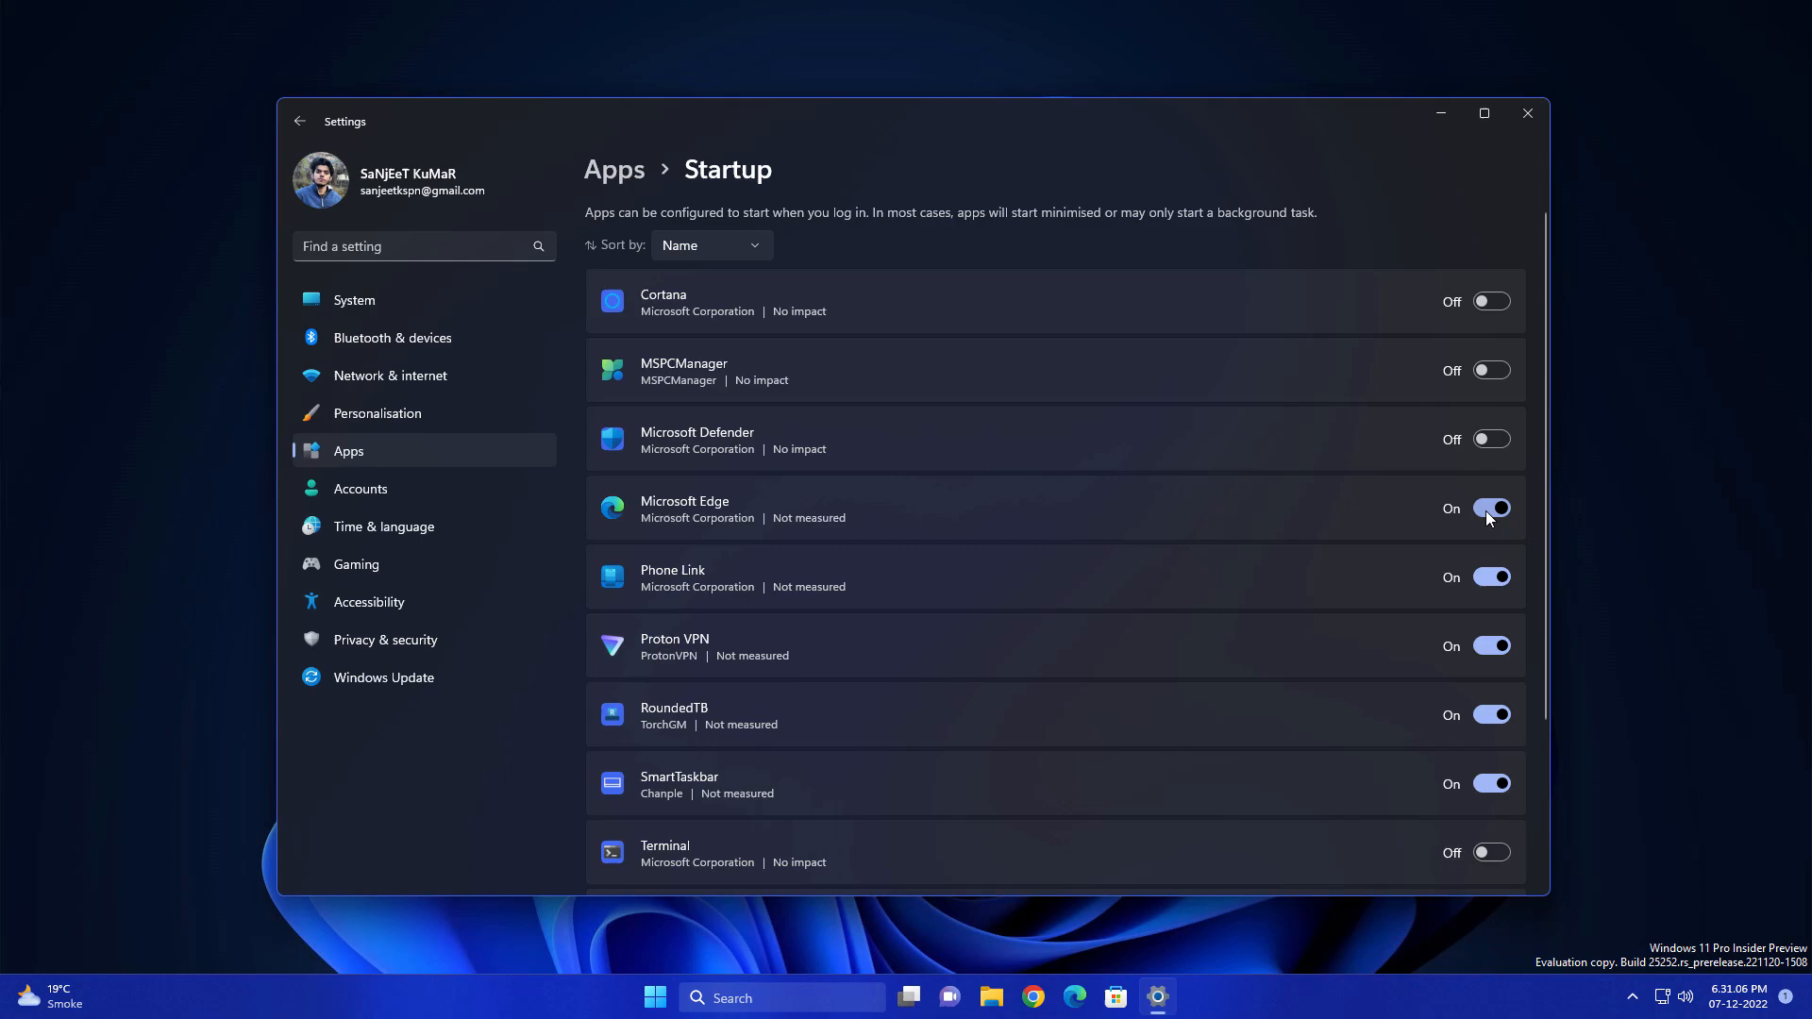
pyautogui.click(1492, 507)
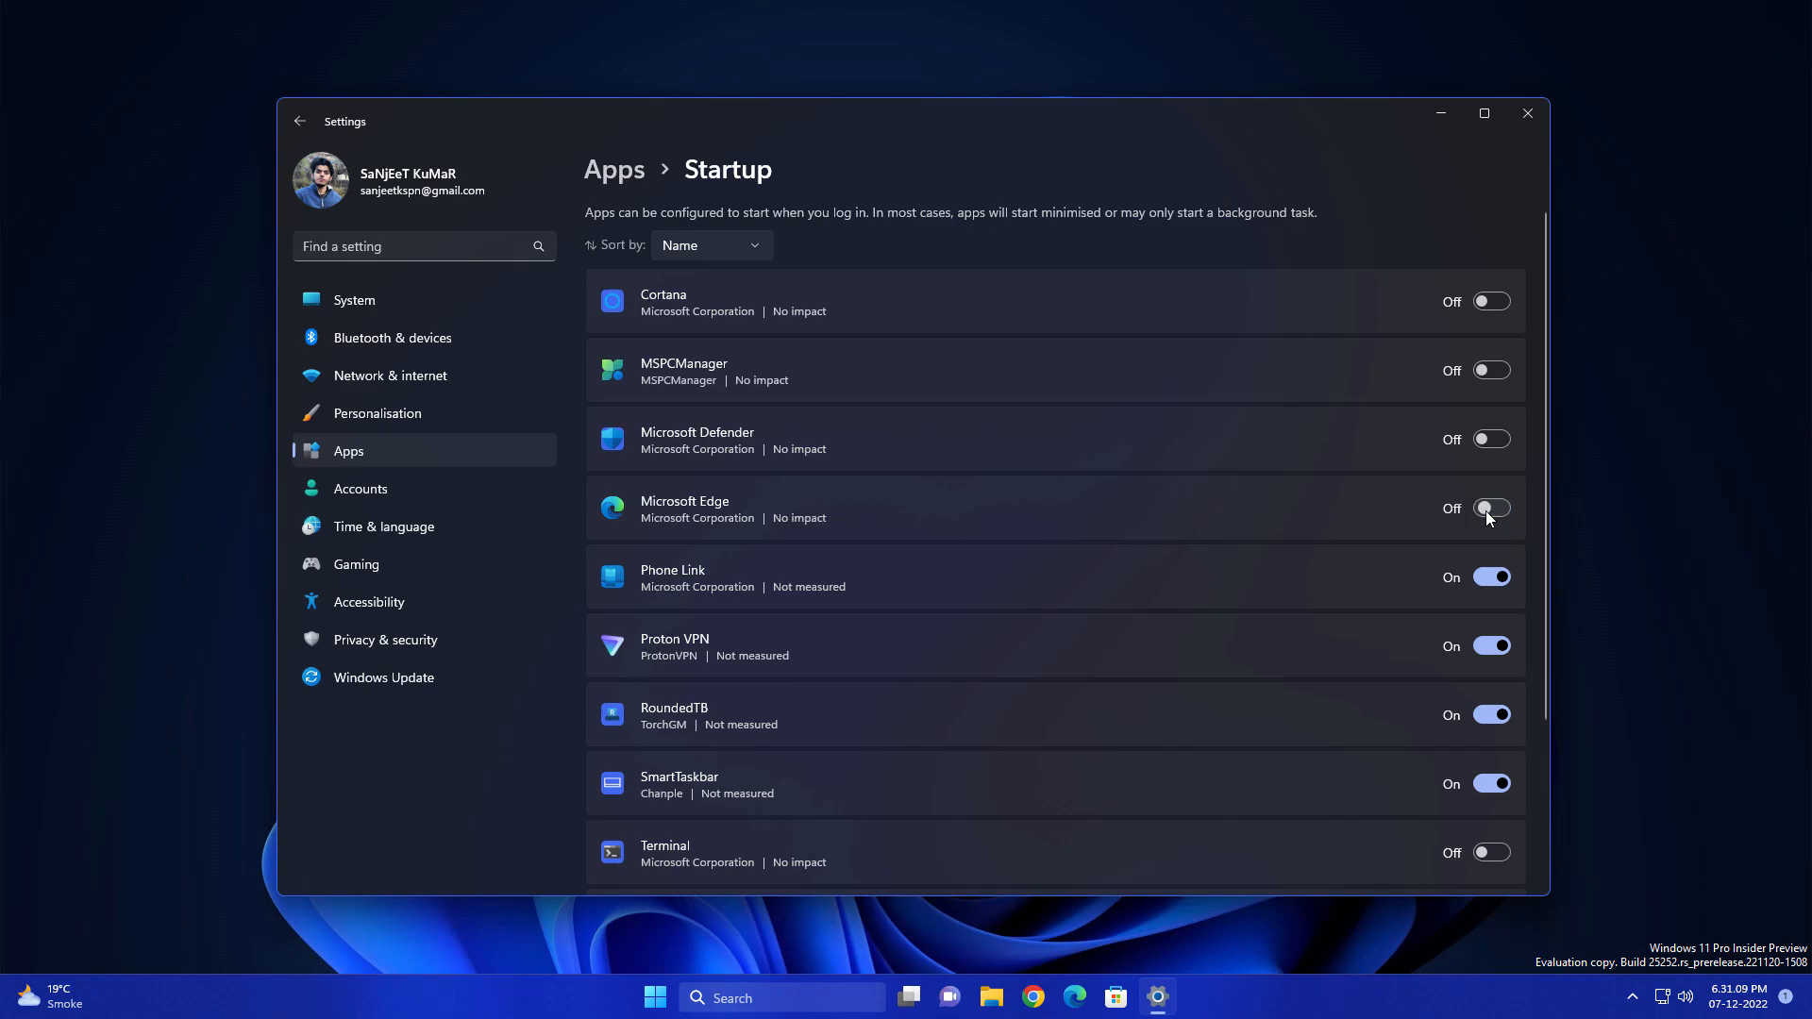
pyautogui.moveTo(1480, 570)
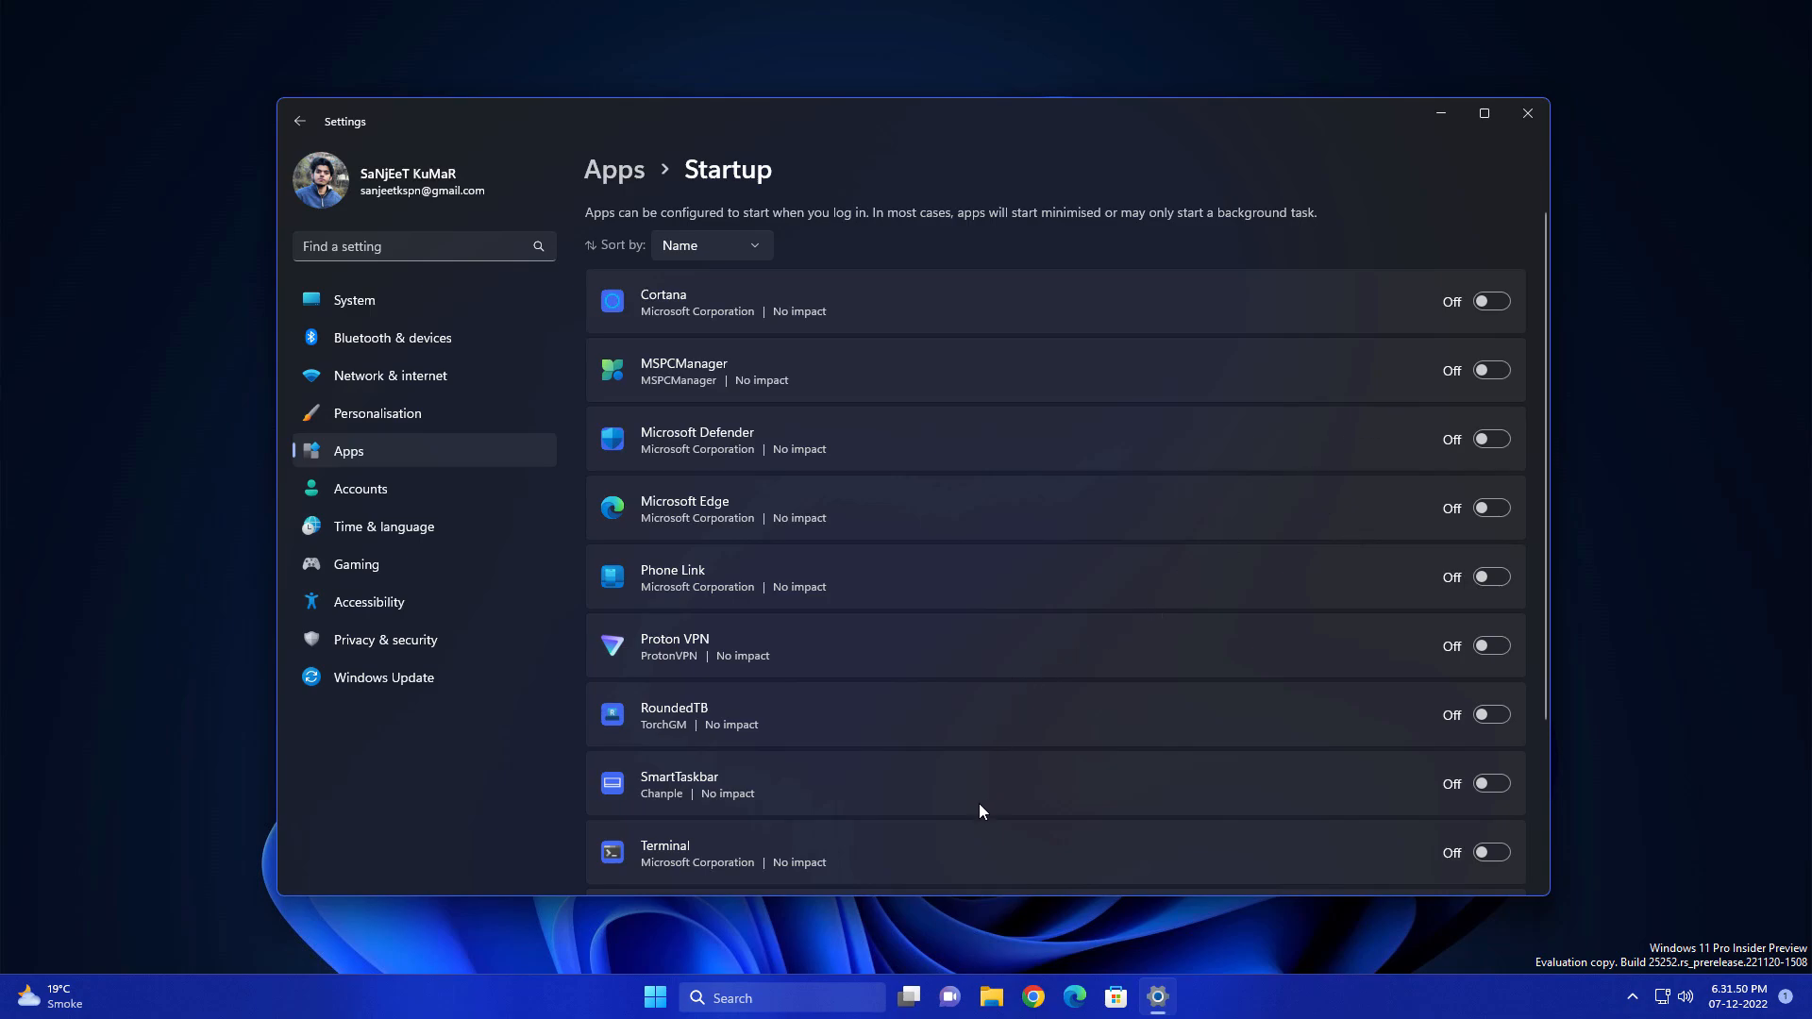
pyautogui.moveTo(636, 934)
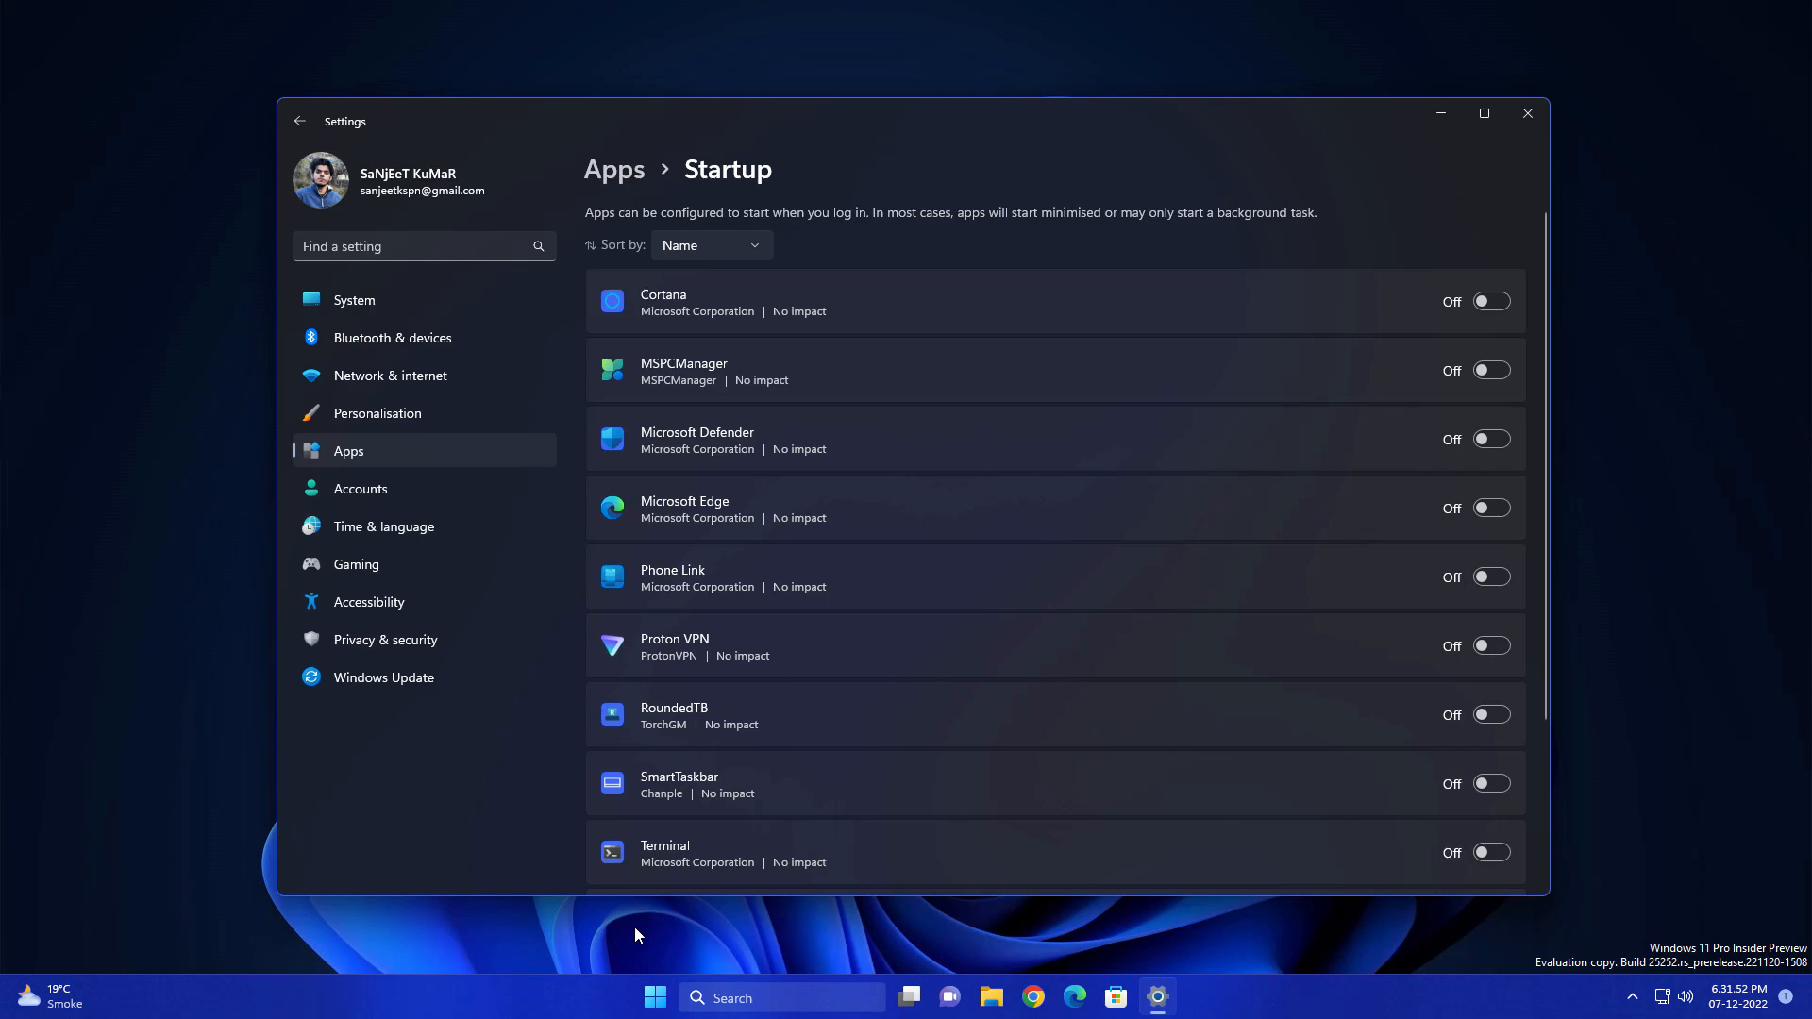
pyautogui.moveTo(906, 505)
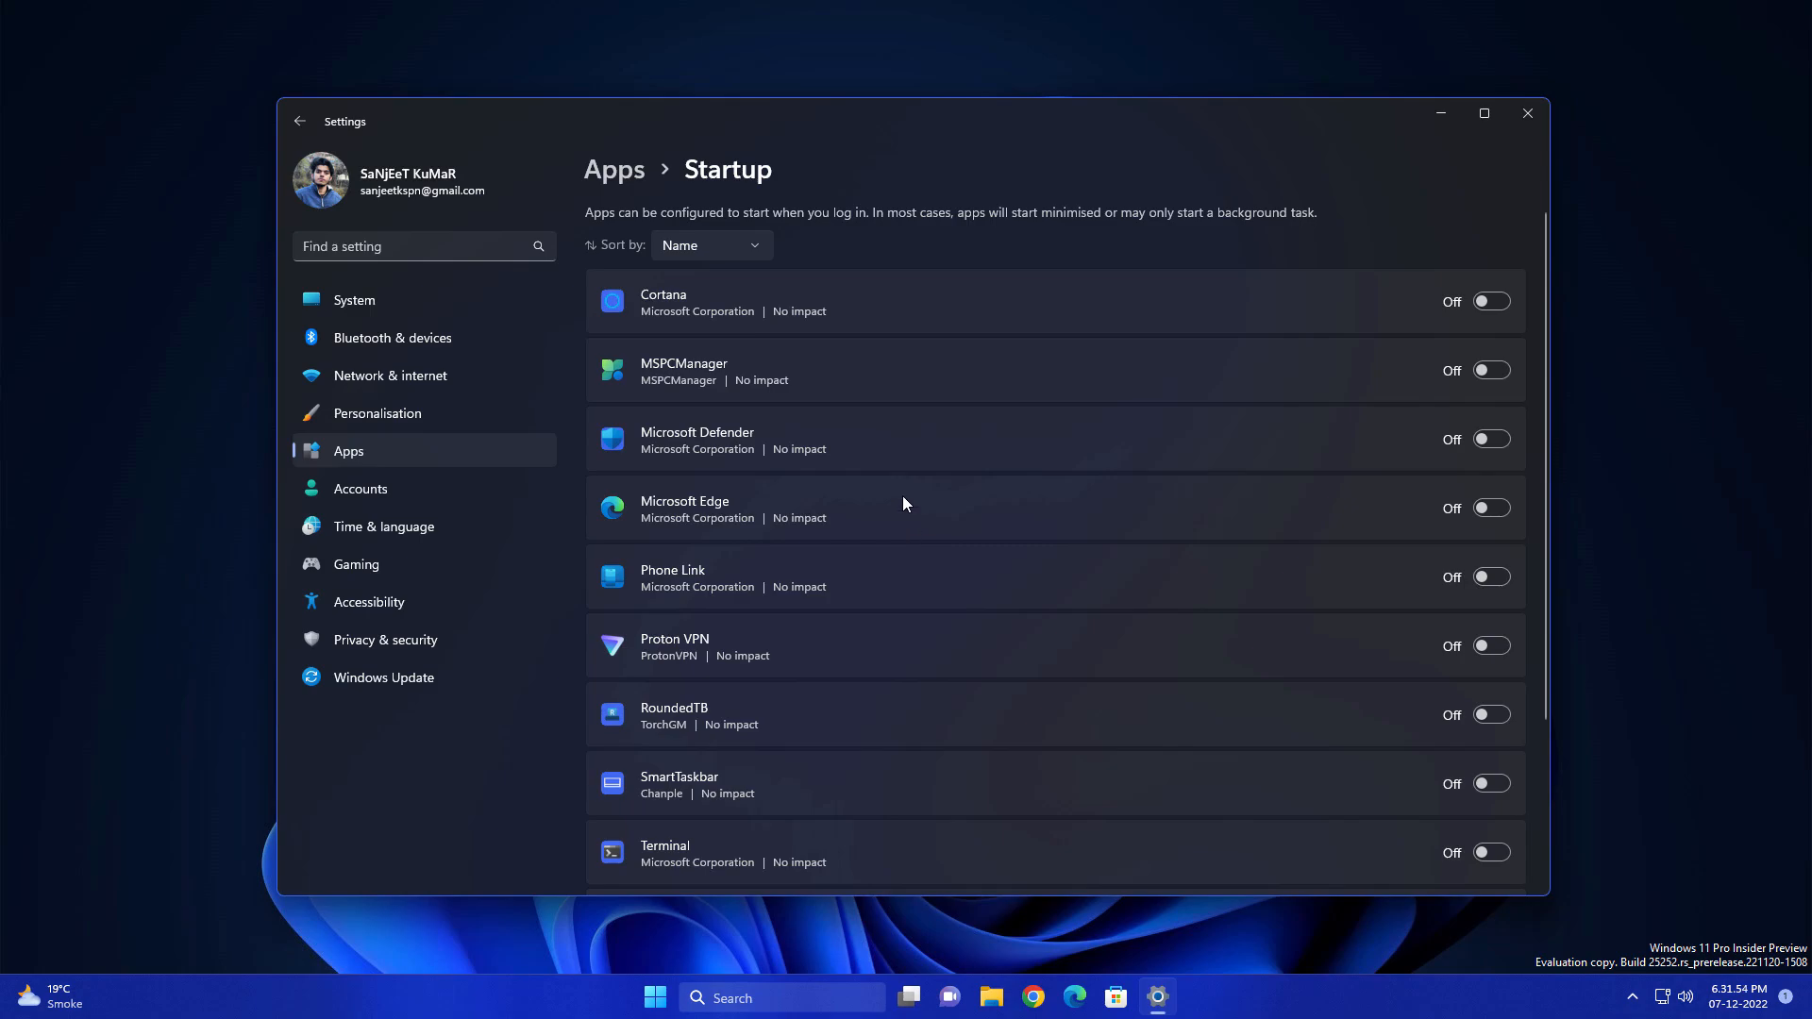
pyautogui.moveTo(904, 490)
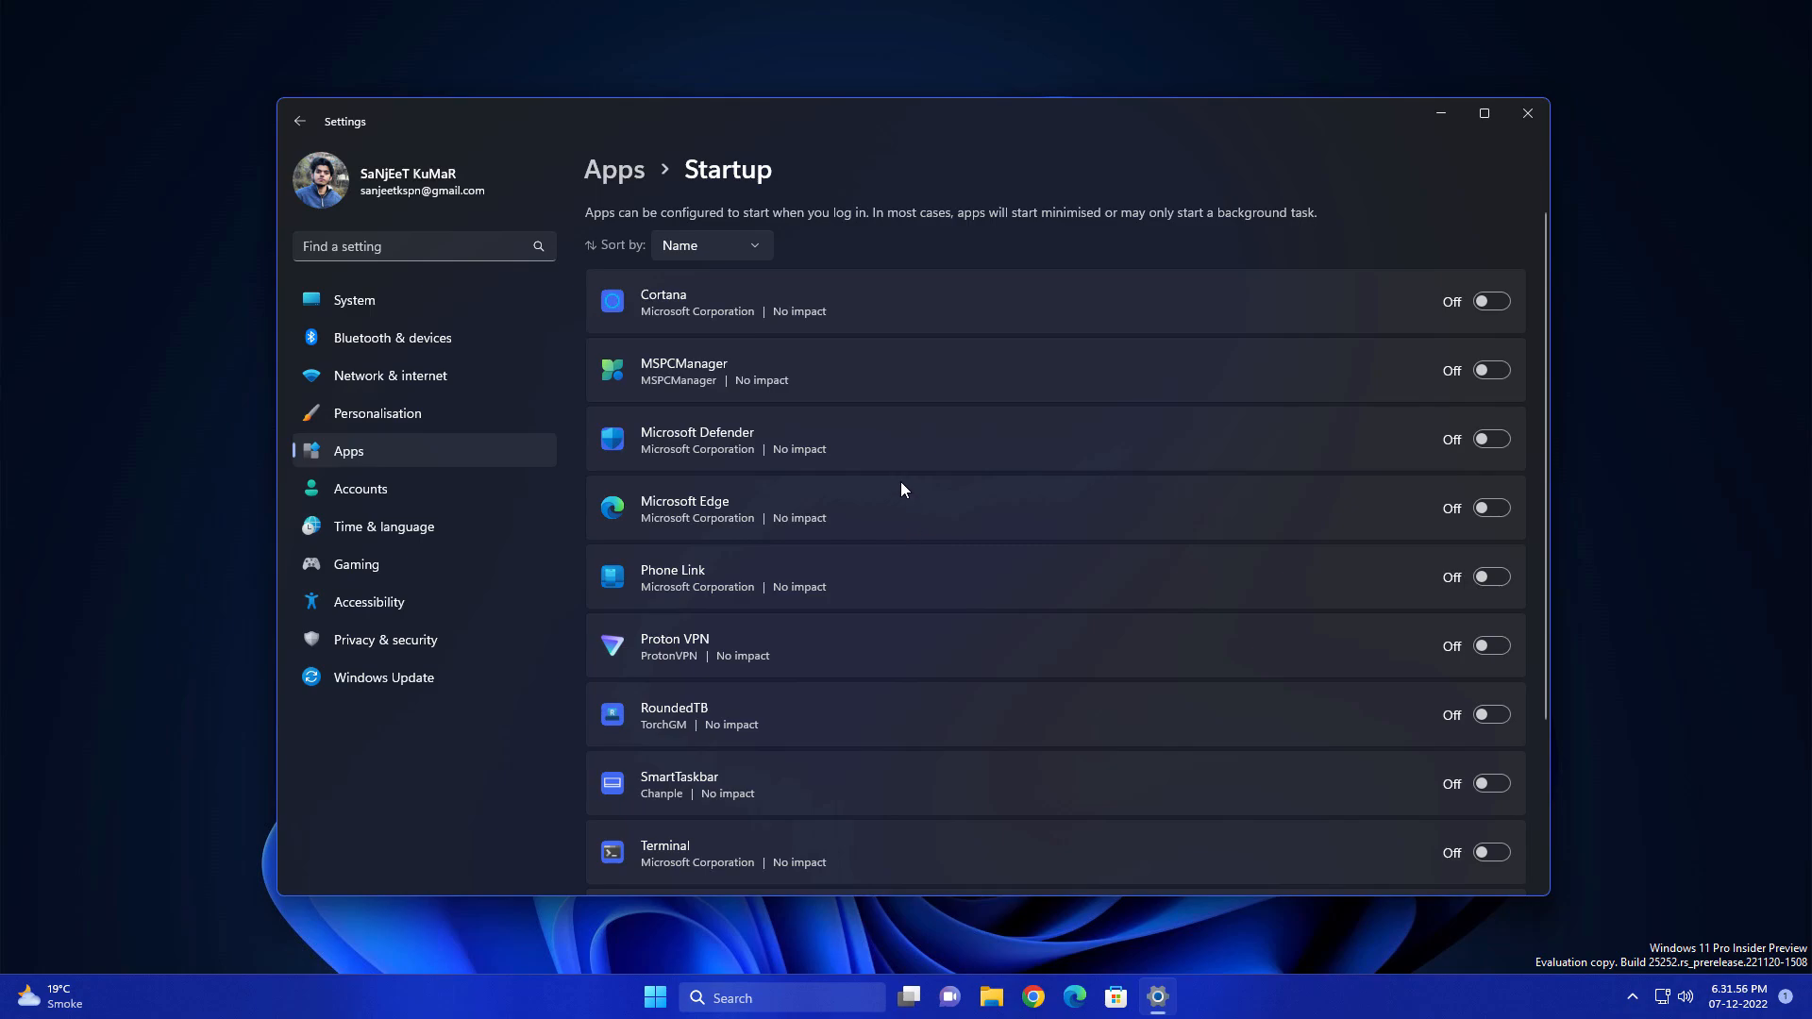
pyautogui.click(383, 678)
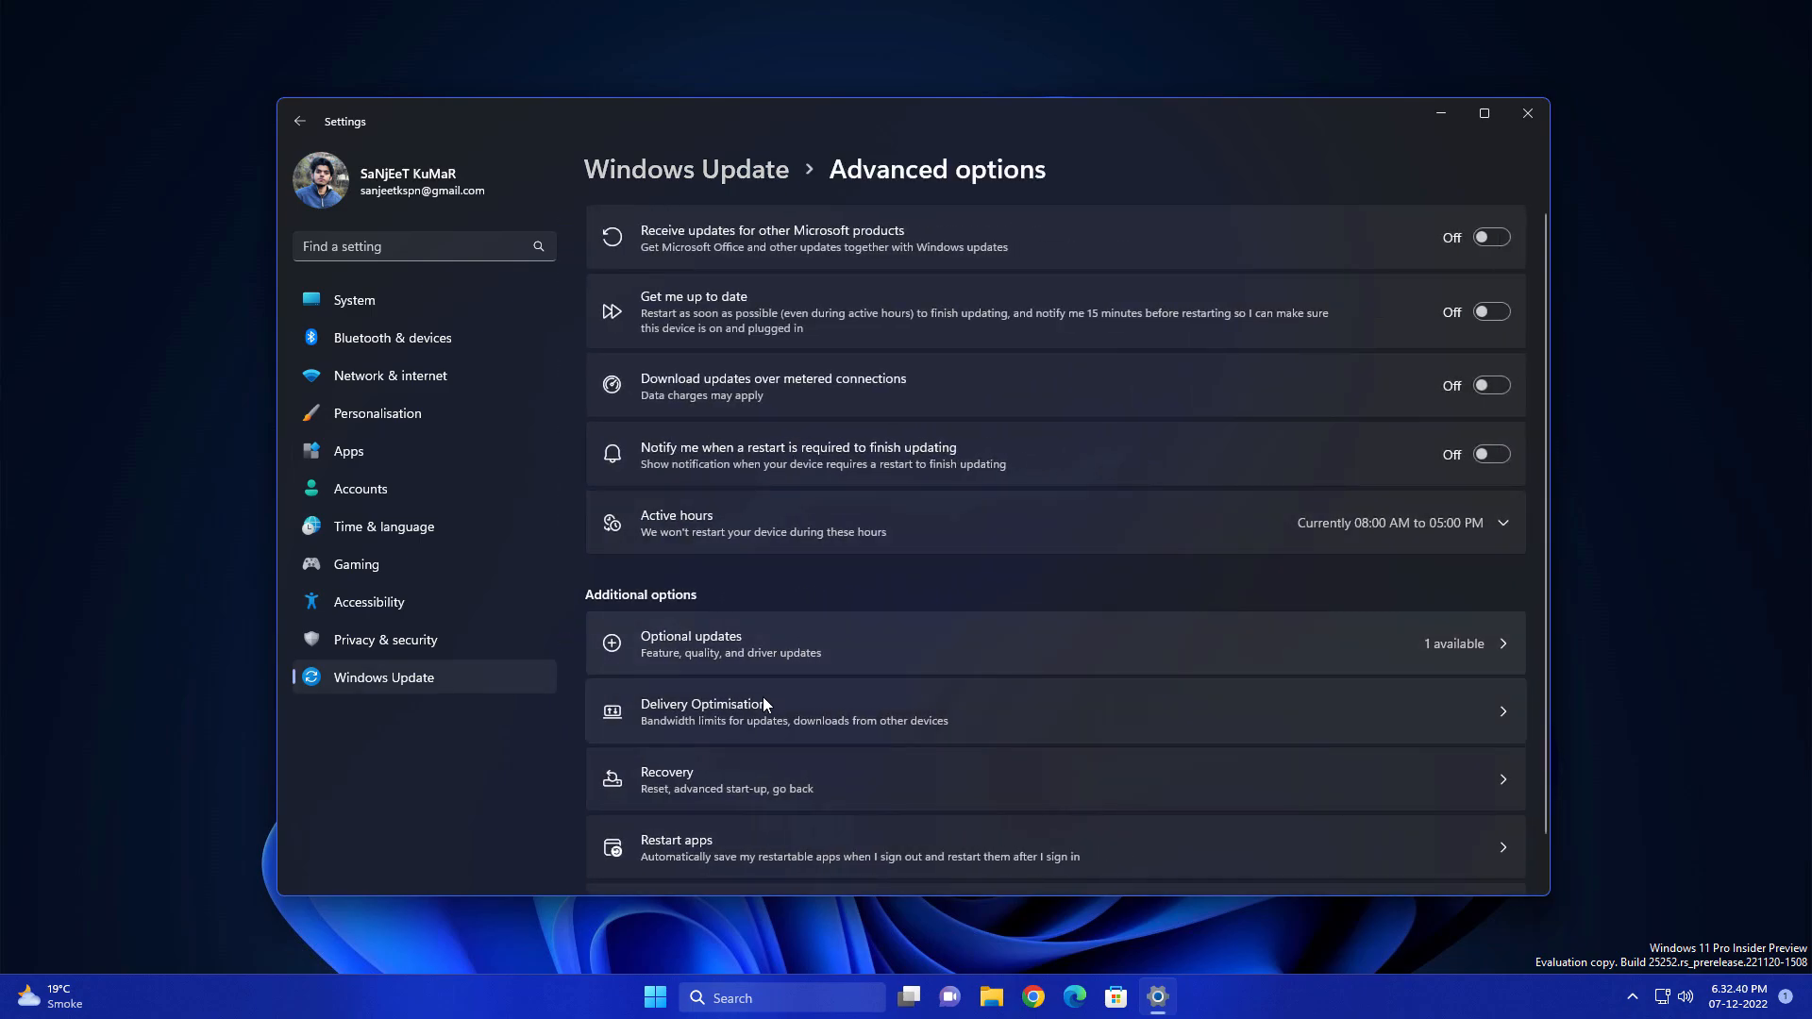
# - Show Delivery Optimisation under Advanced options, with downloads from local network devices allowed
pyautogui.click(795, 709)
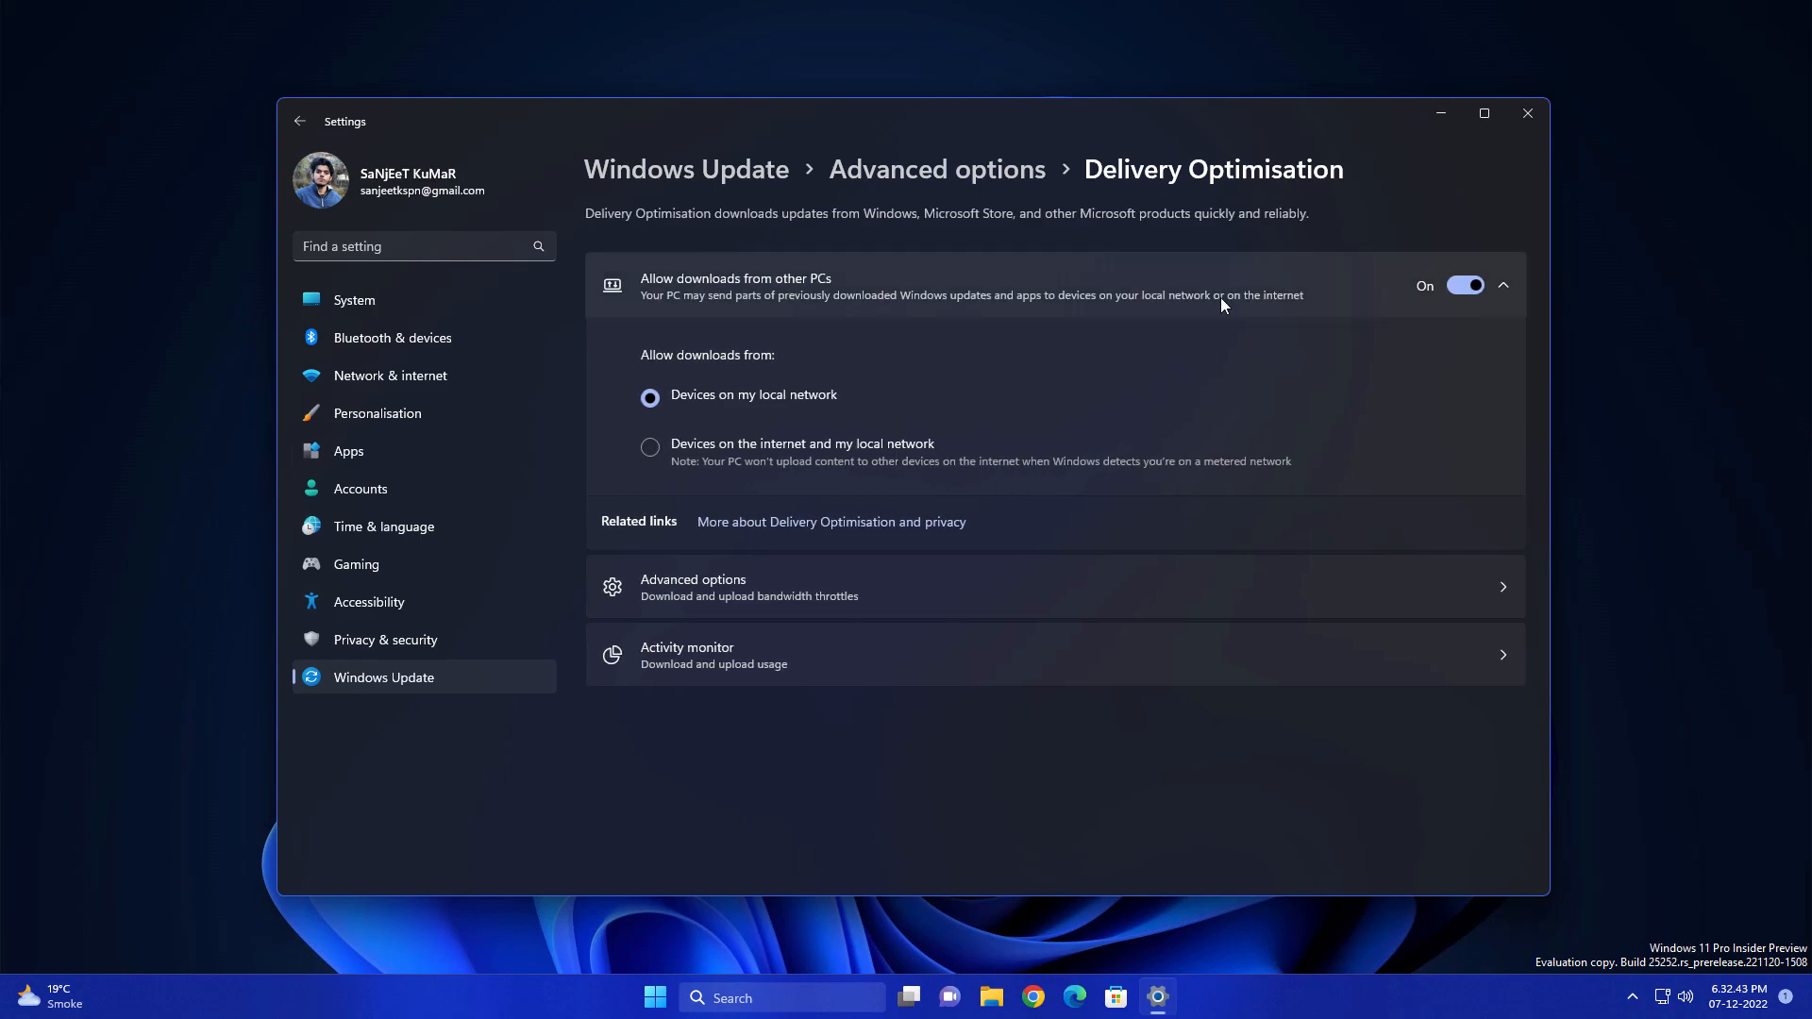
pyautogui.moveTo(1333, 300)
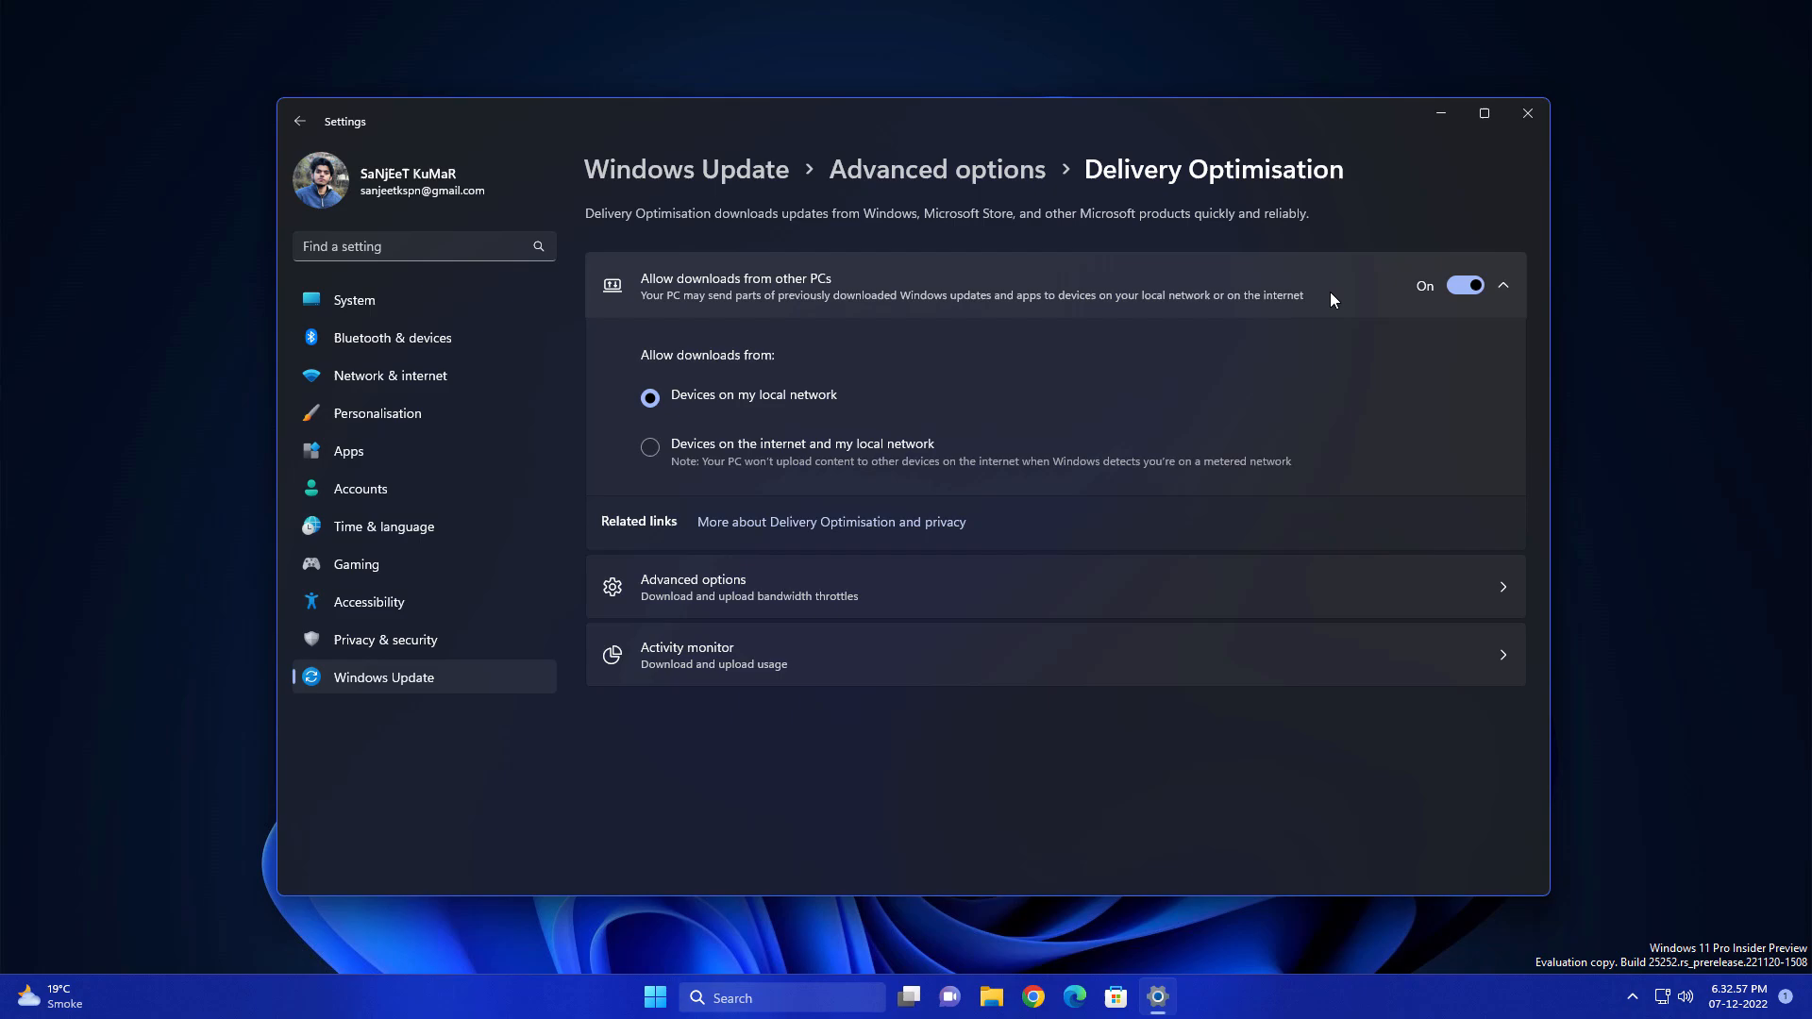
pyautogui.moveTo(916, 294)
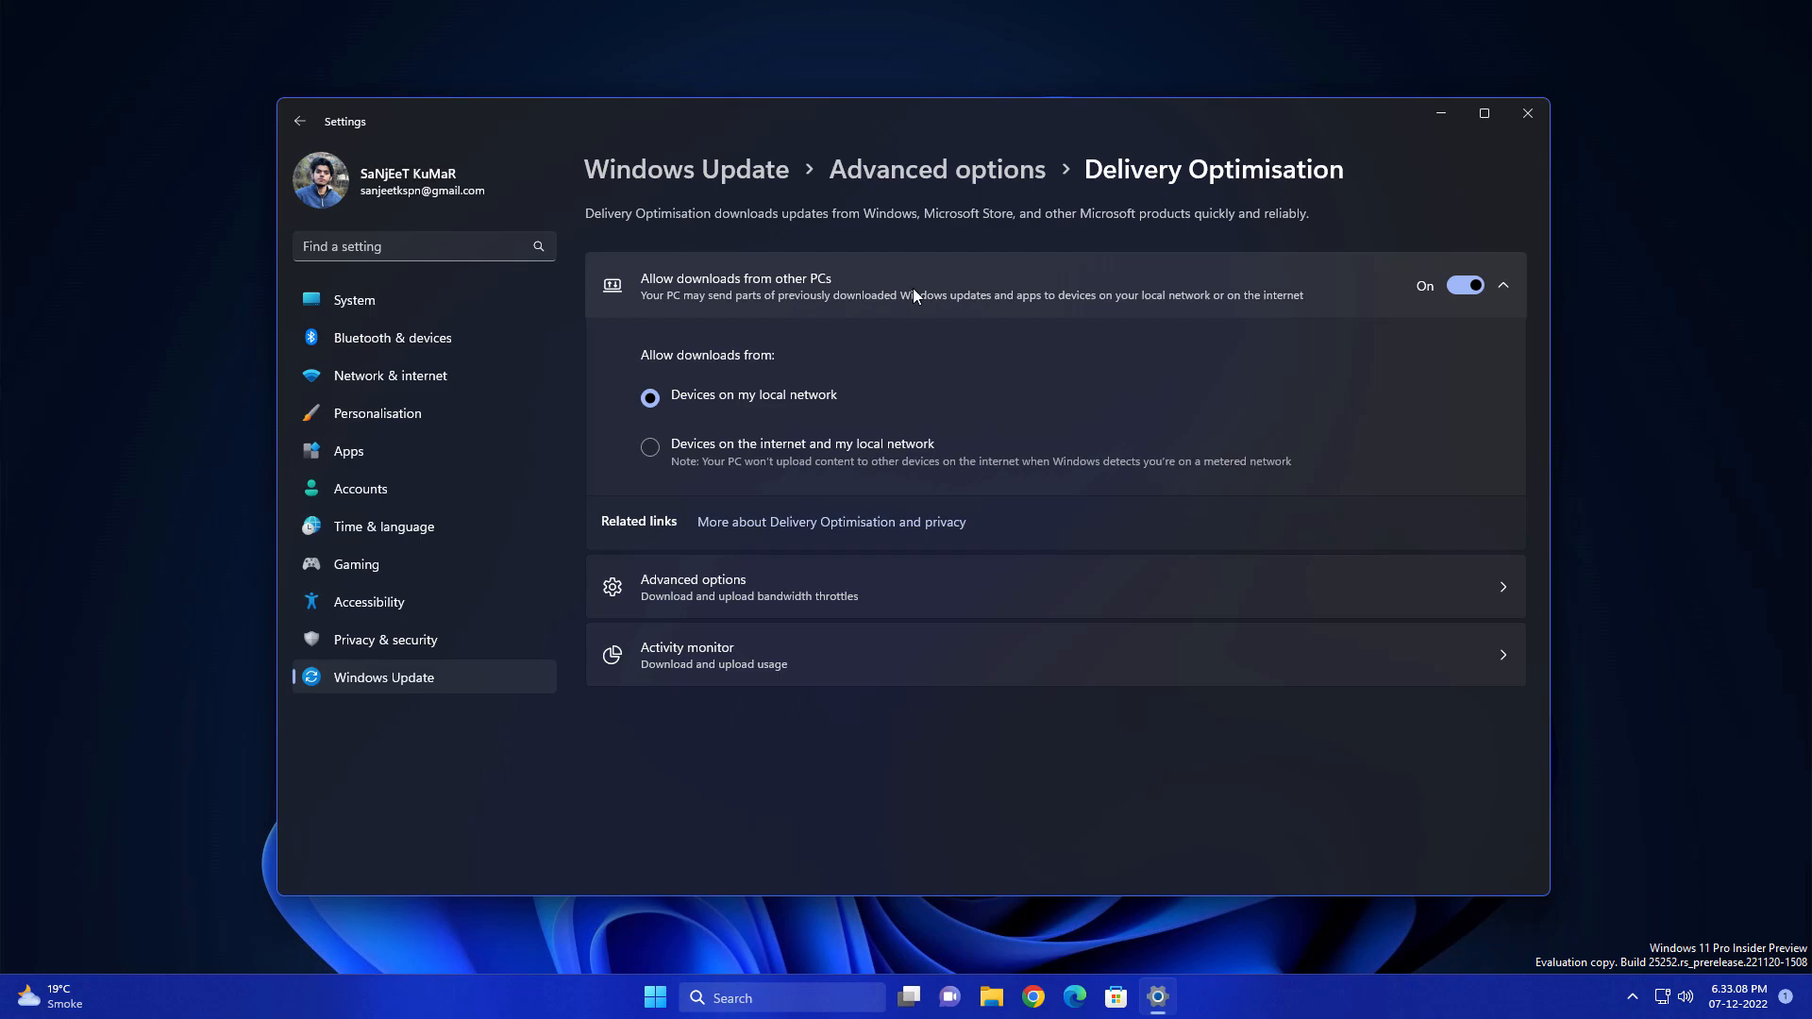
pyautogui.moveTo(906, 302)
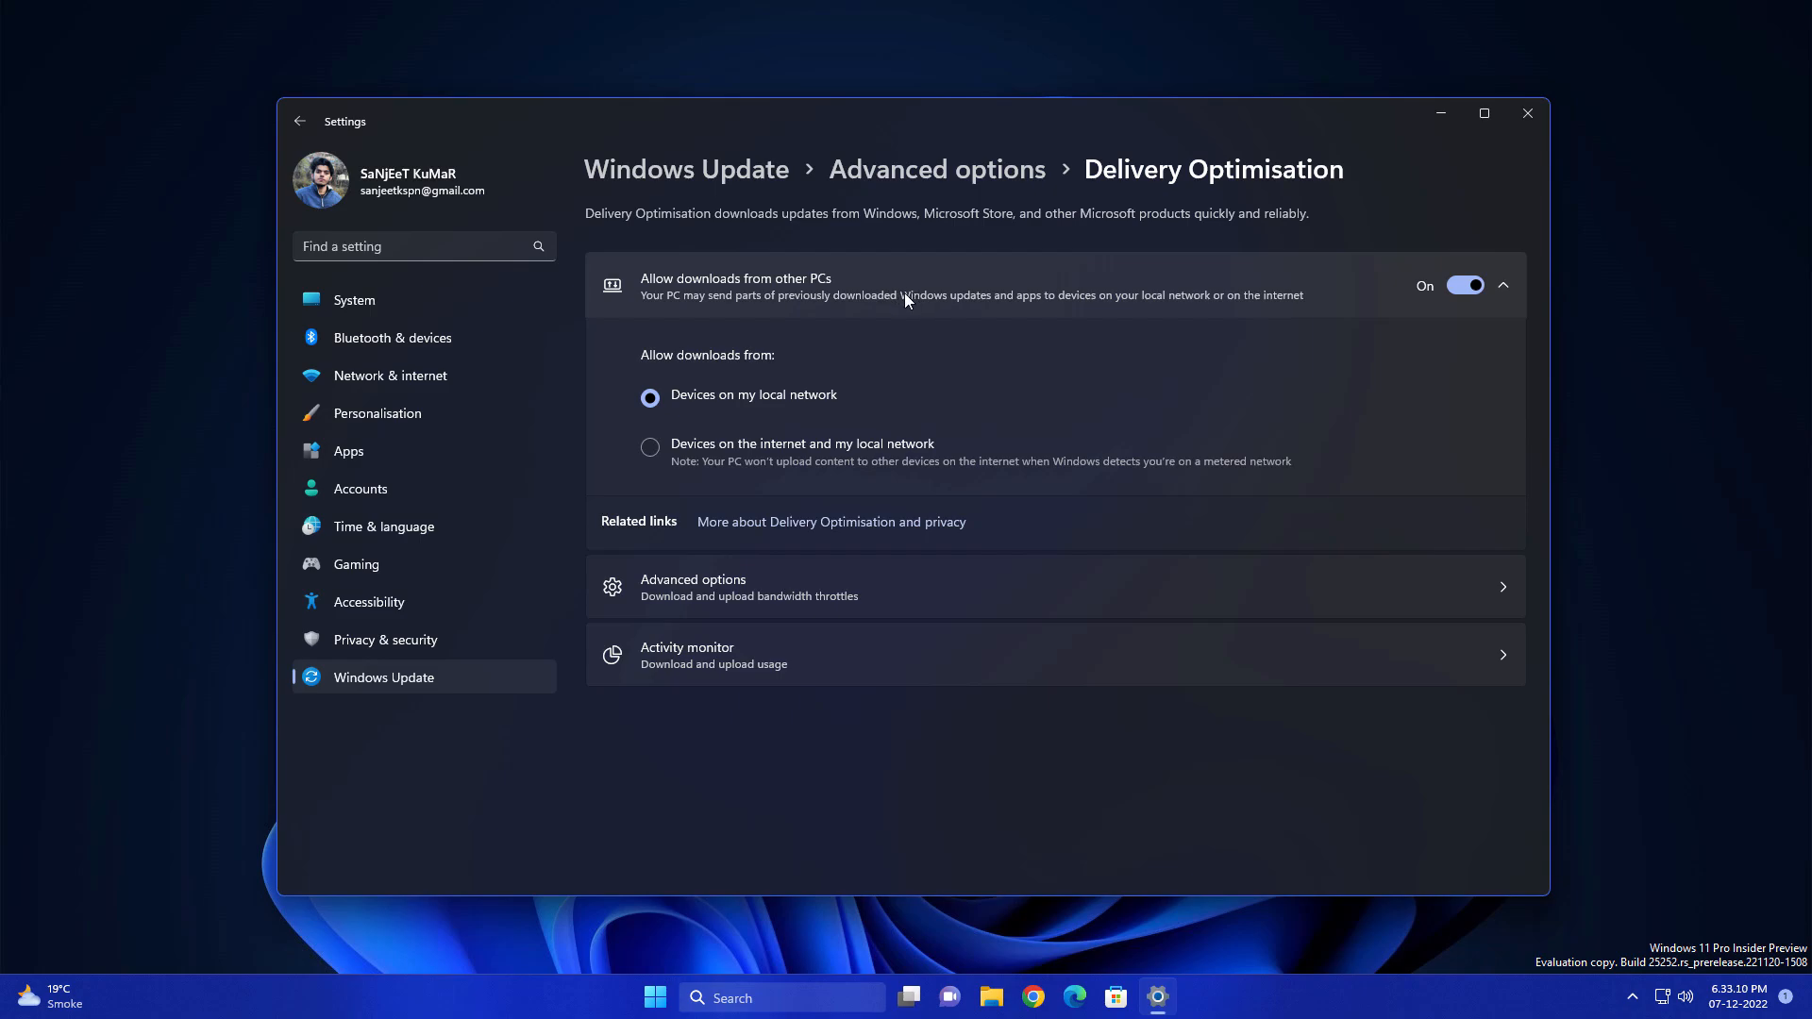
pyautogui.moveTo(1155, 310)
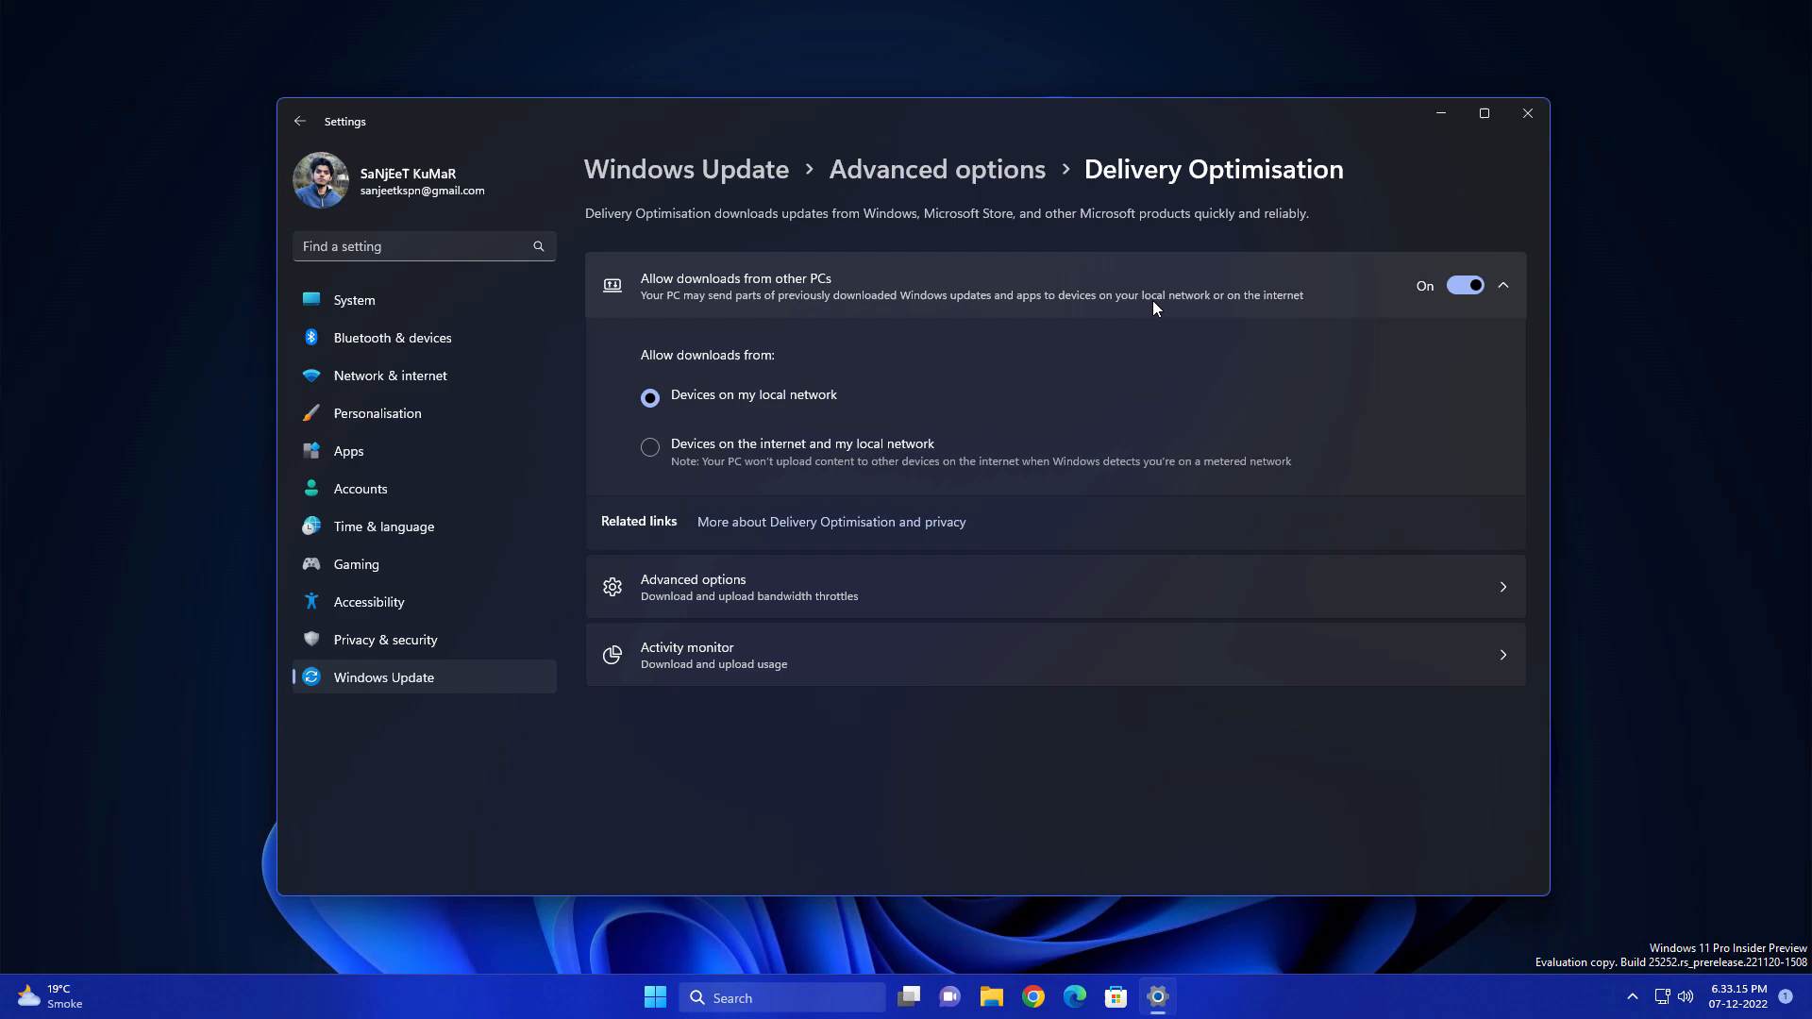
pyautogui.moveTo(1071, 423)
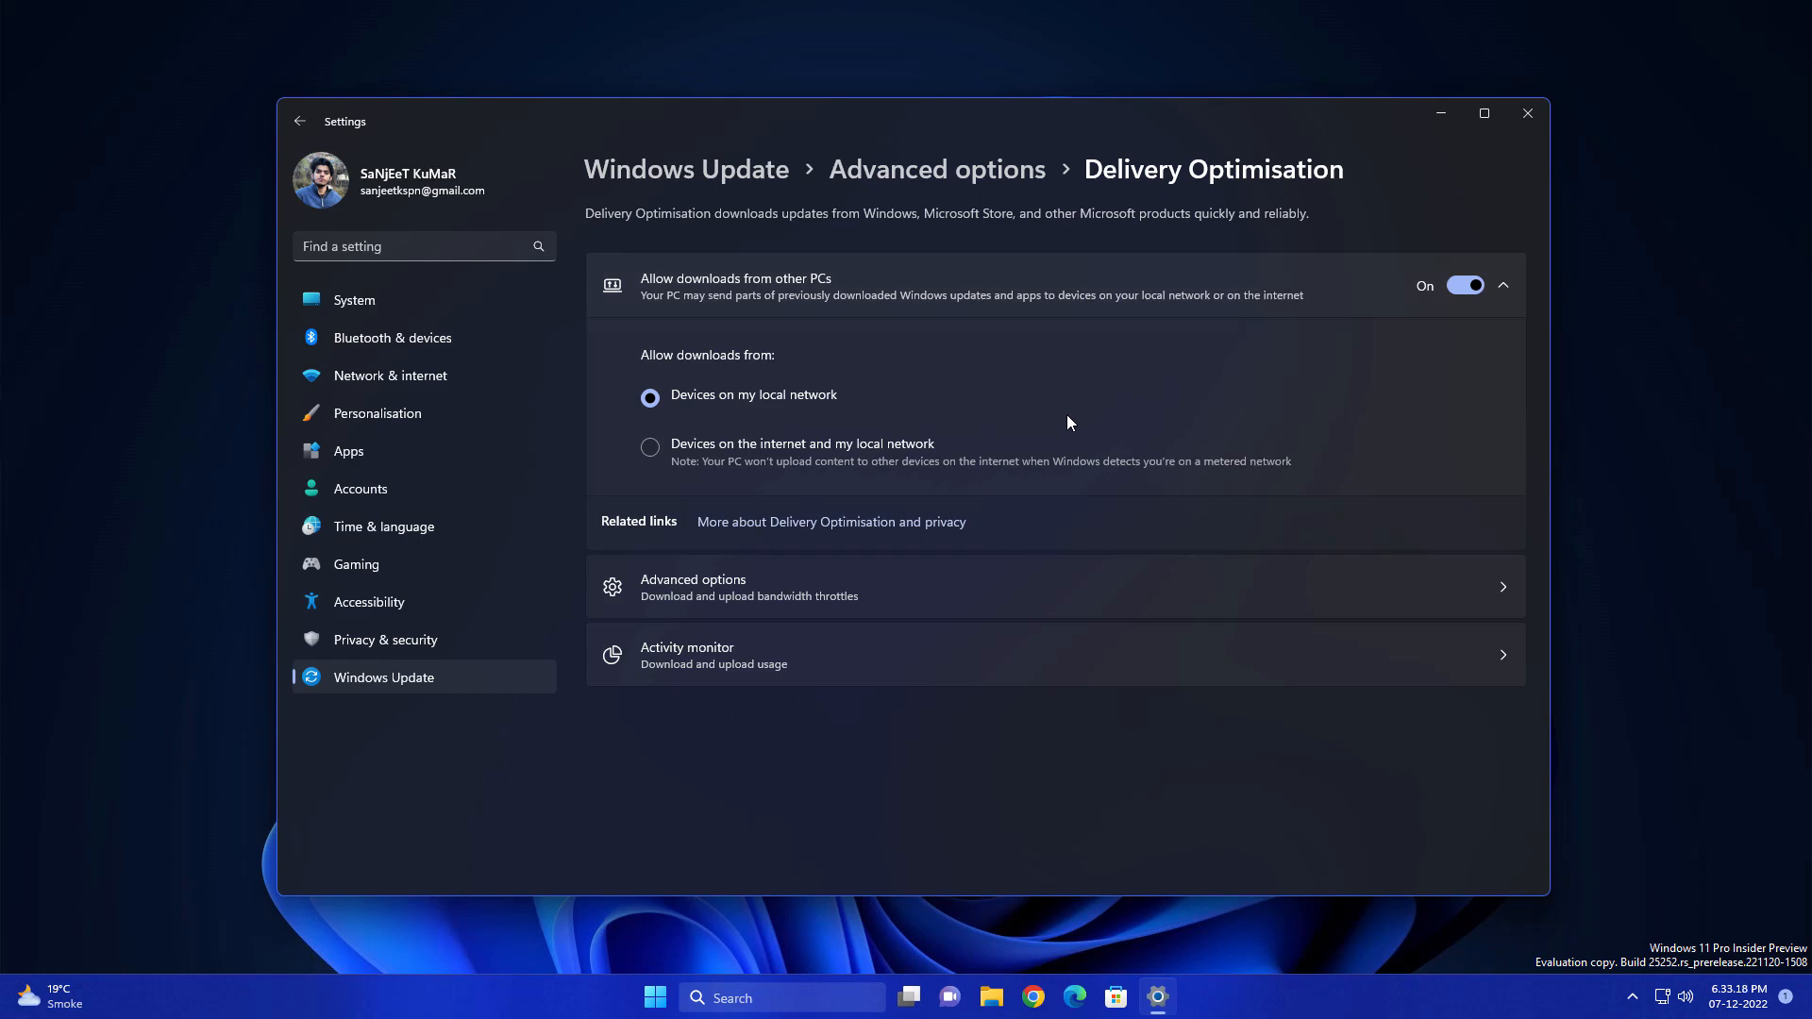
pyautogui.moveTo(1291, 334)
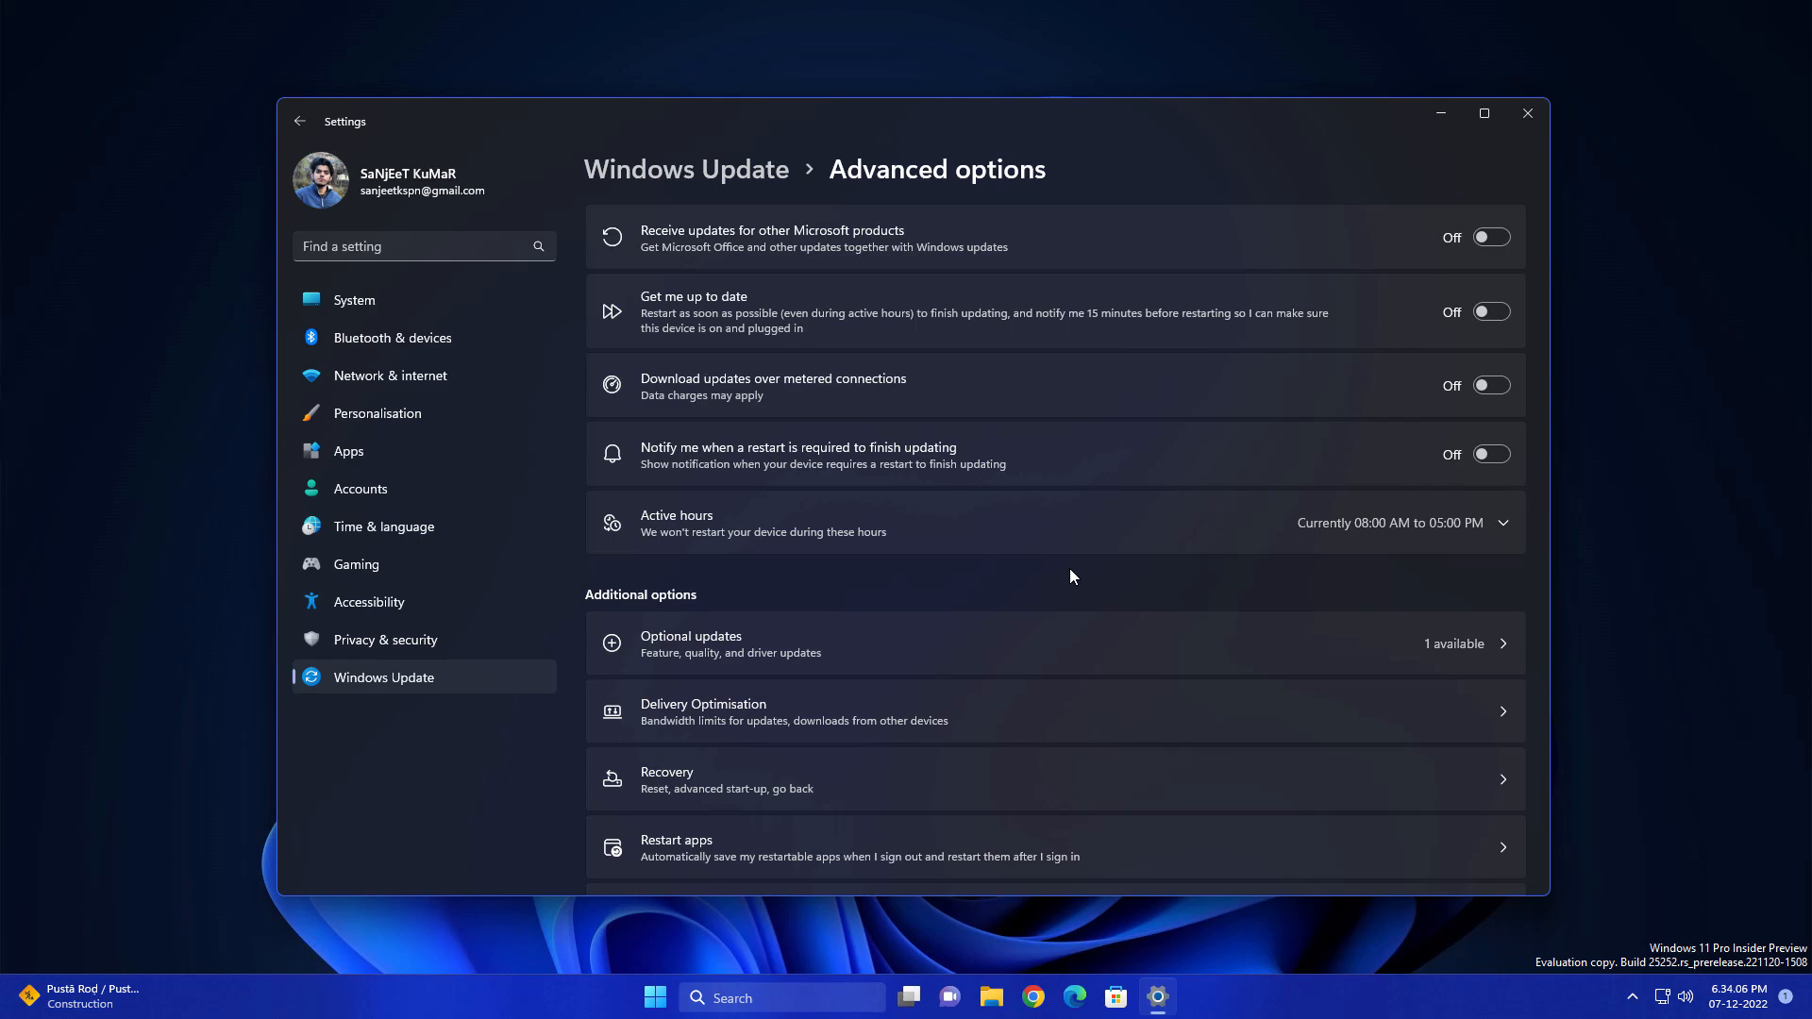
pyautogui.moveTo(1529, 113)
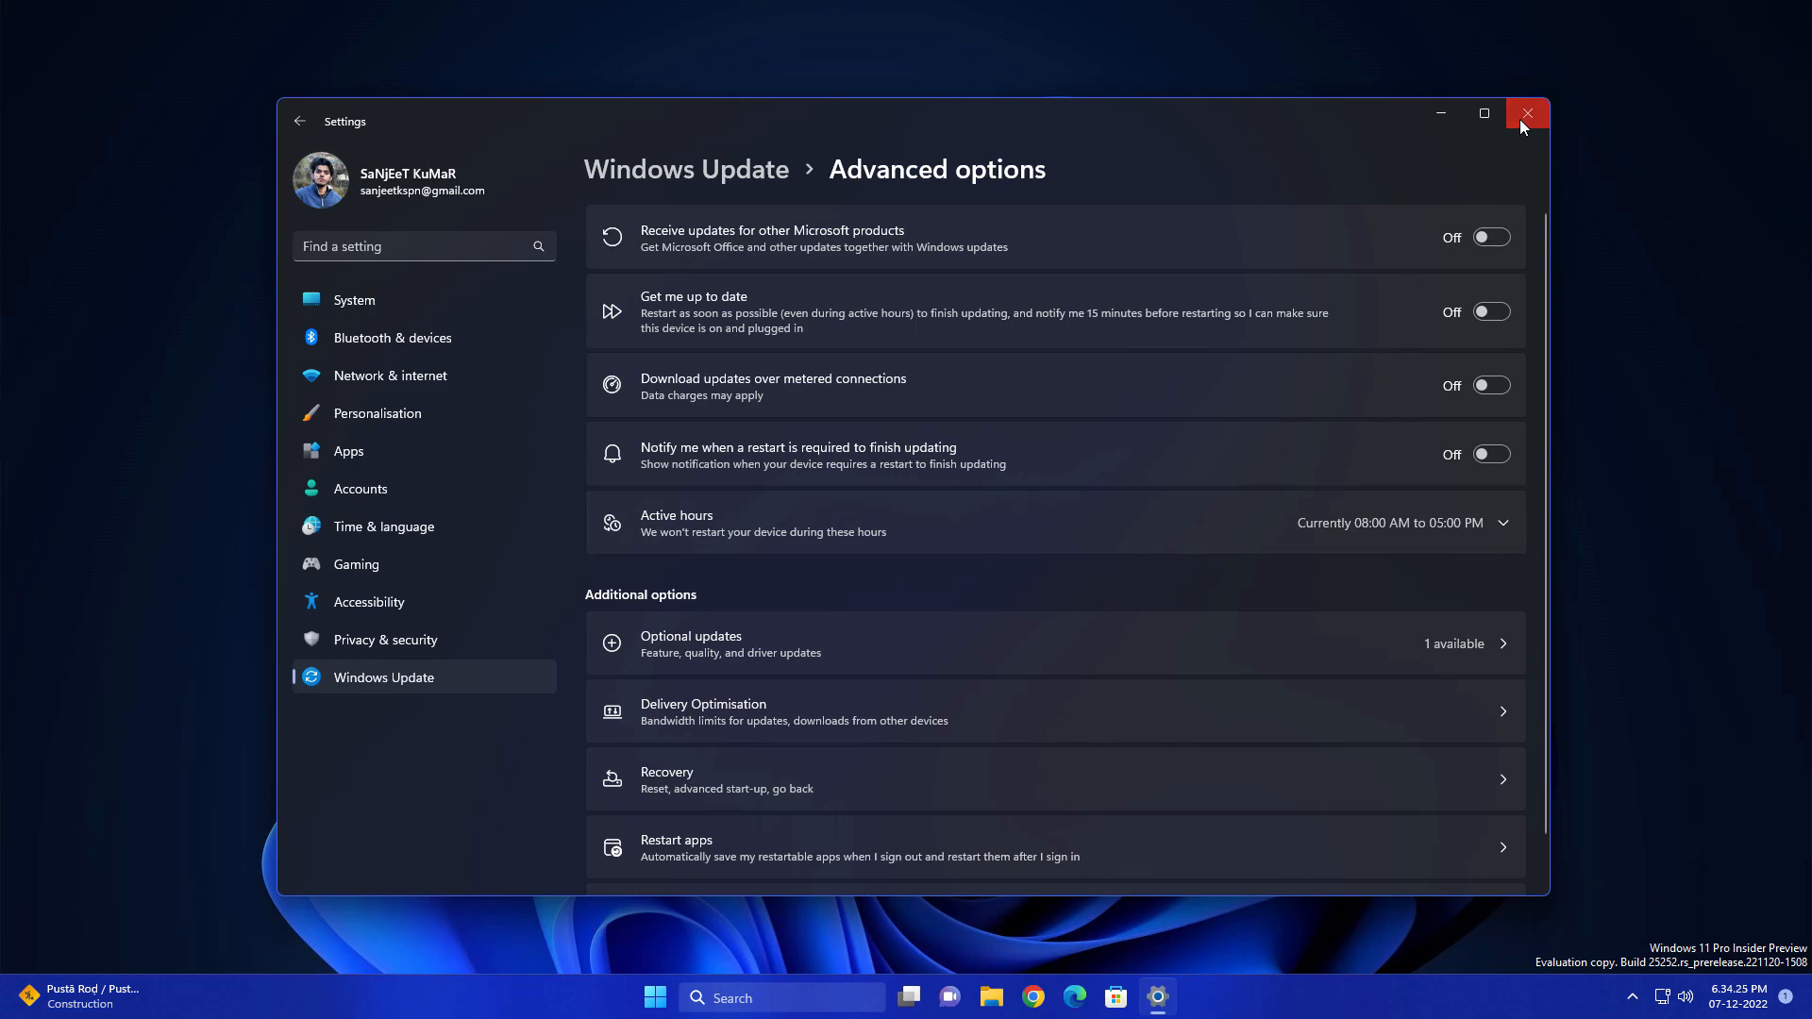